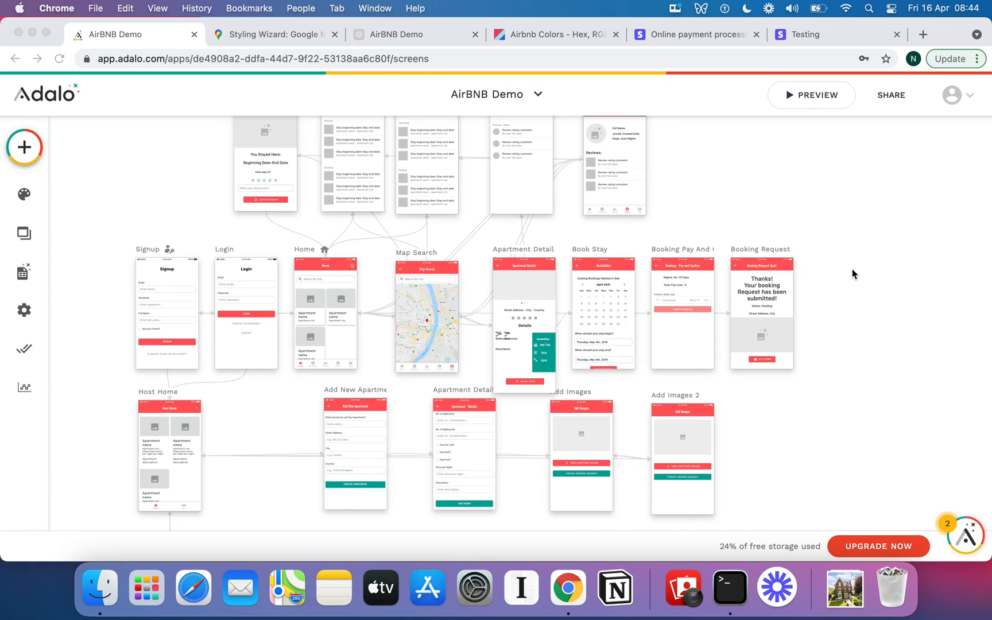
mouse_move(869, 249)
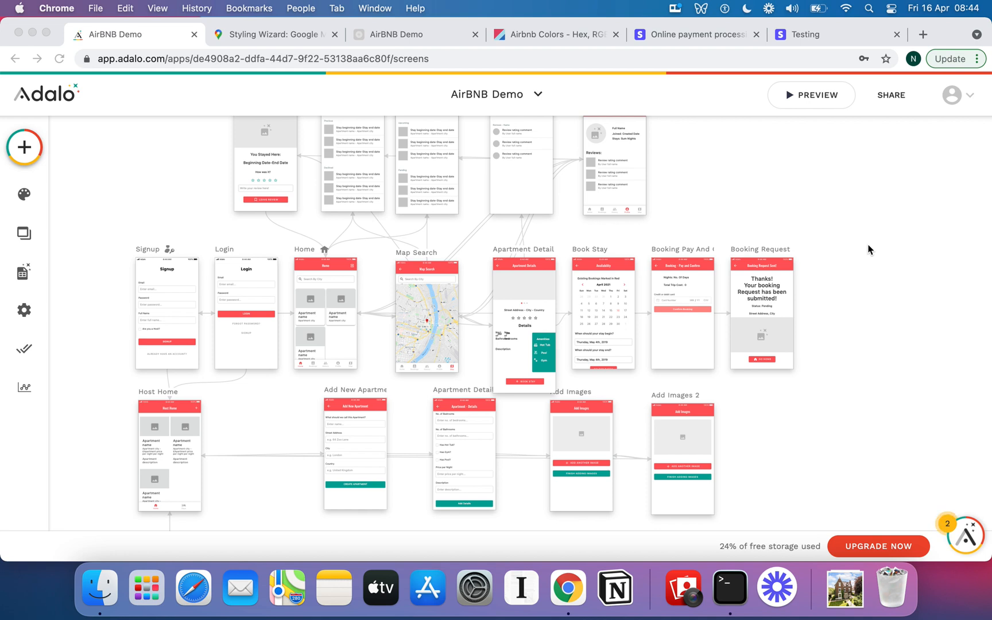
Launch a live iPhone 11 Pro preview of the AirBNB Demo app.
scroll("down", 3)
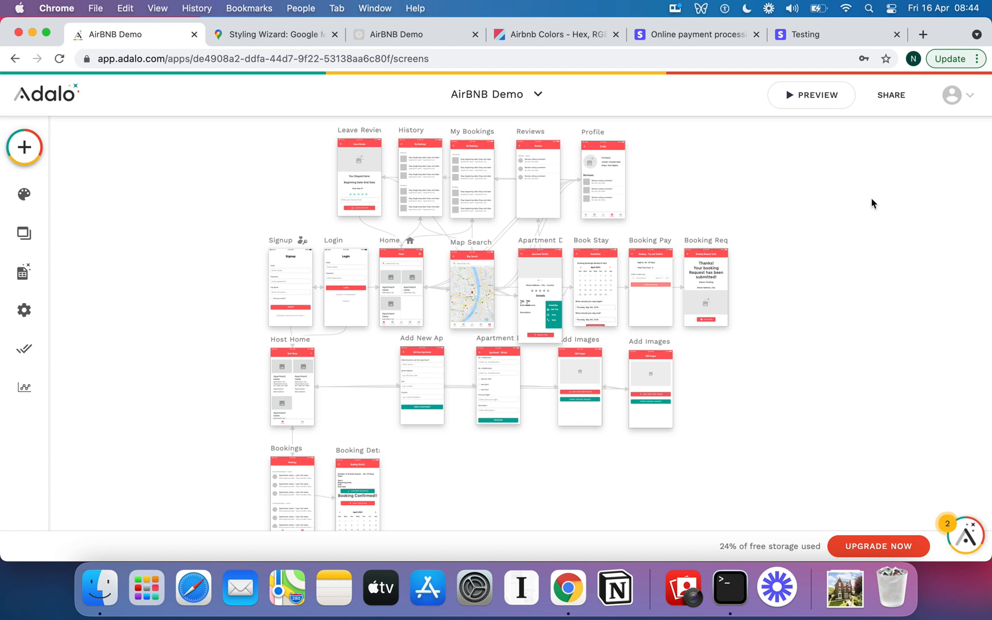
mouse_move(581, 244)
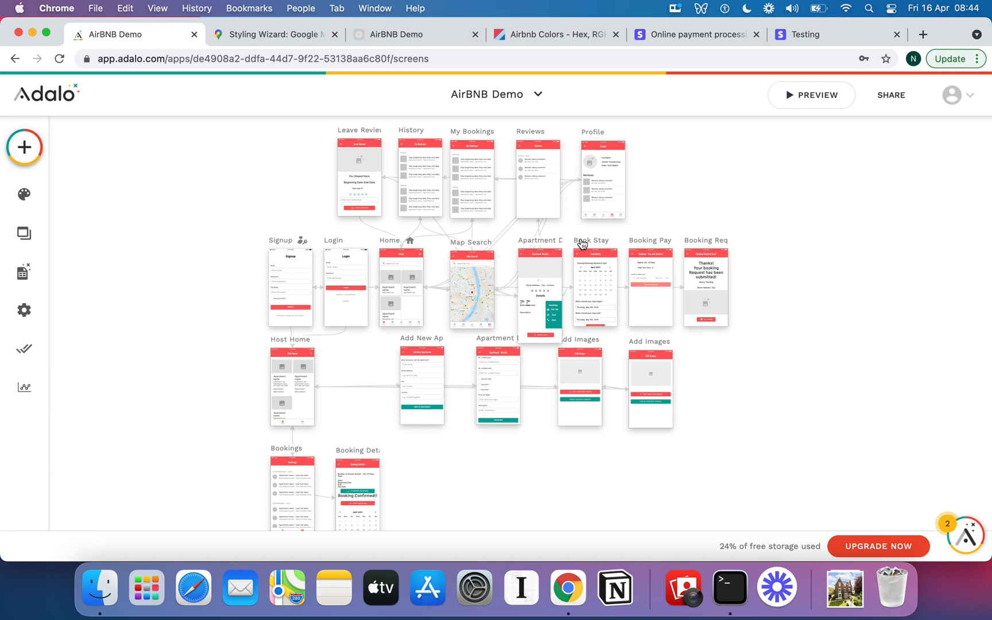
left_click(594, 288)
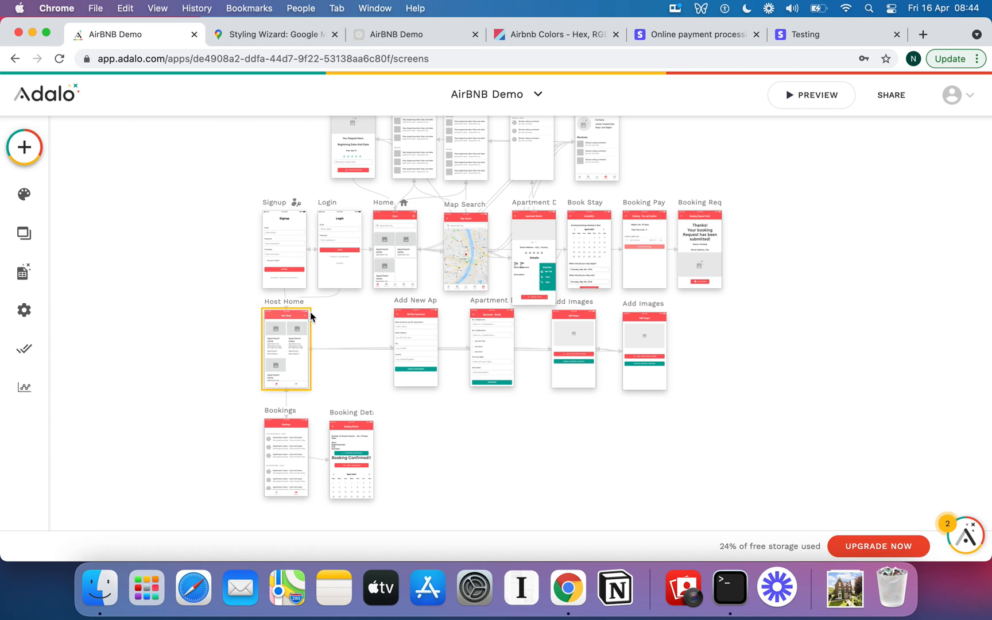
left_click(252, 414)
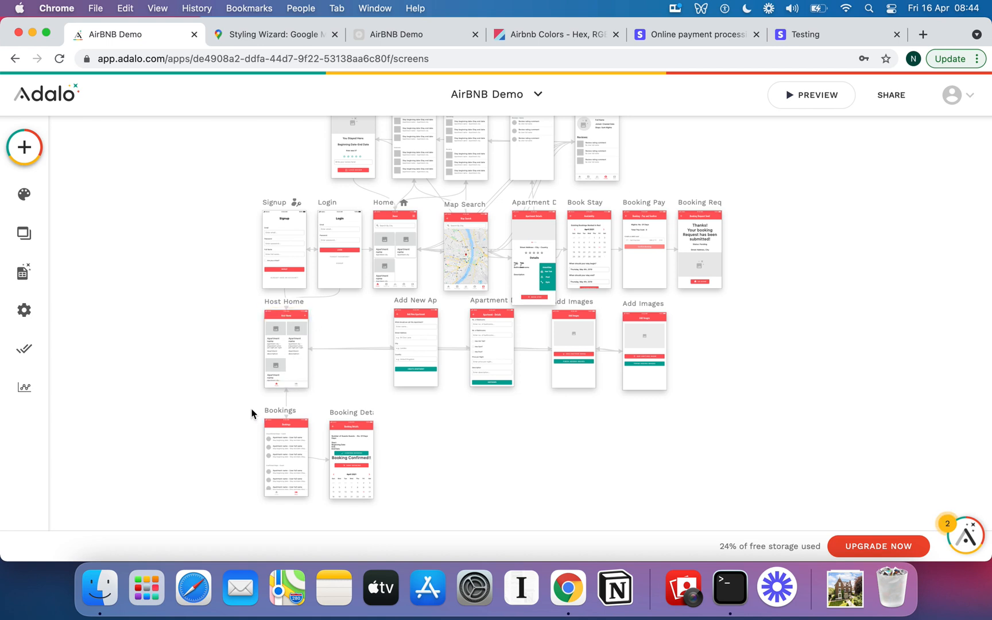
scroll("up", 3)
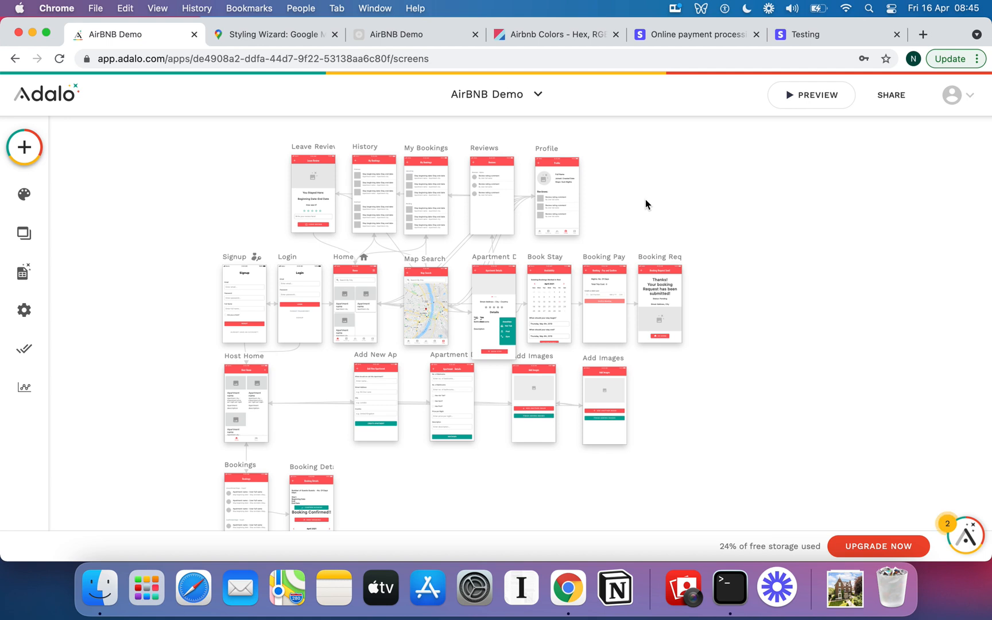
mouse_move(690, 204)
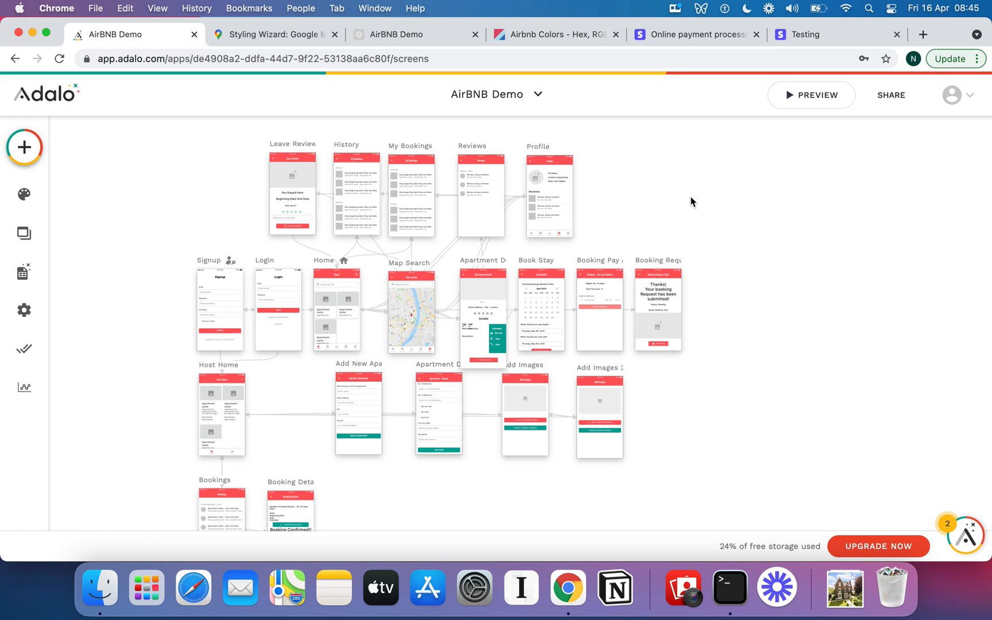
left_click(816, 95)
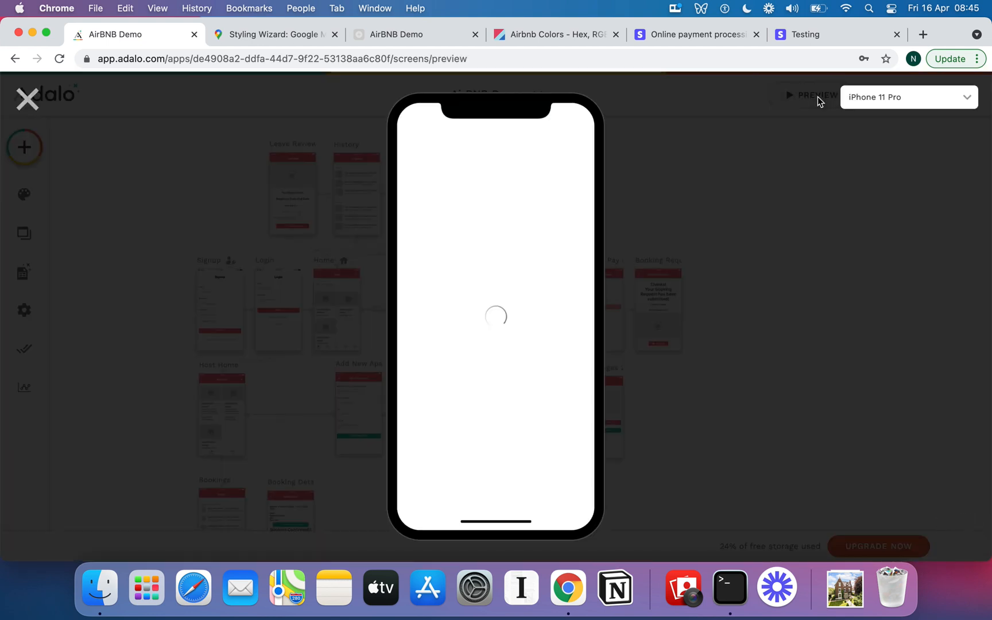
mouse_move(536, 281)
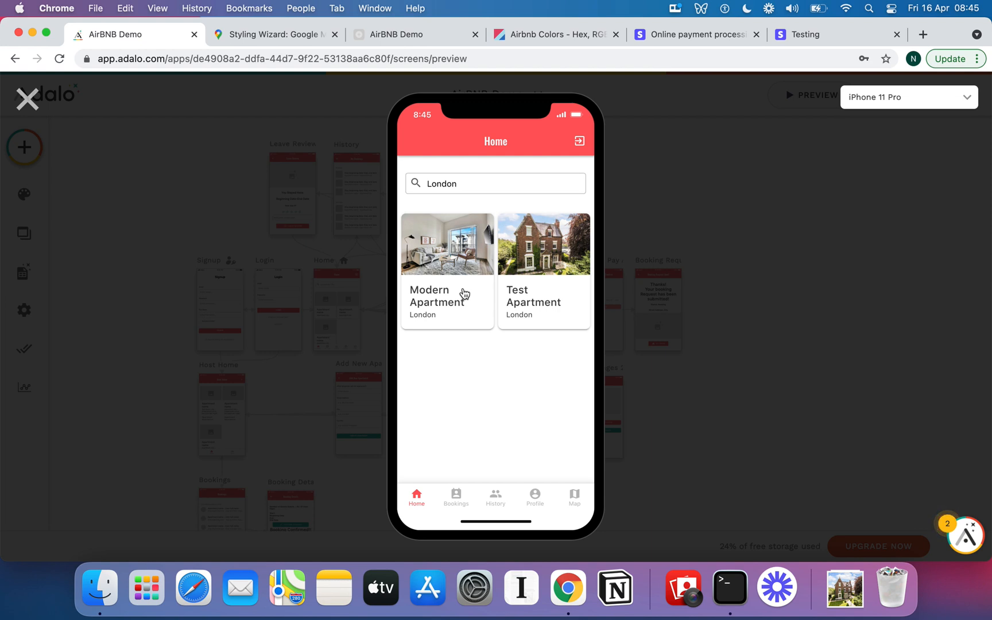
mouse_move(196, 209)
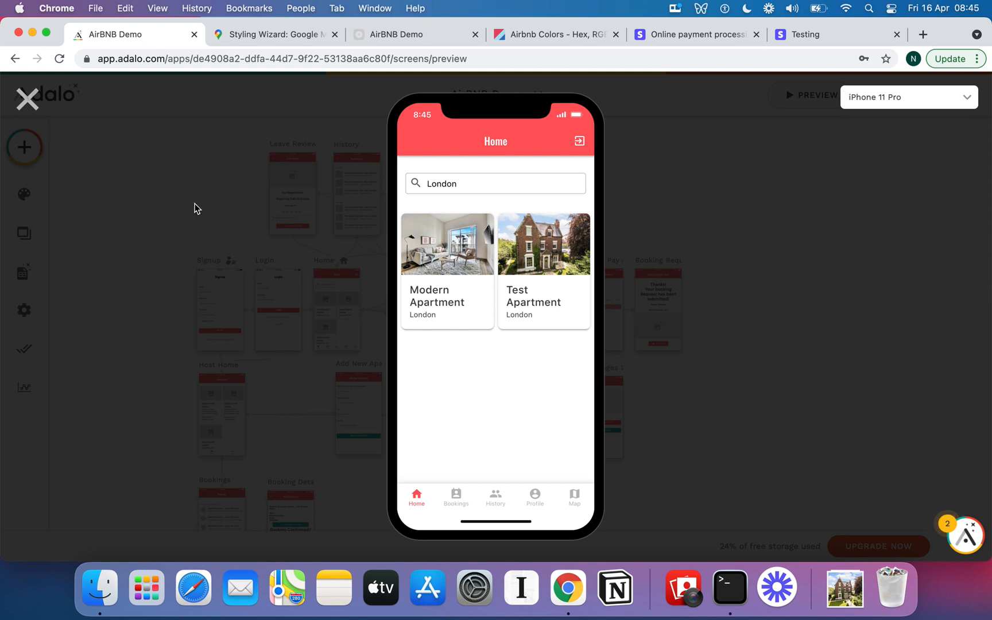
mouse_move(523, 349)
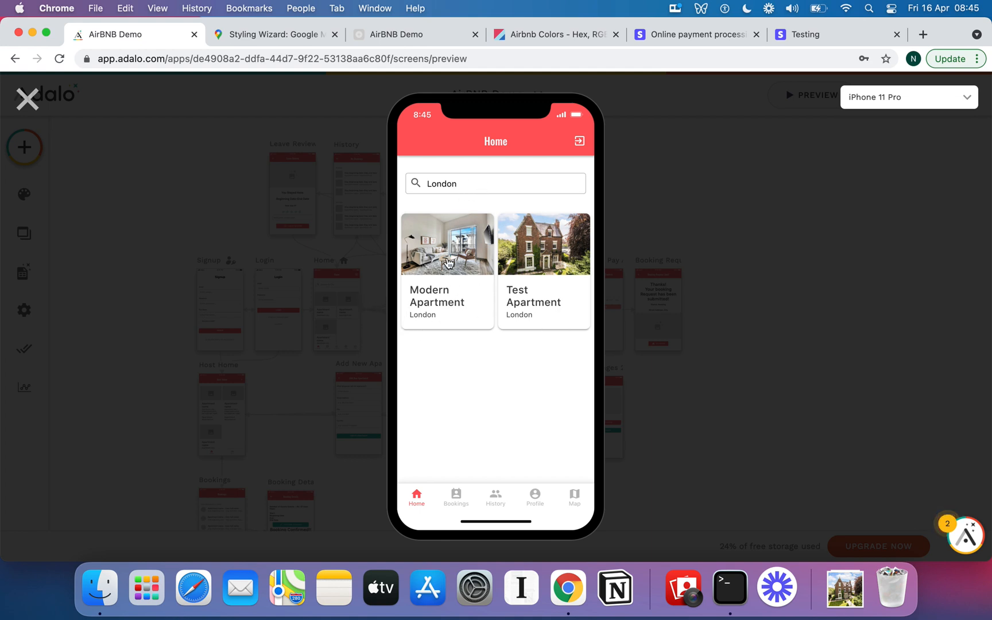
mouse_move(441, 319)
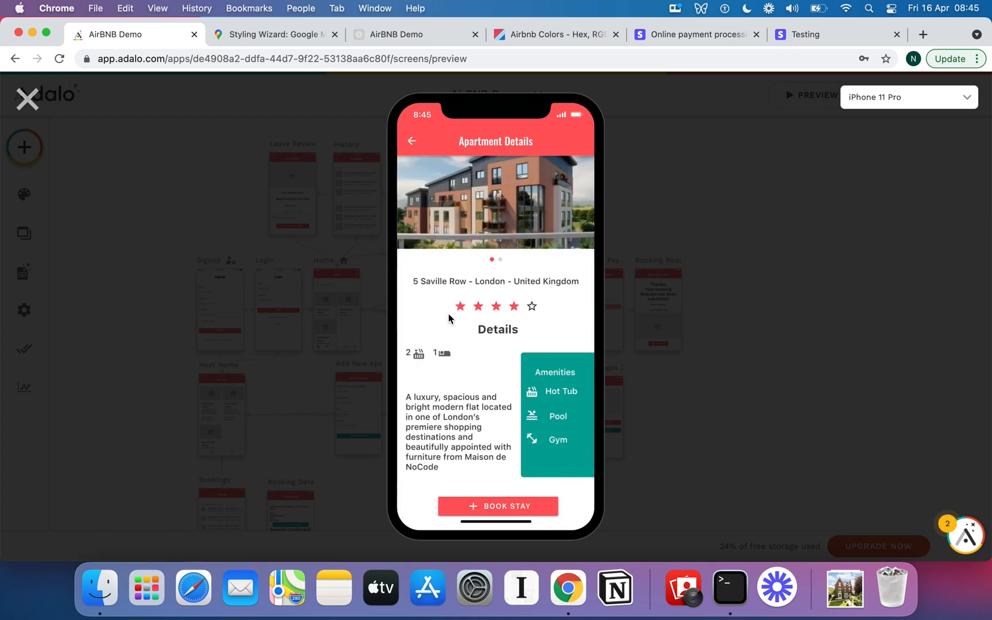
mouse_move(476, 427)
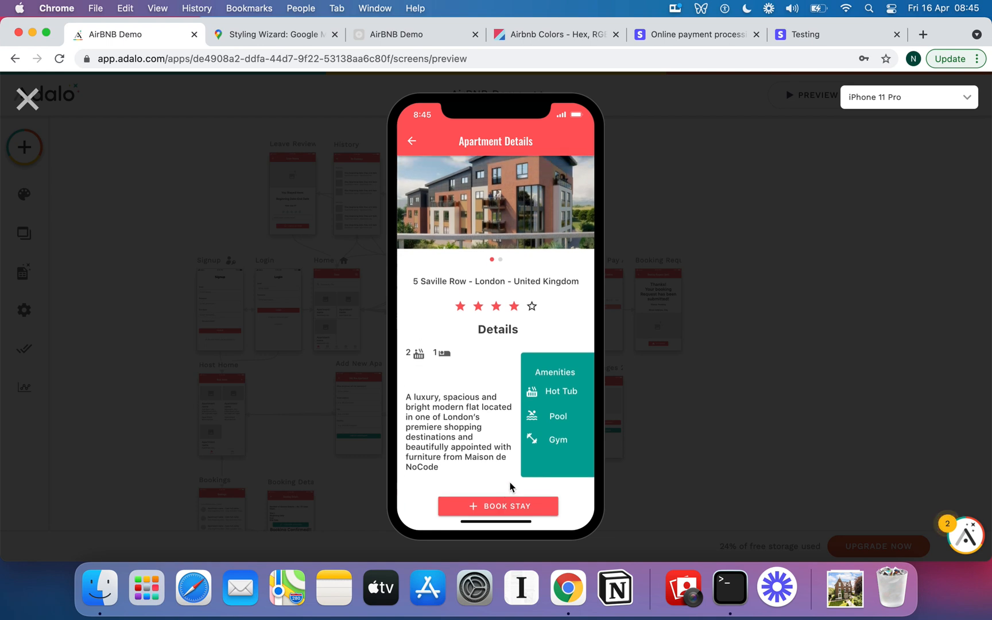
mouse_move(500, 509)
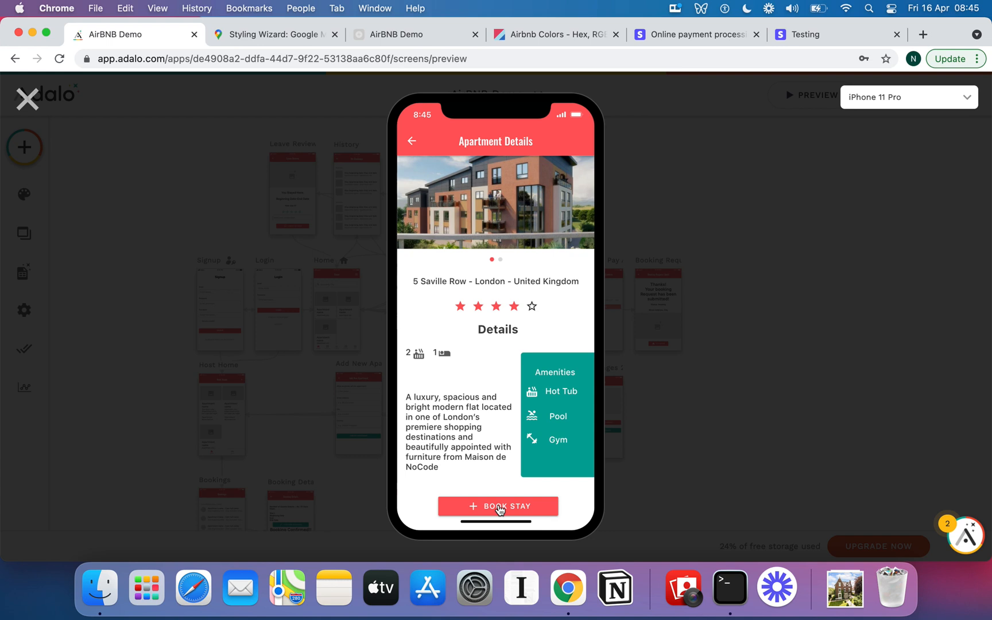
On the Availability screen, pick stay dates May 15 to May 29, 2021, browsing calendar months.
left_click(498, 506)
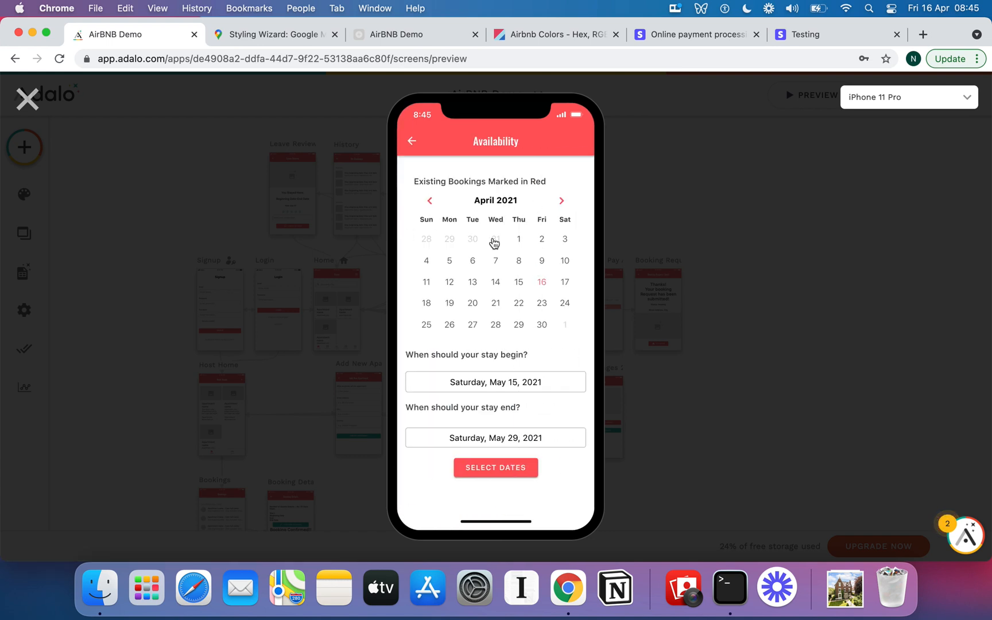
mouse_move(485, 193)
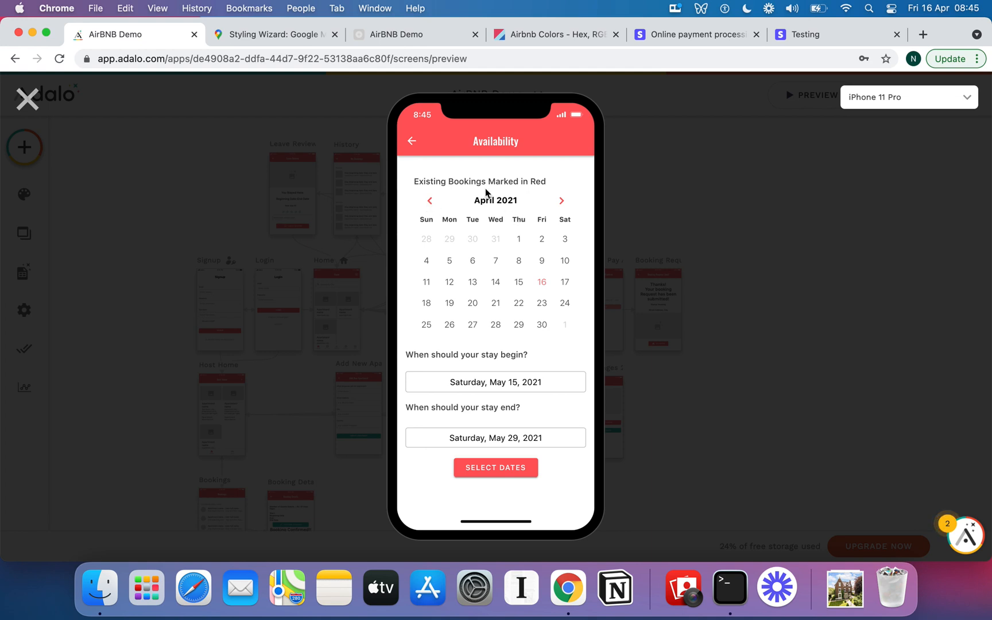
mouse_move(526, 254)
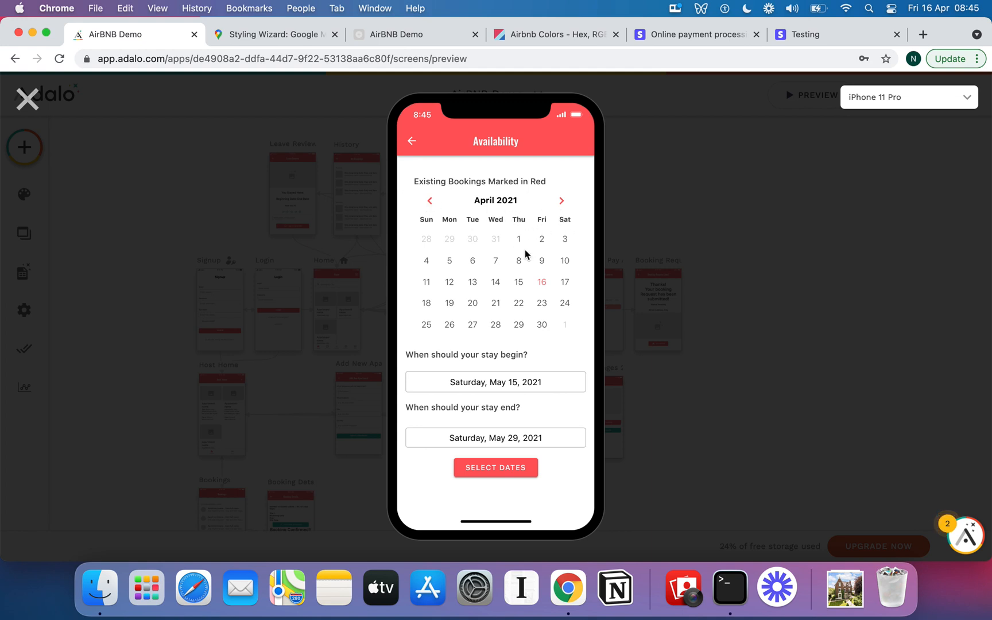
mouse_move(513, 284)
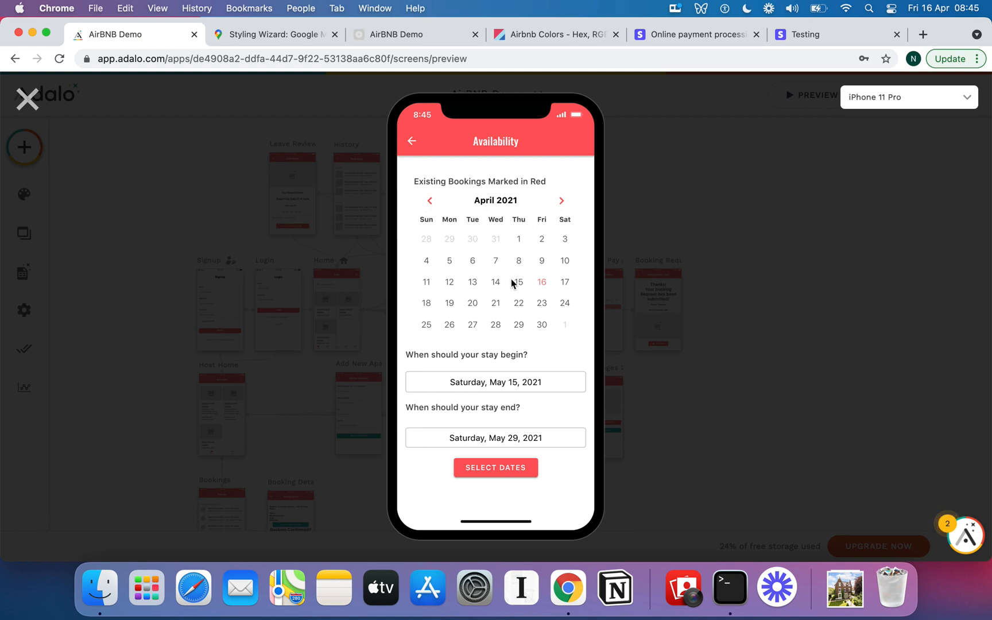
mouse_move(554, 290)
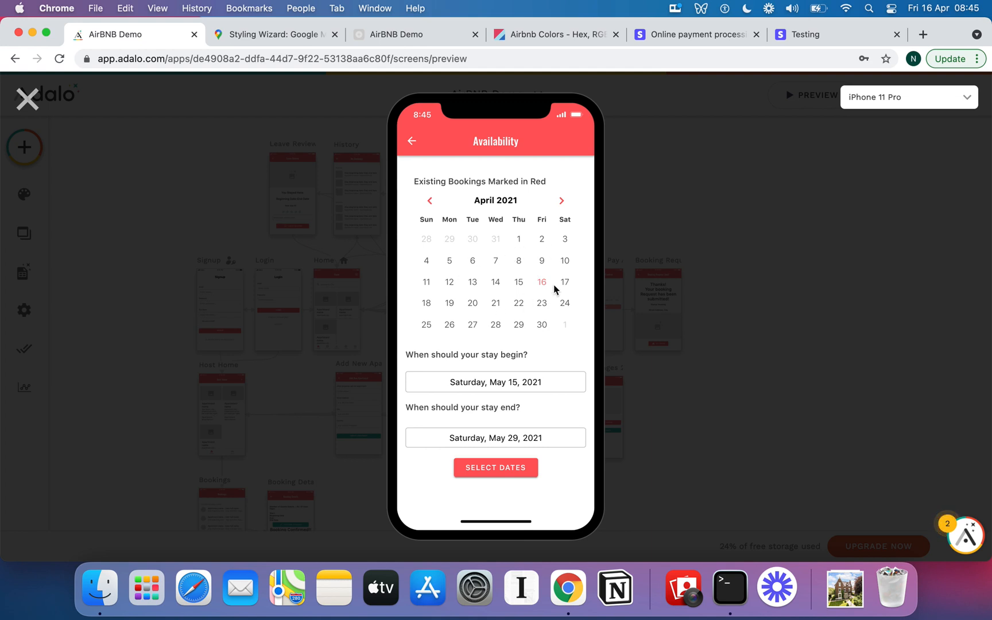
mouse_move(524, 261)
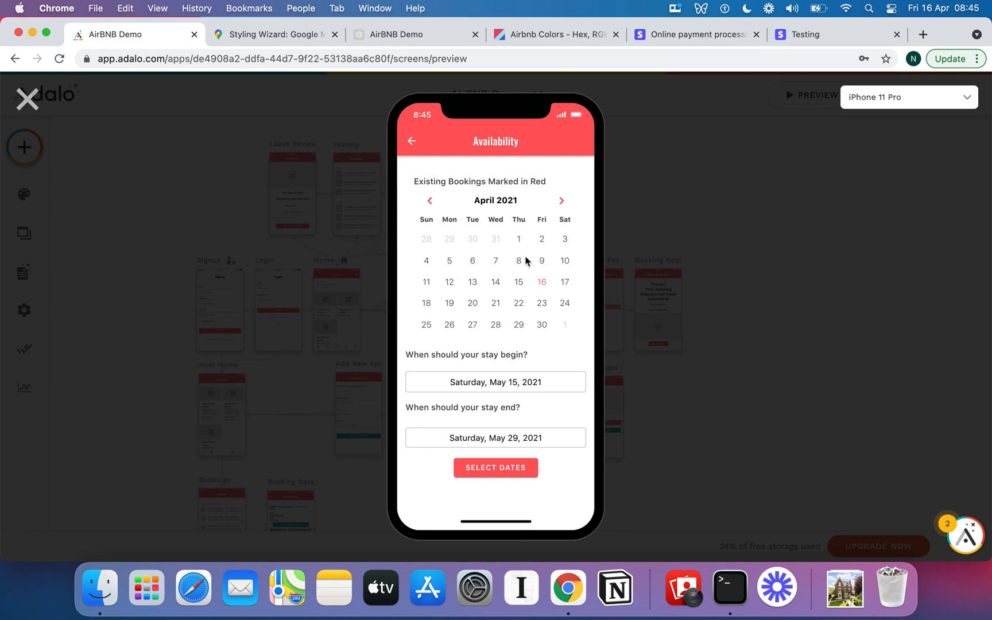
mouse_move(503, 426)
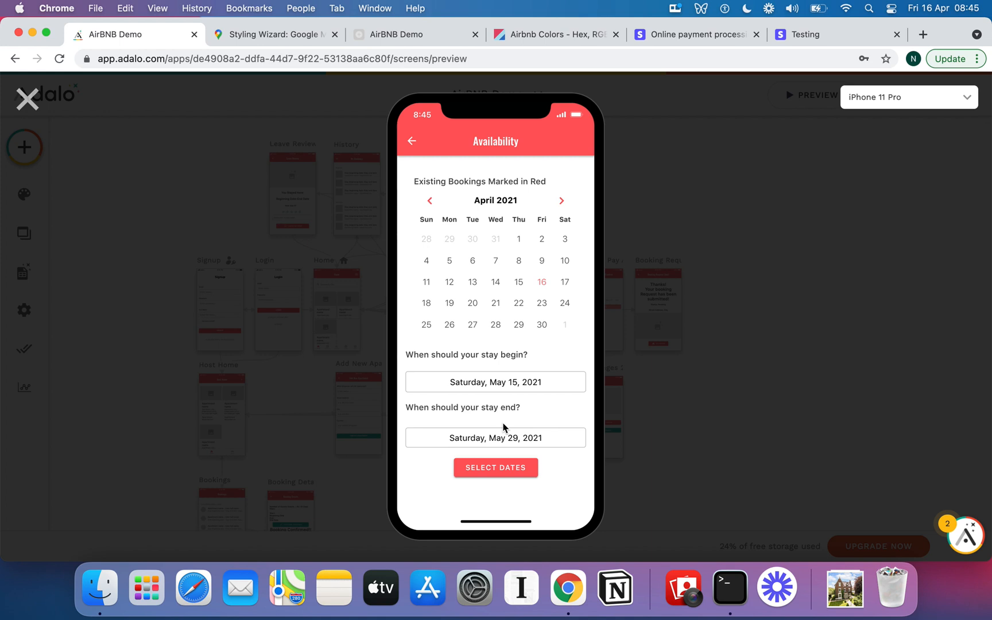
left_click(562, 200)
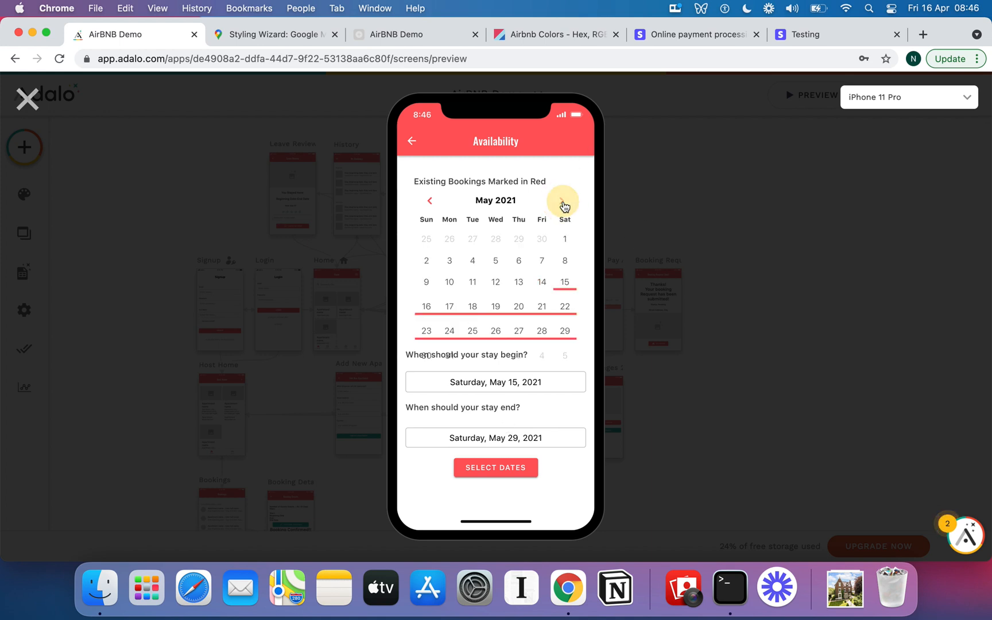
mouse_move(519, 294)
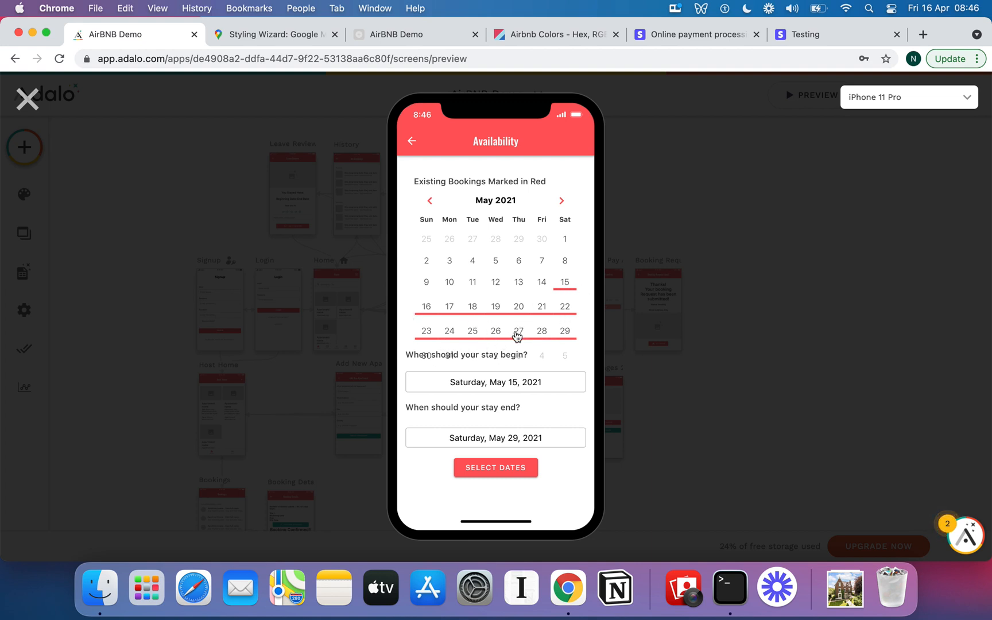
mouse_move(436, 211)
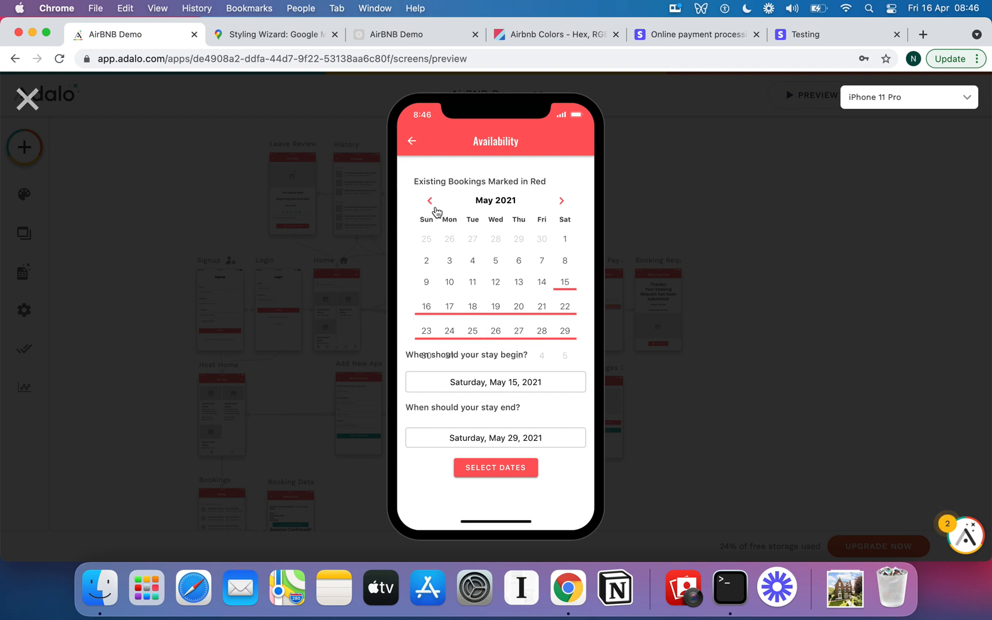
left_click(430, 200)
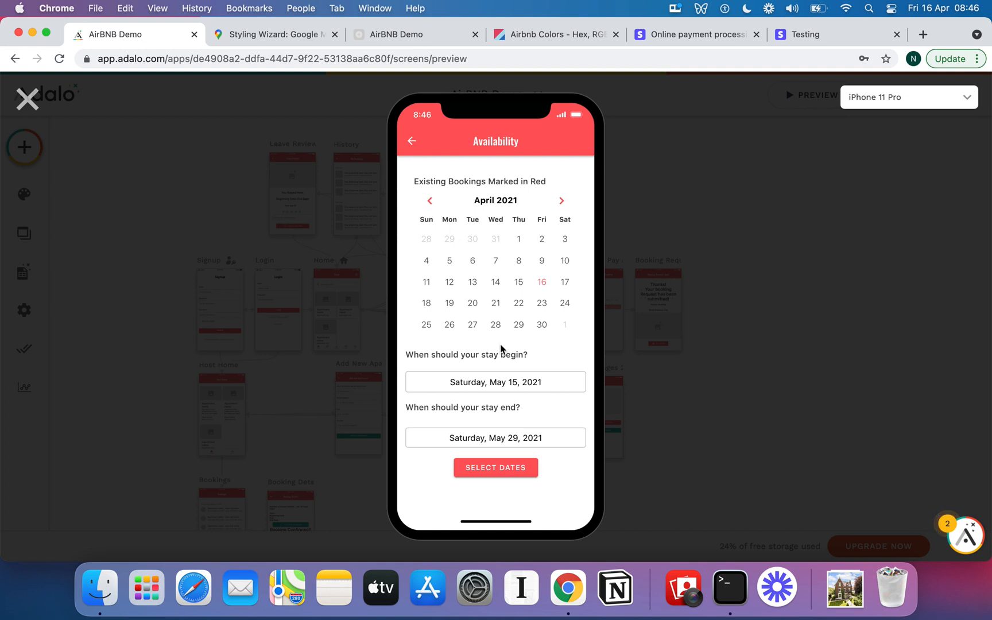
left_click(519, 238)
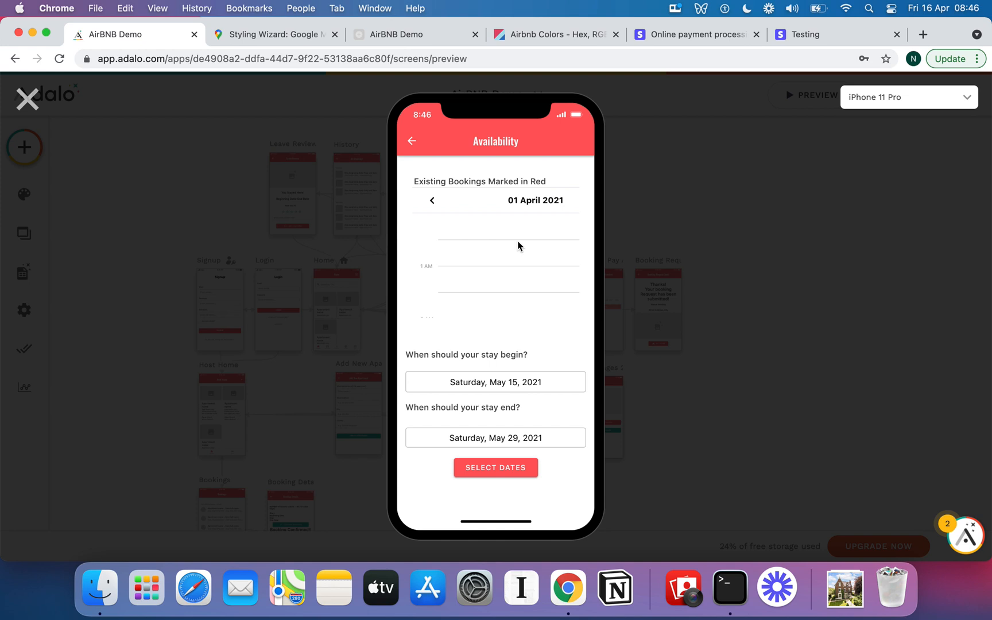
left_click(495, 200)
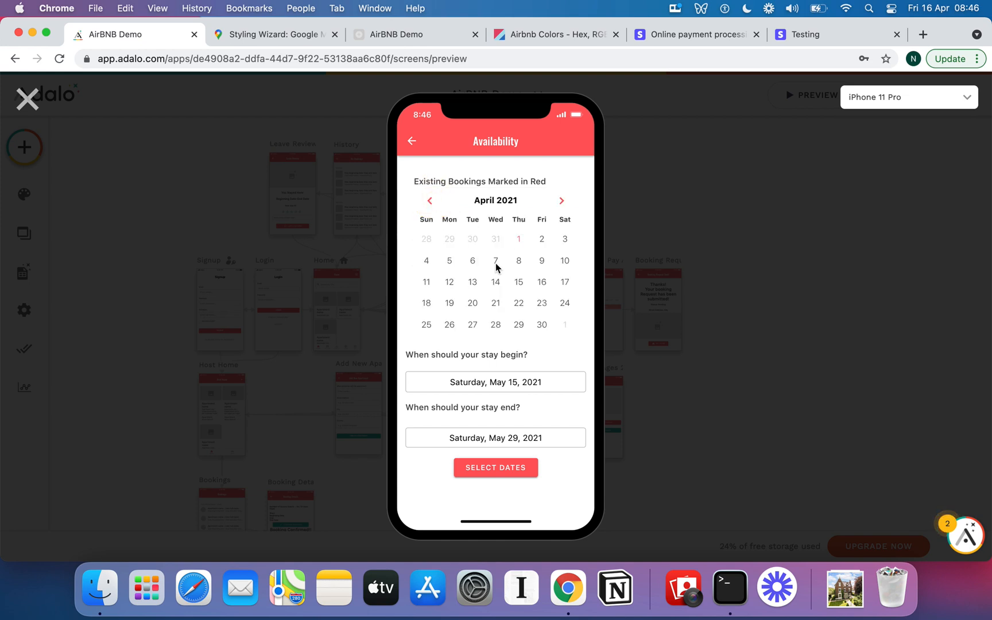
mouse_move(566, 211)
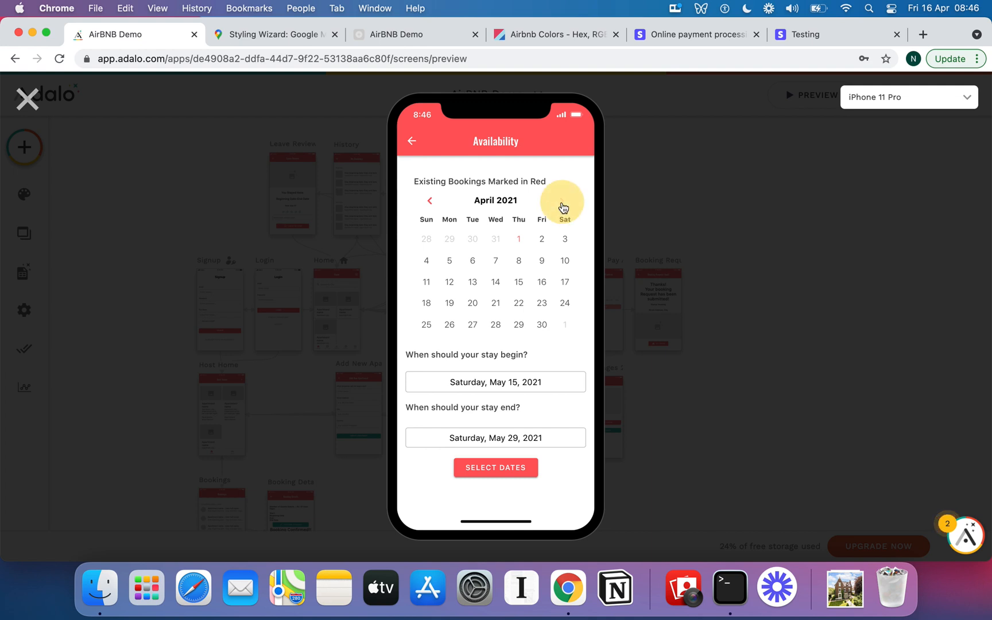
mouse_move(523, 347)
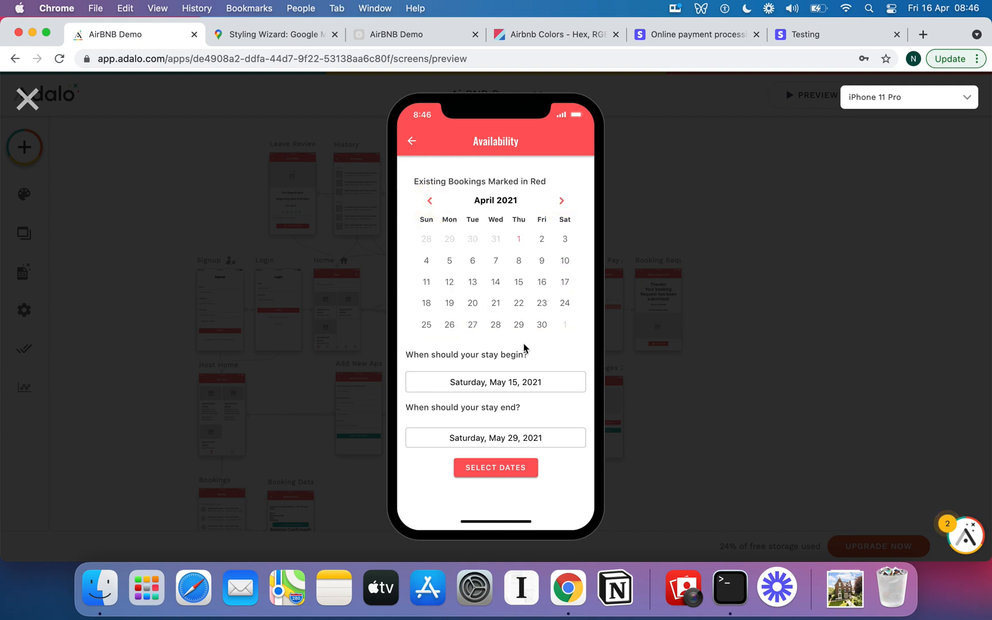
mouse_move(475, 391)
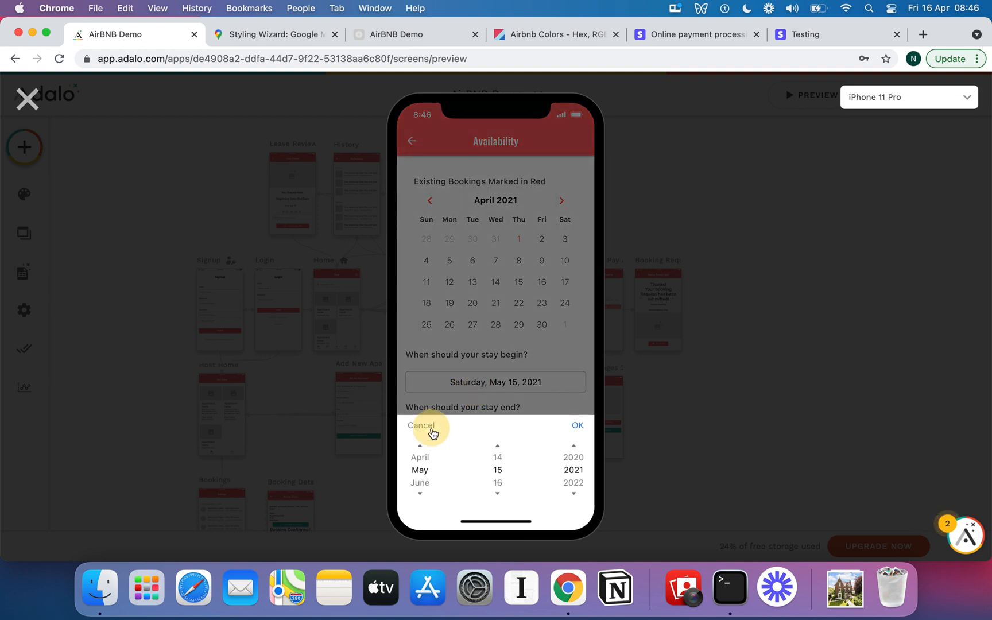
left_click(576, 426)
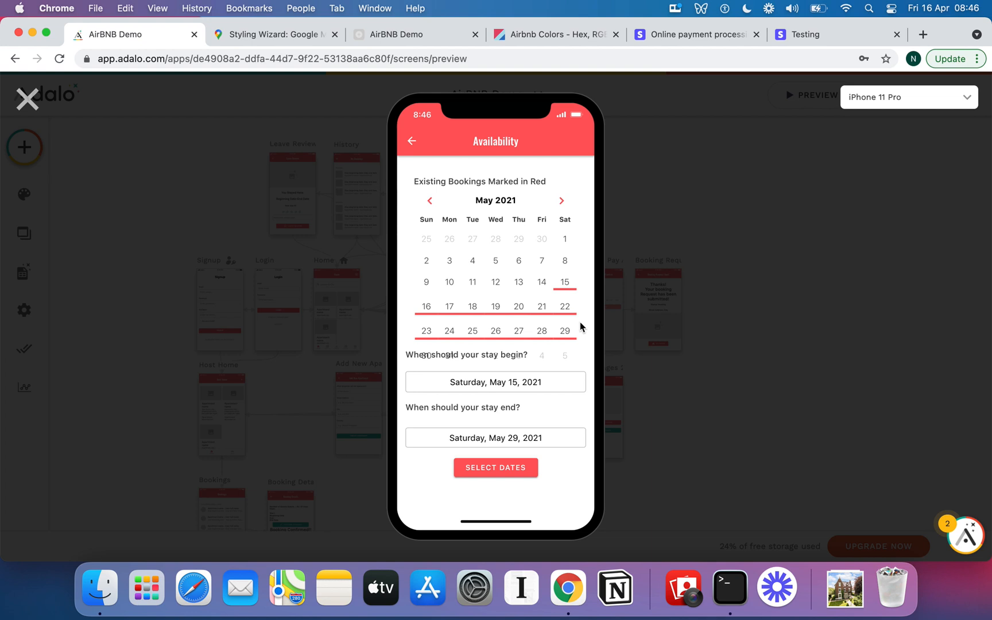
left_click(429, 200)
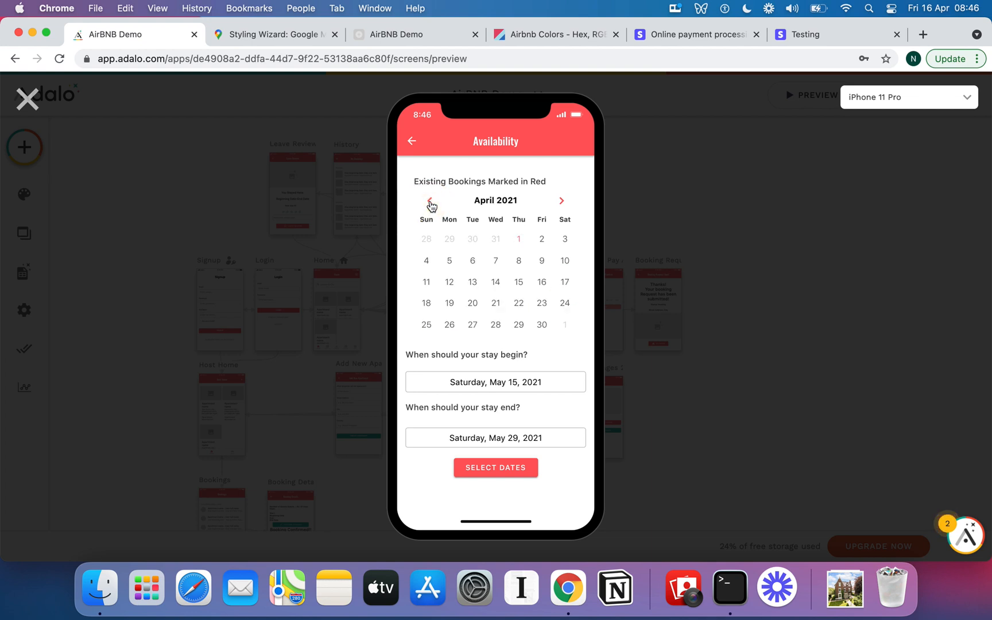
mouse_move(478, 396)
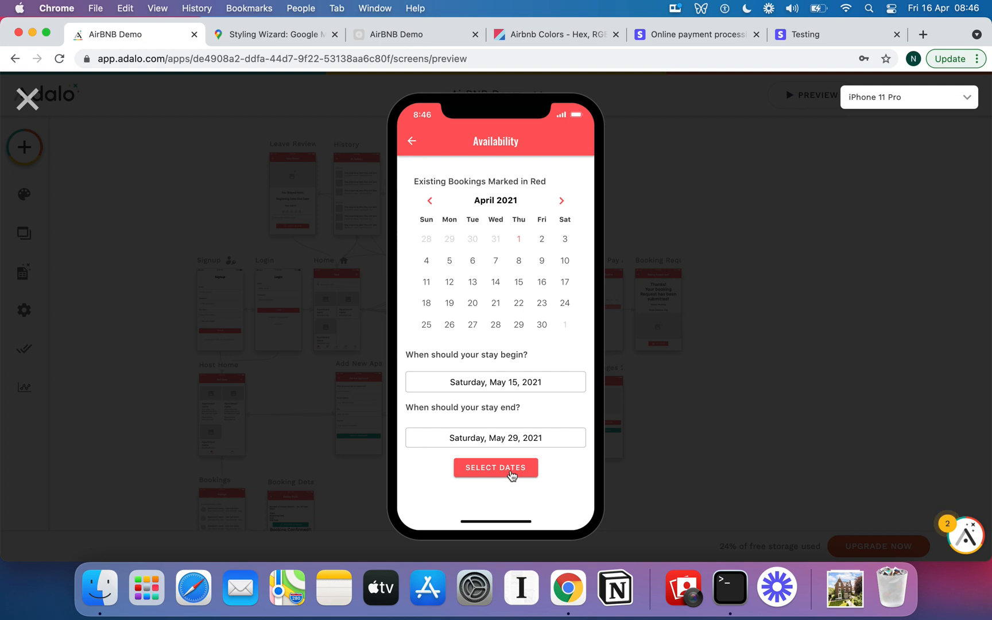
Submit the dates, review the 14-night US$2,100.00 payment screen, then return to Availability.
left_click(495, 467)
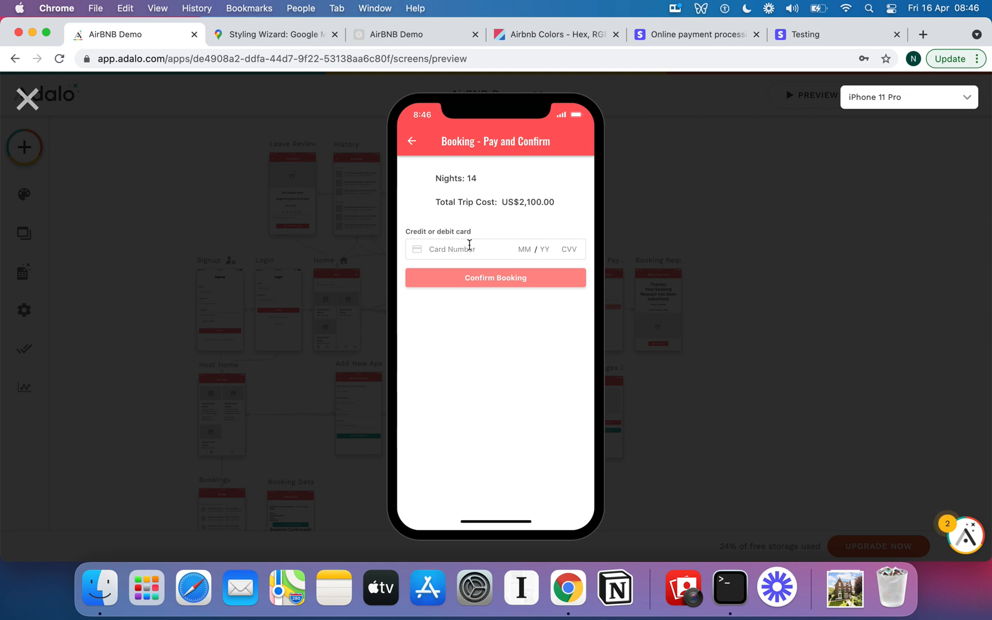
mouse_move(506, 214)
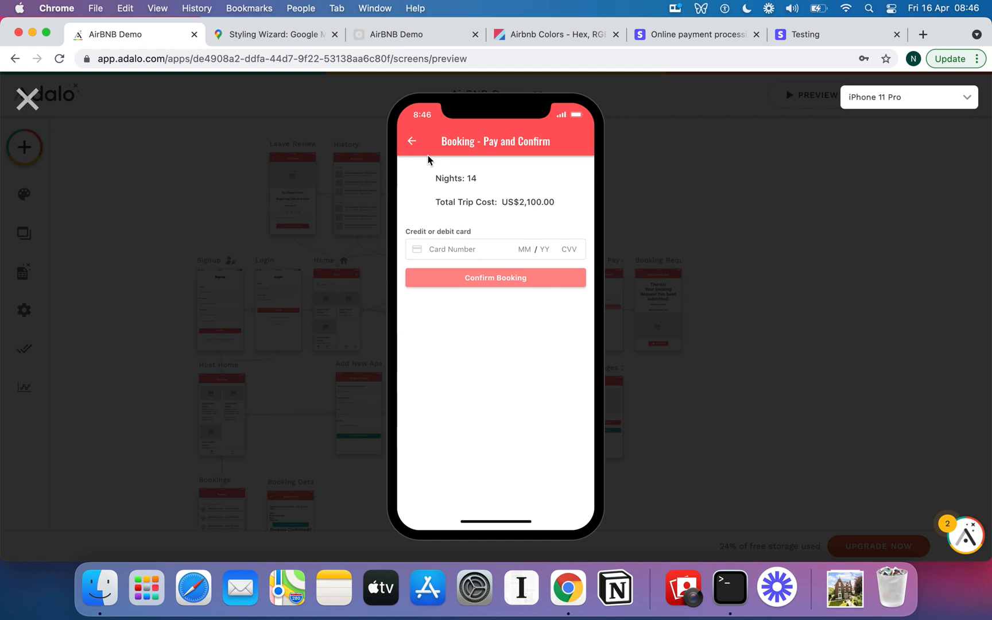
left_click(412, 141)
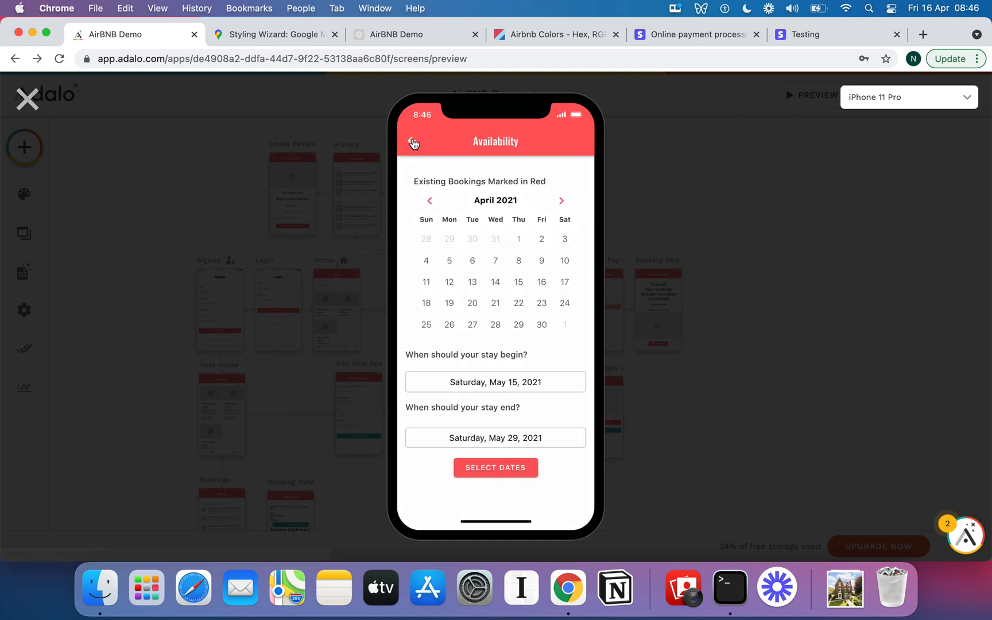
mouse_move(503, 297)
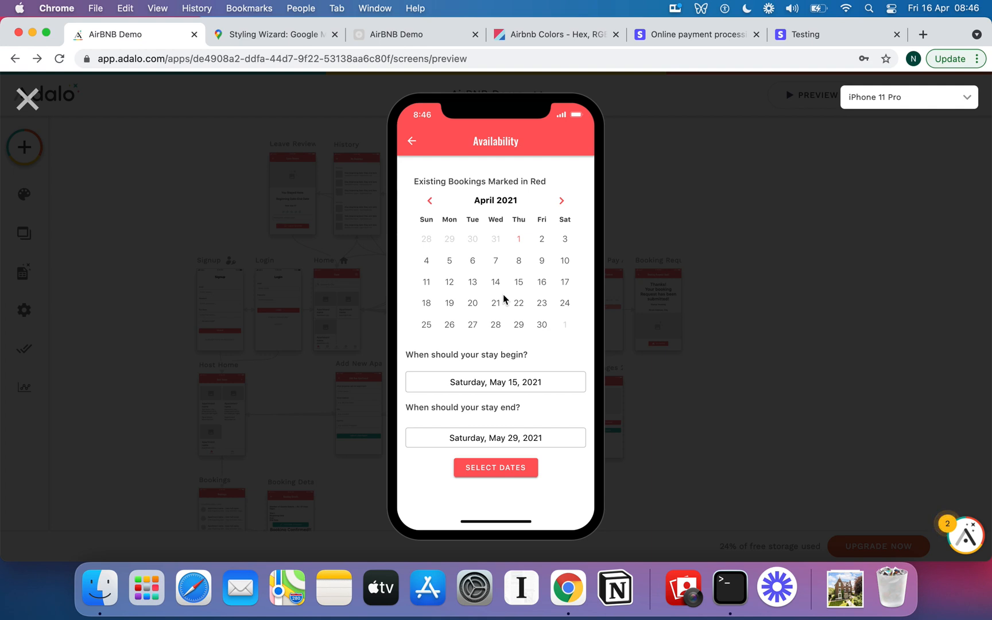
mouse_move(521, 343)
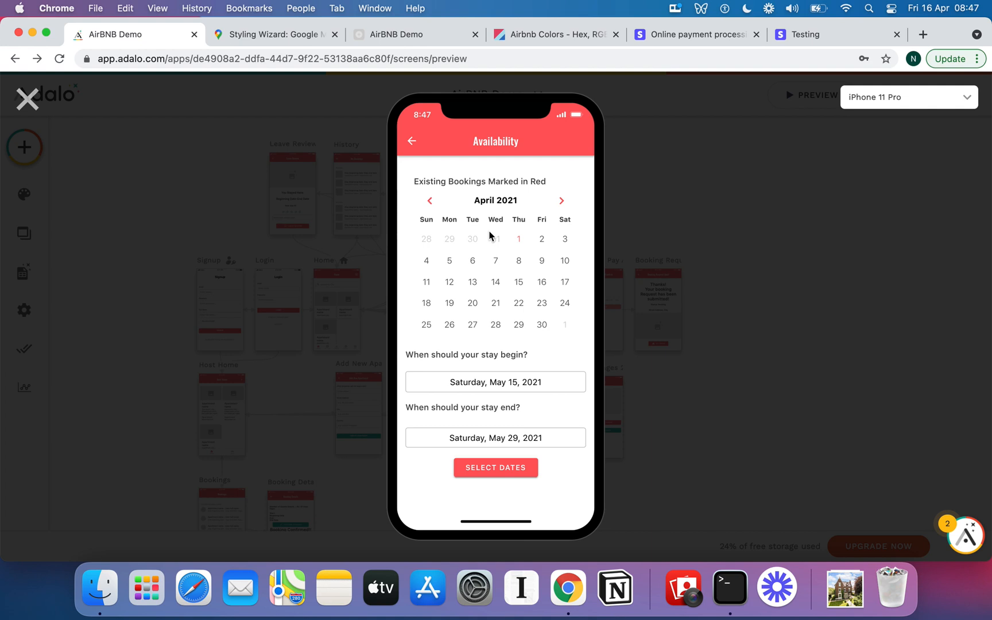
mouse_move(500, 242)
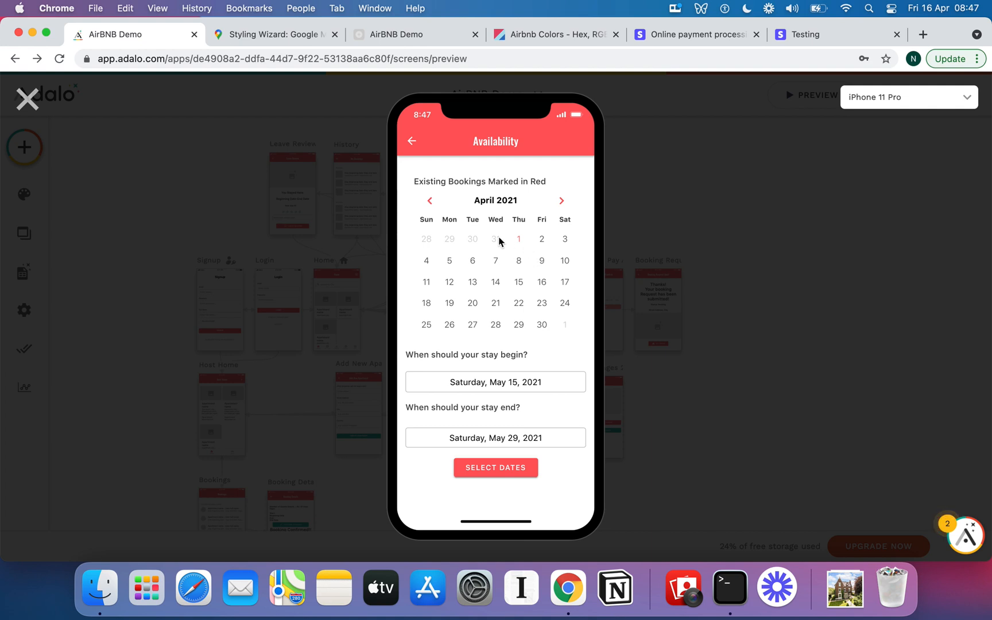
mouse_move(511, 334)
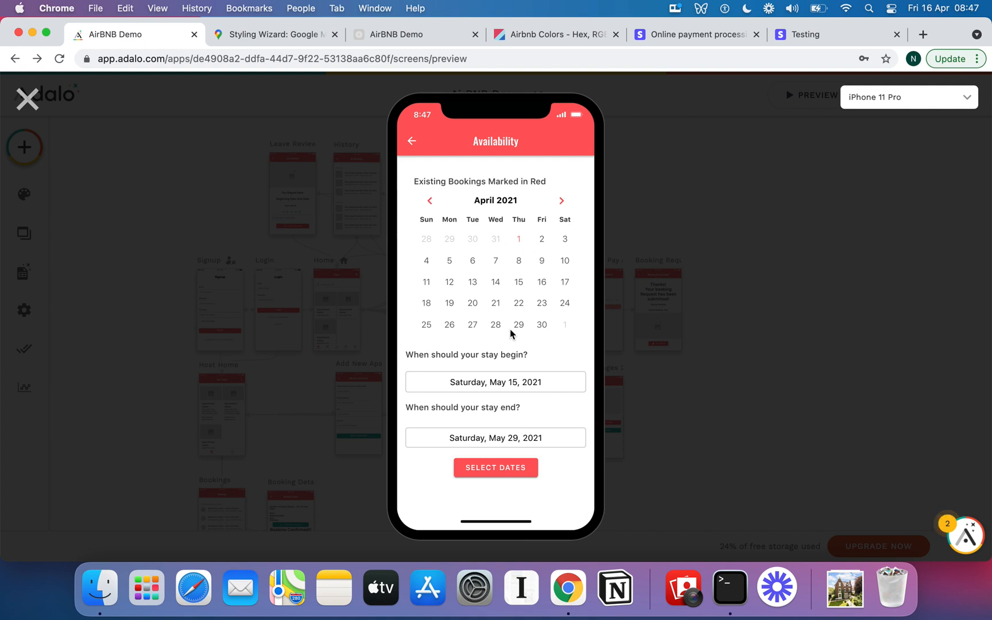
mouse_move(516, 359)
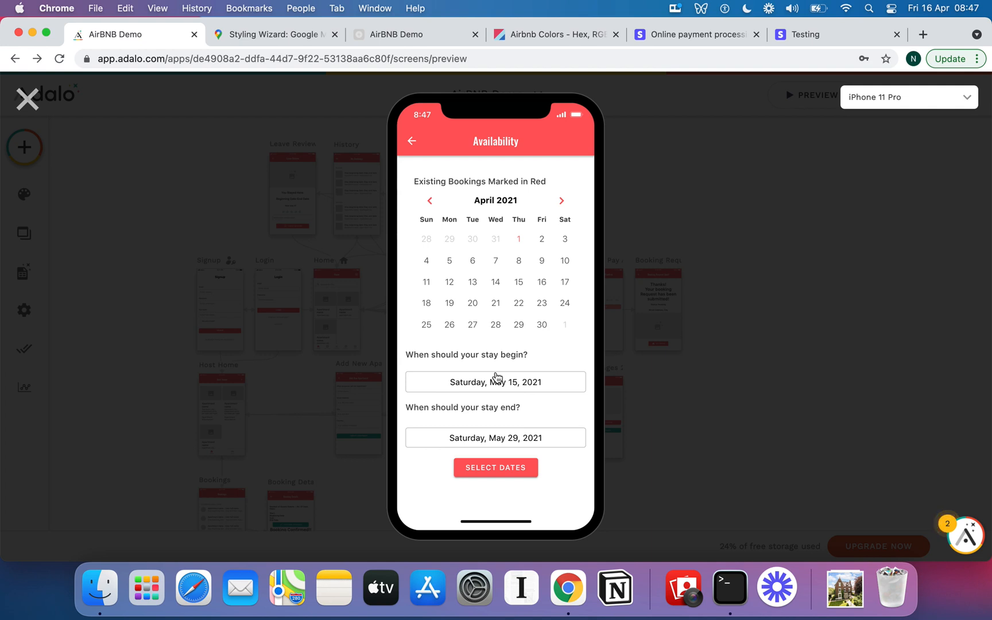
mouse_move(448, 356)
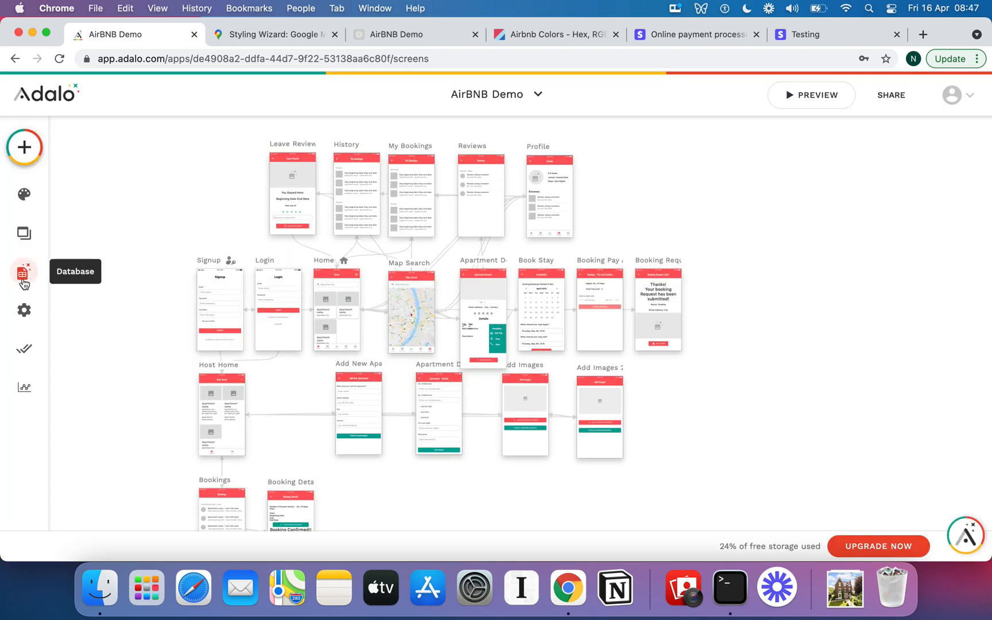
left_click(24, 273)
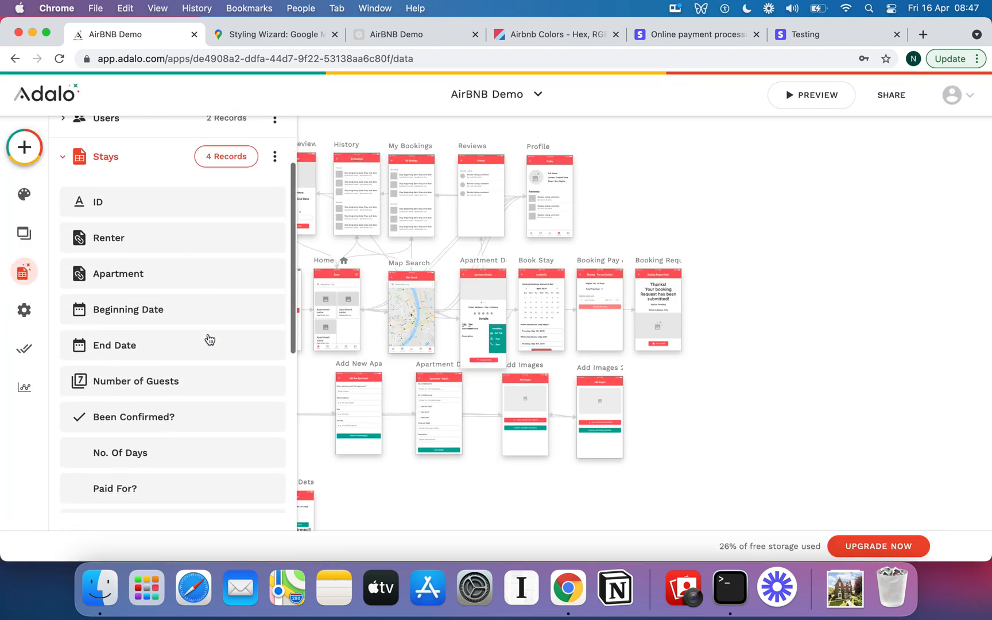
scroll("down", 3)
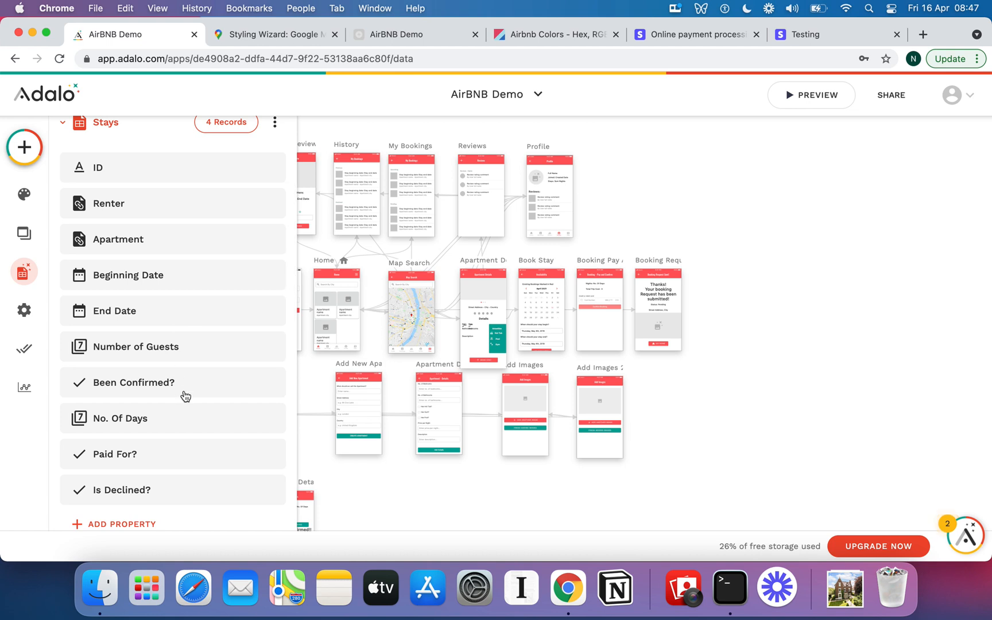
scroll("up", 3)
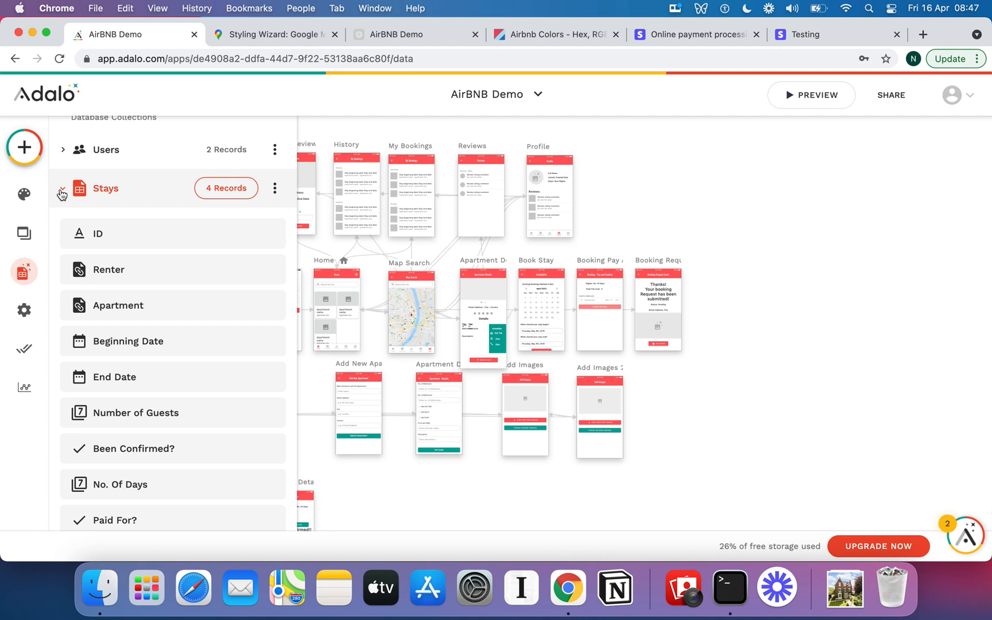
left_click(62, 187)
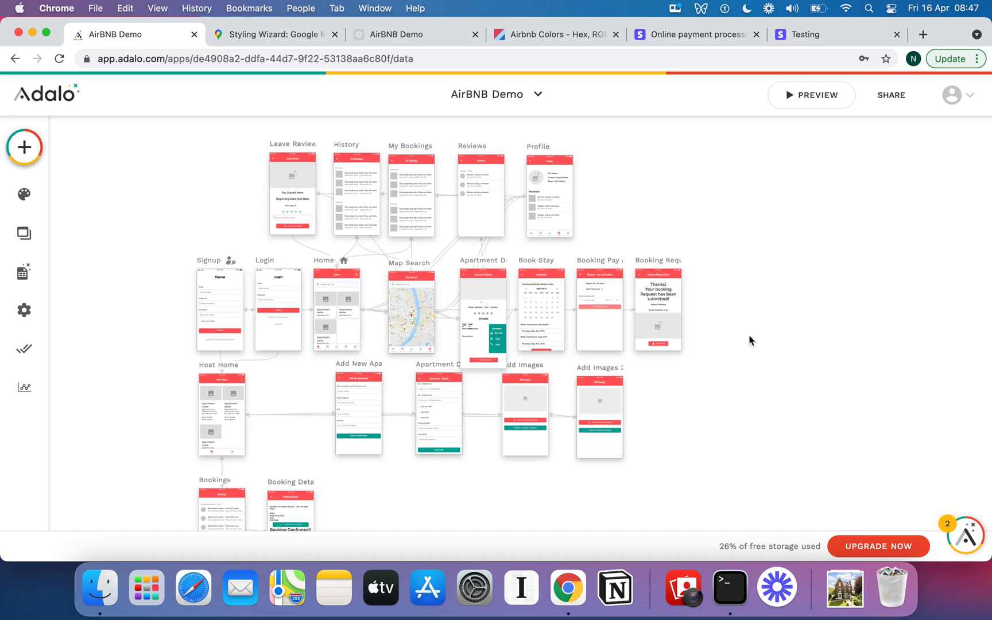
scroll("down", 3)
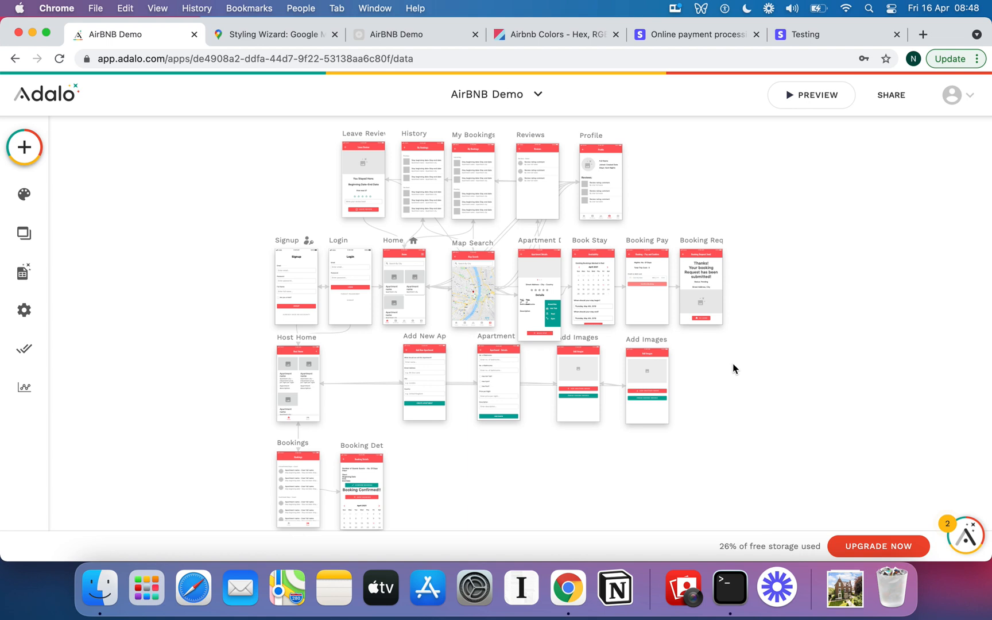
mouse_move(793, 262)
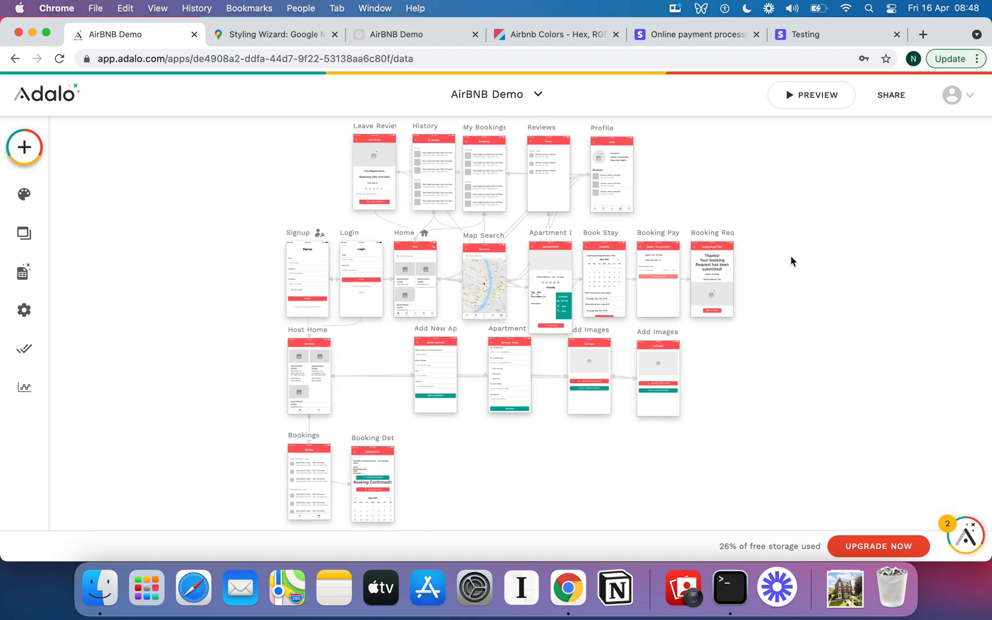
mouse_move(627, 321)
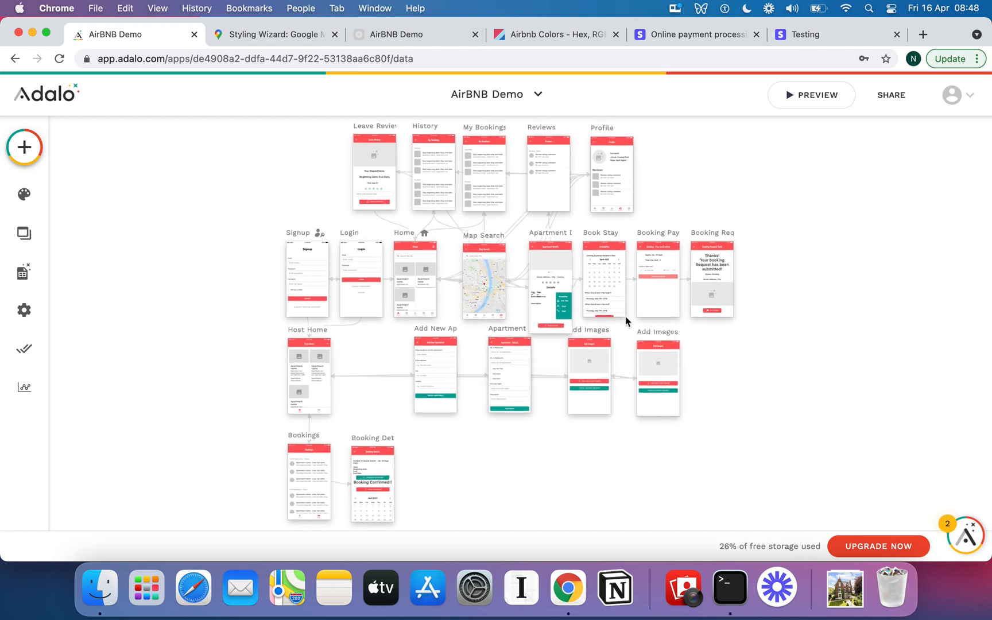
left_click(601, 273)
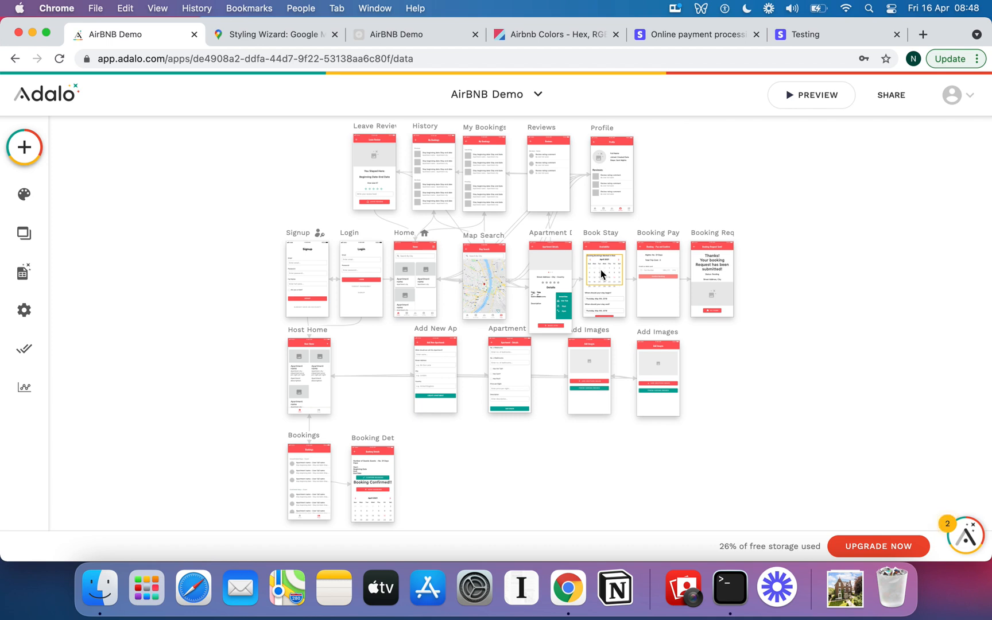
mouse_move(767, 297)
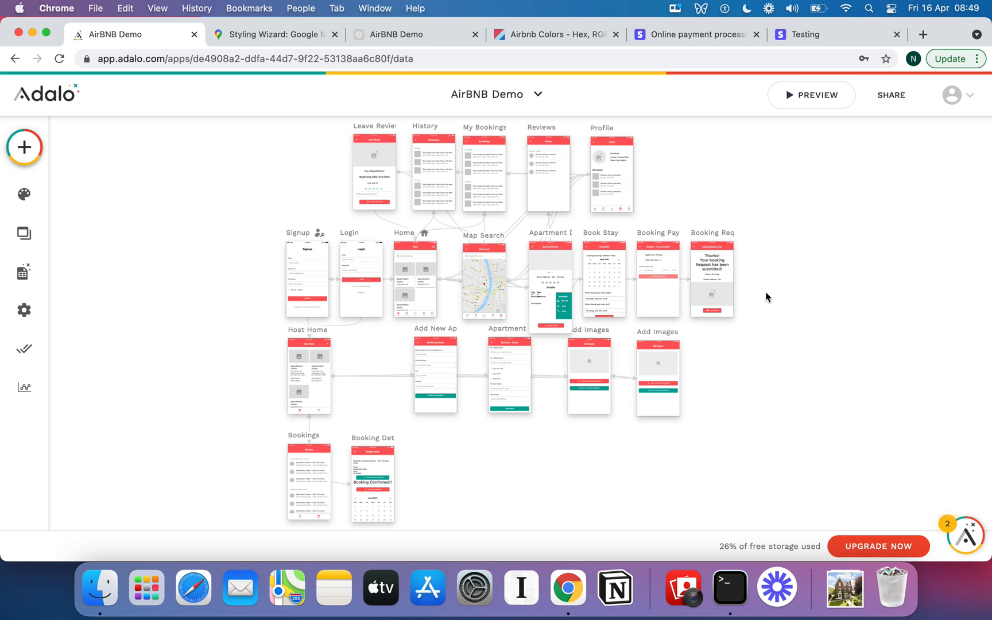
mouse_move(575, 305)
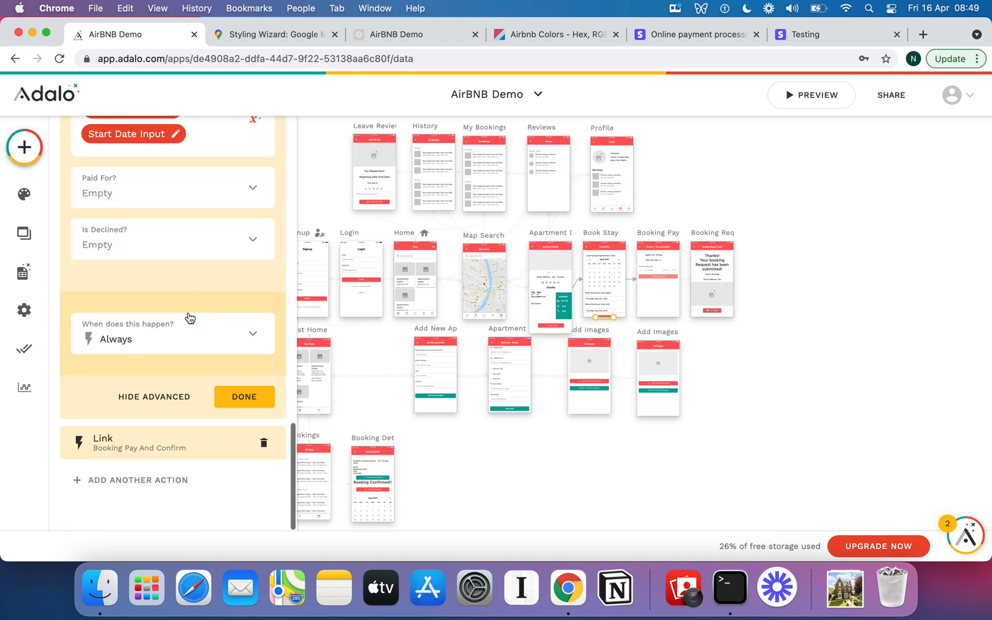
left_click(142, 479)
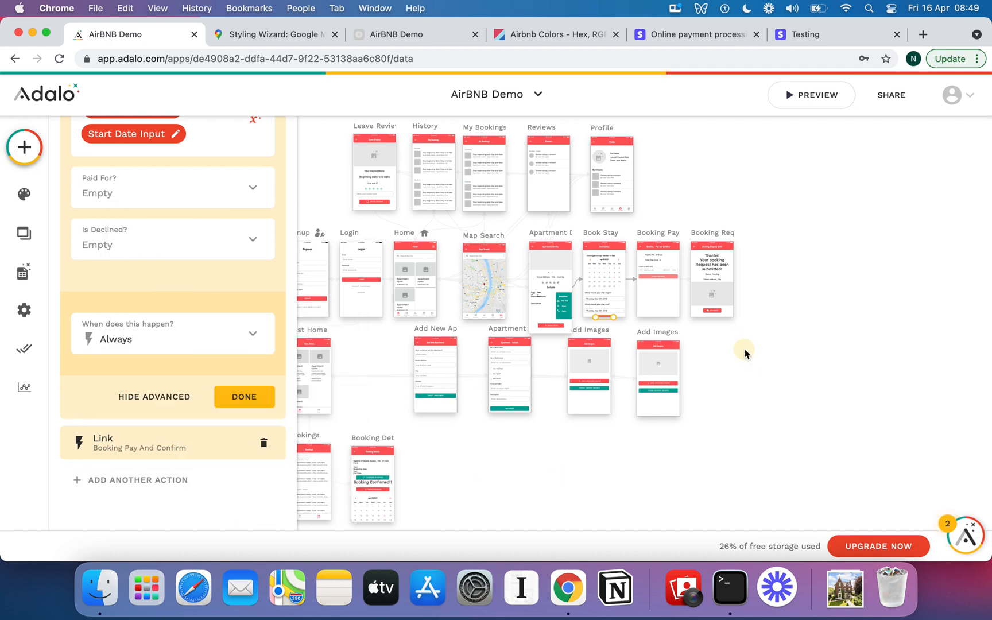
left_click(243, 397)
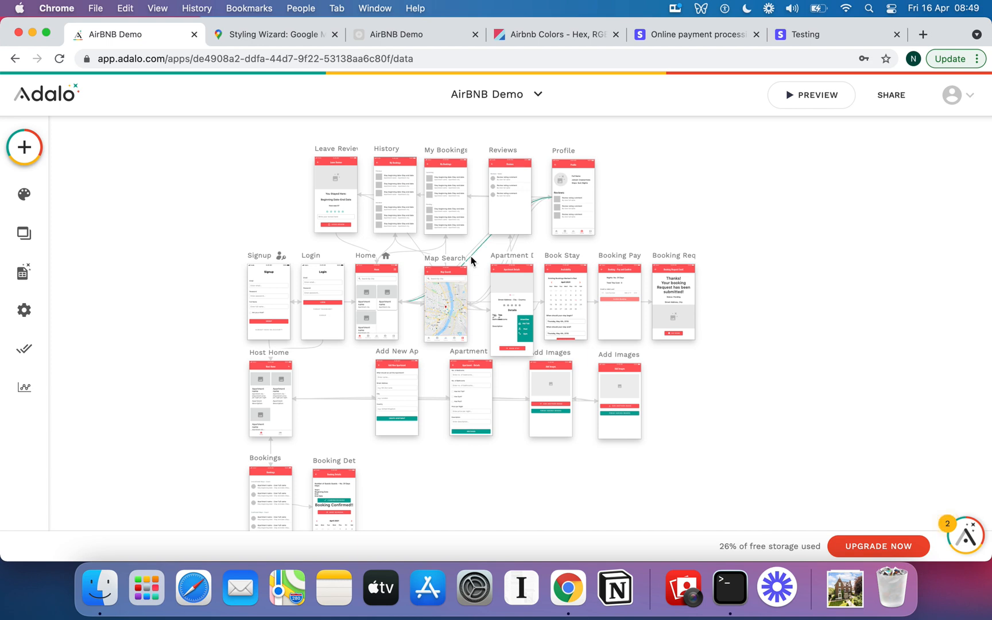
left_click(509, 307)
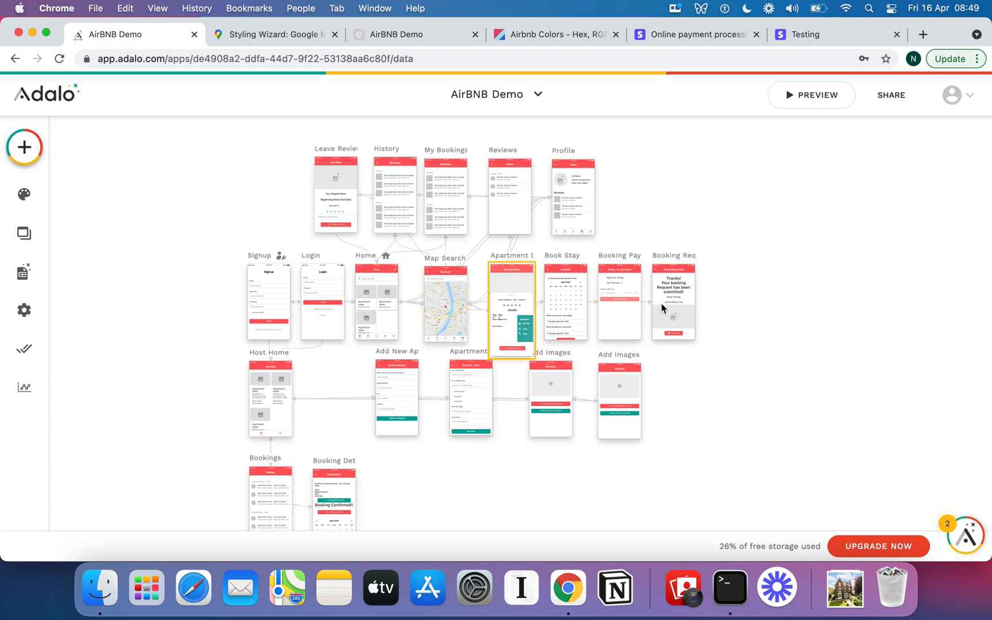
left_click(696, 206)
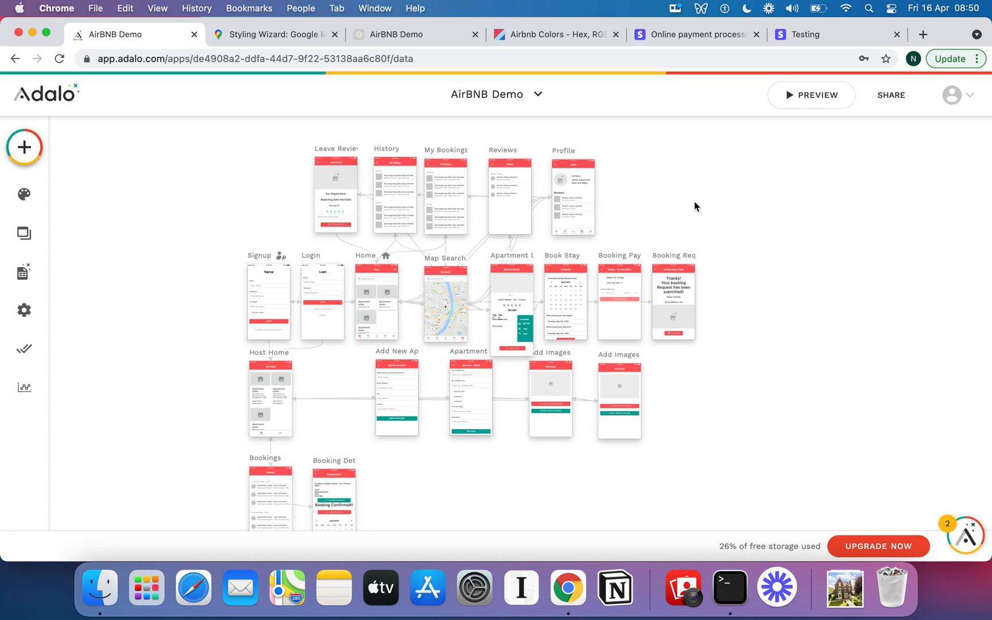
mouse_move(687, 201)
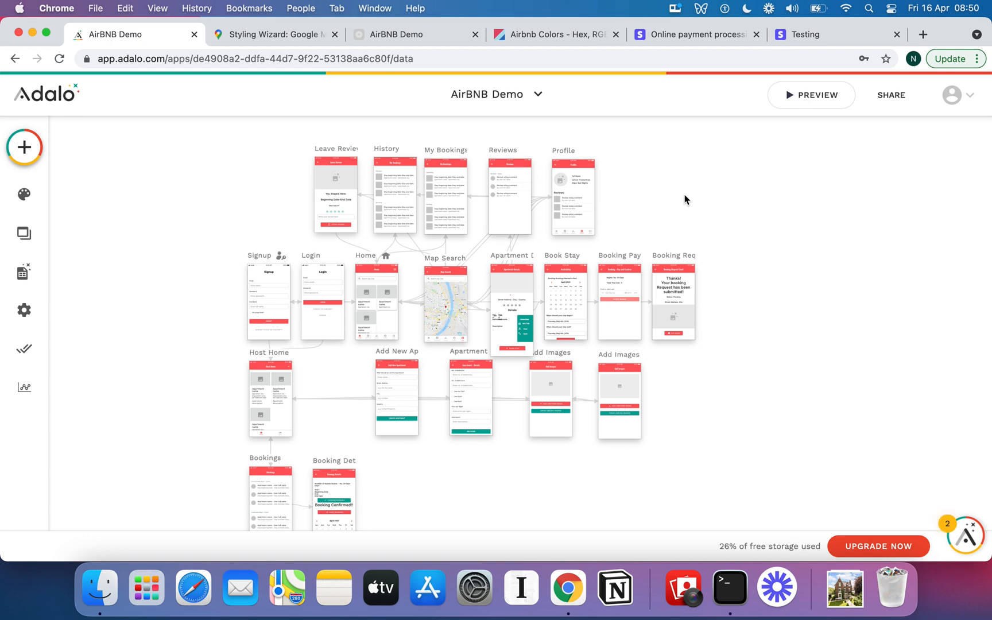
mouse_move(497, 237)
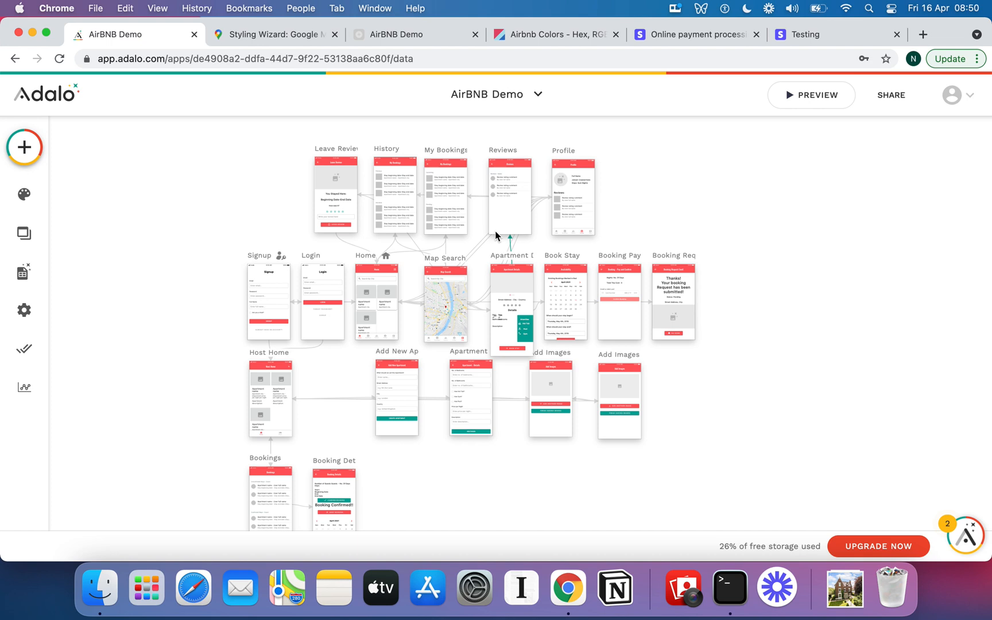
mouse_move(372, 176)
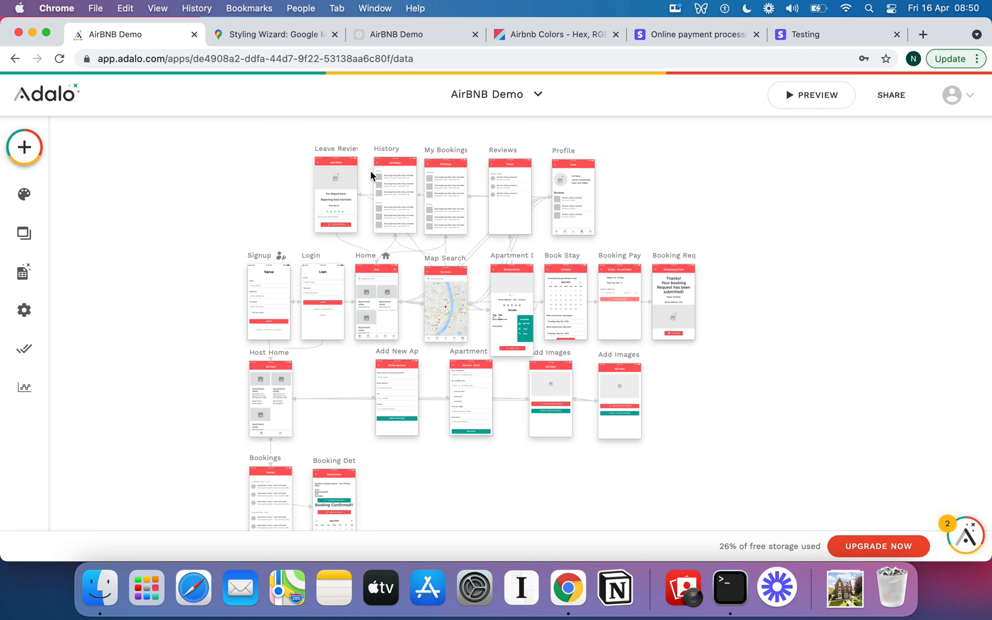
mouse_move(537, 101)
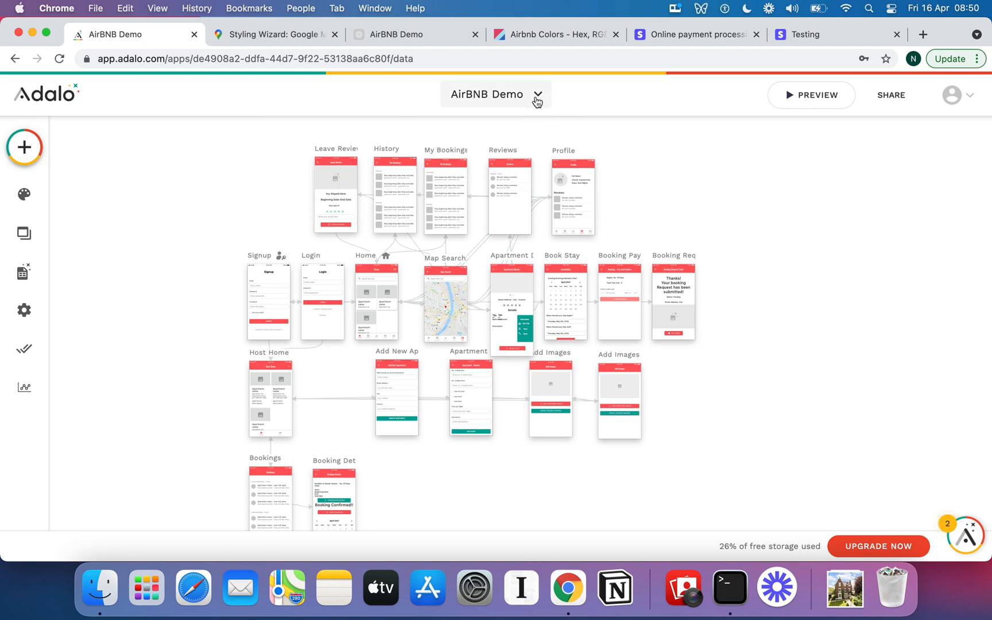
Start a new native mobile app using the Blank template.
left_click(496, 94)
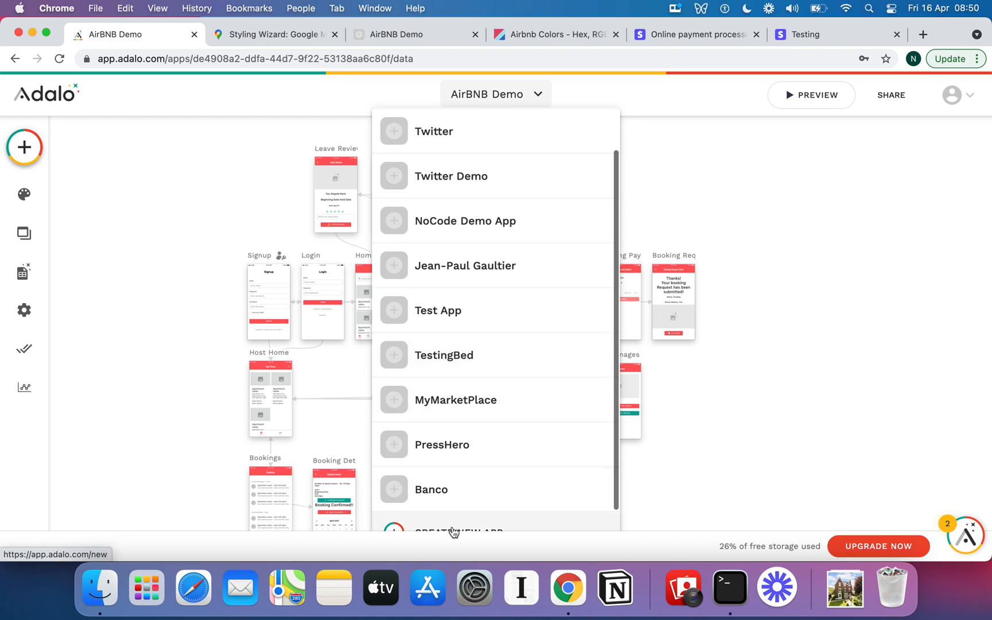
left_click(458, 530)
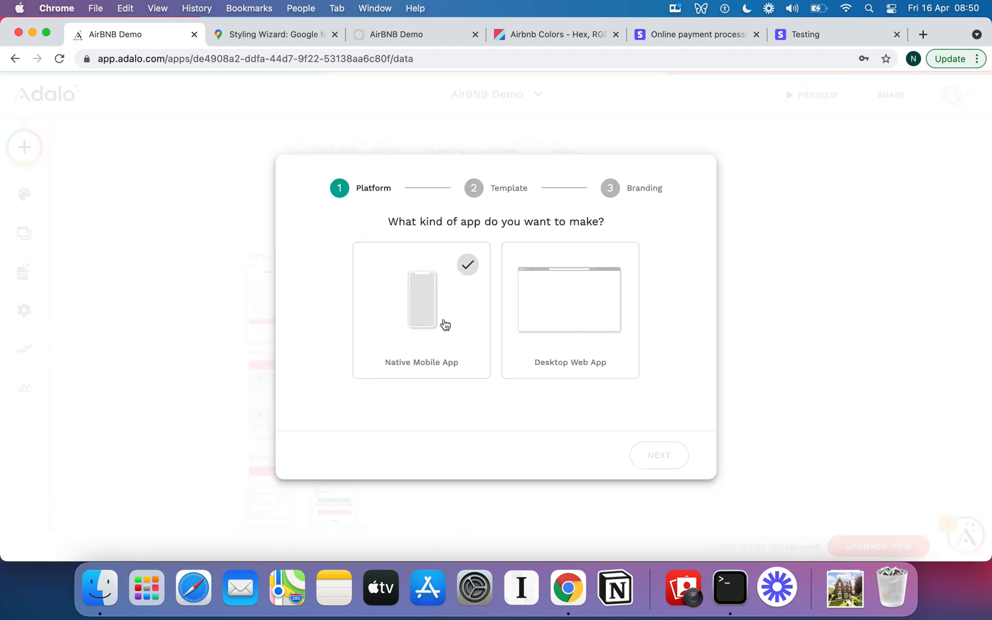
left_click(420, 300)
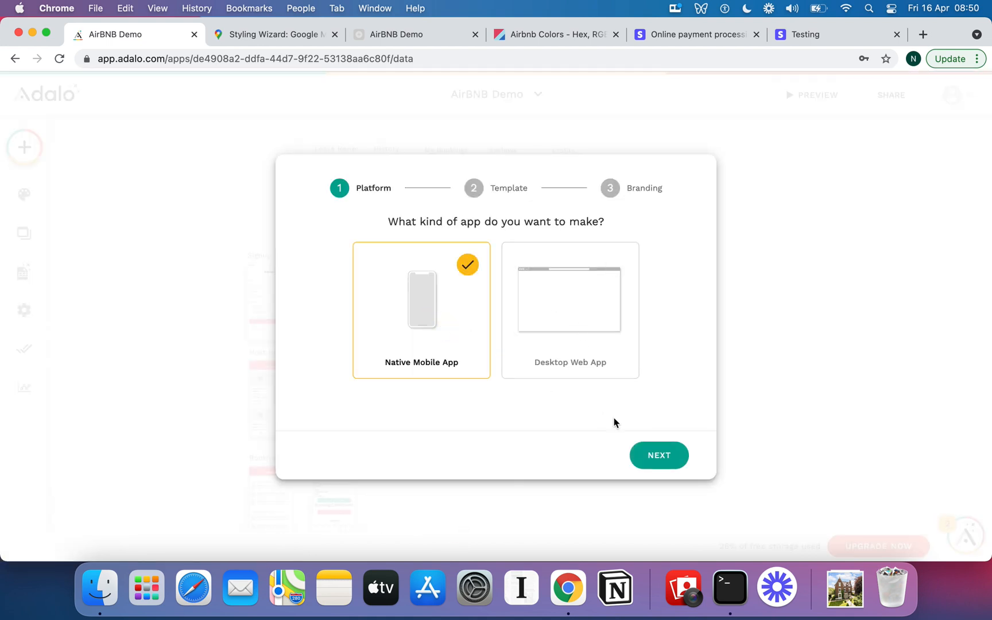
mouse_move(475, 303)
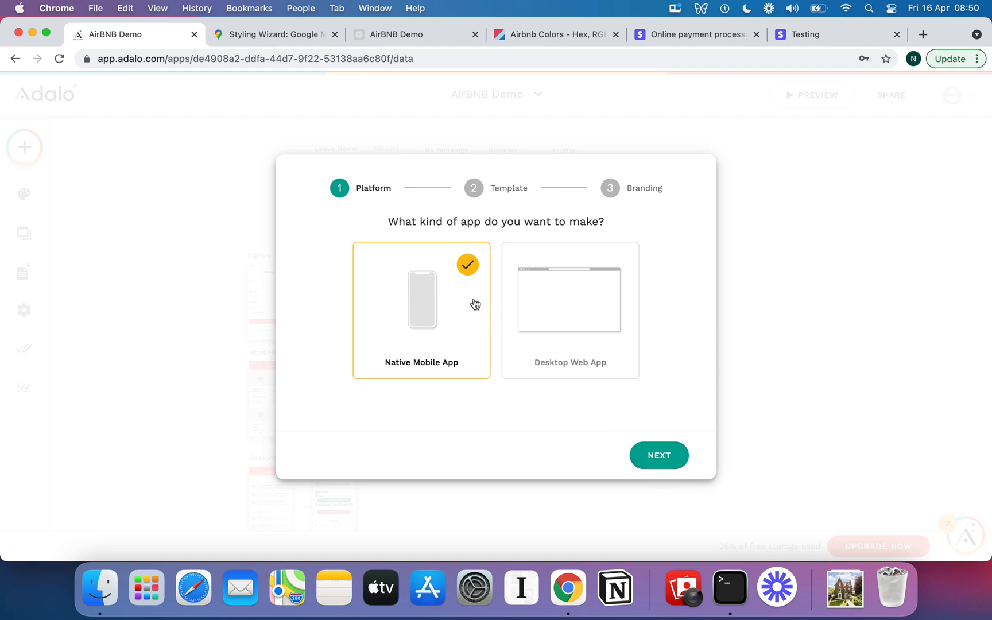
mouse_move(654, 433)
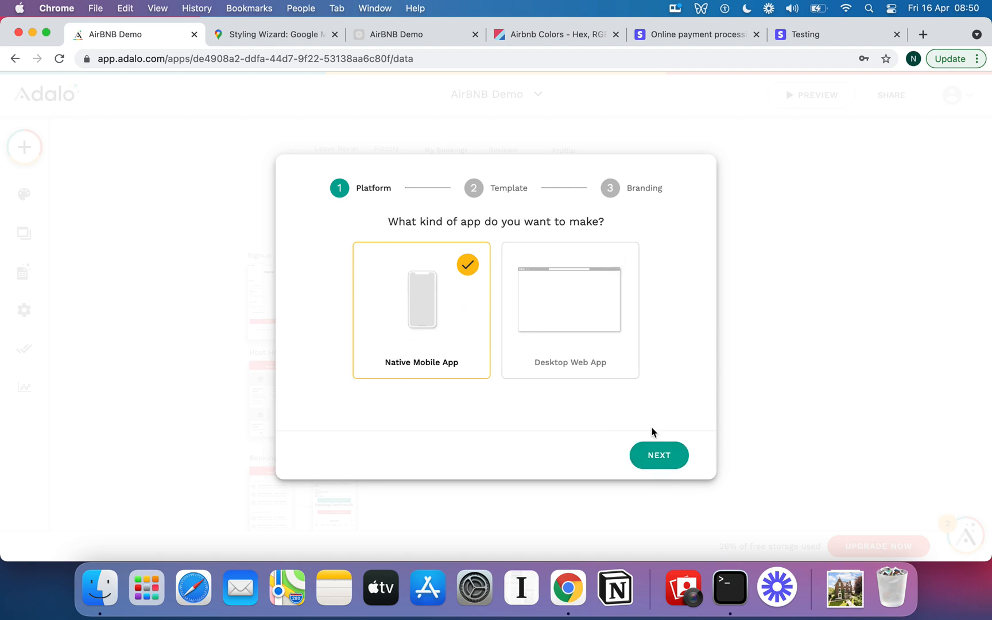
left_click(658, 455)
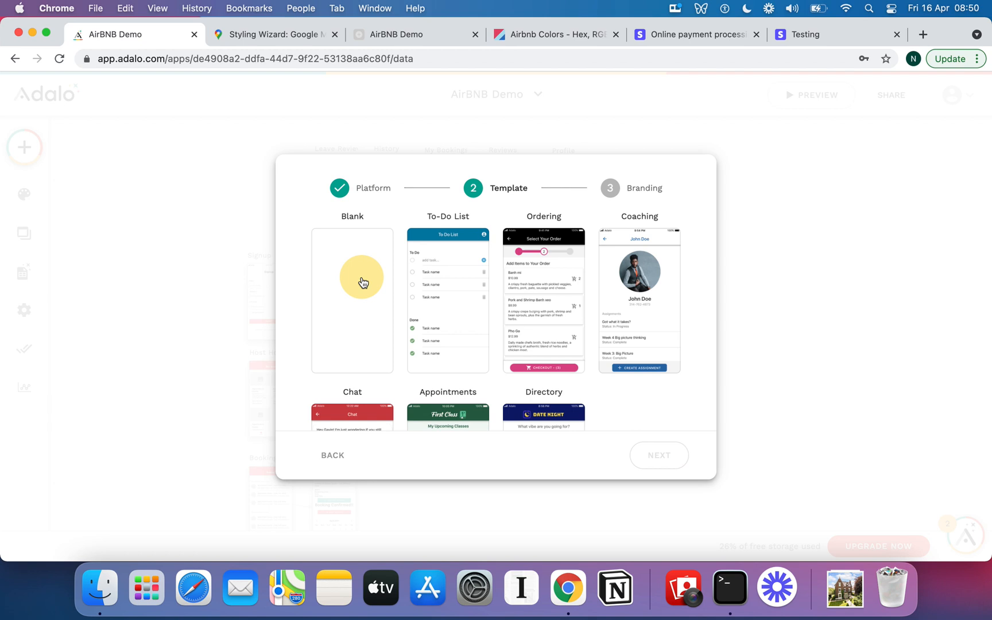
left_click(352, 300)
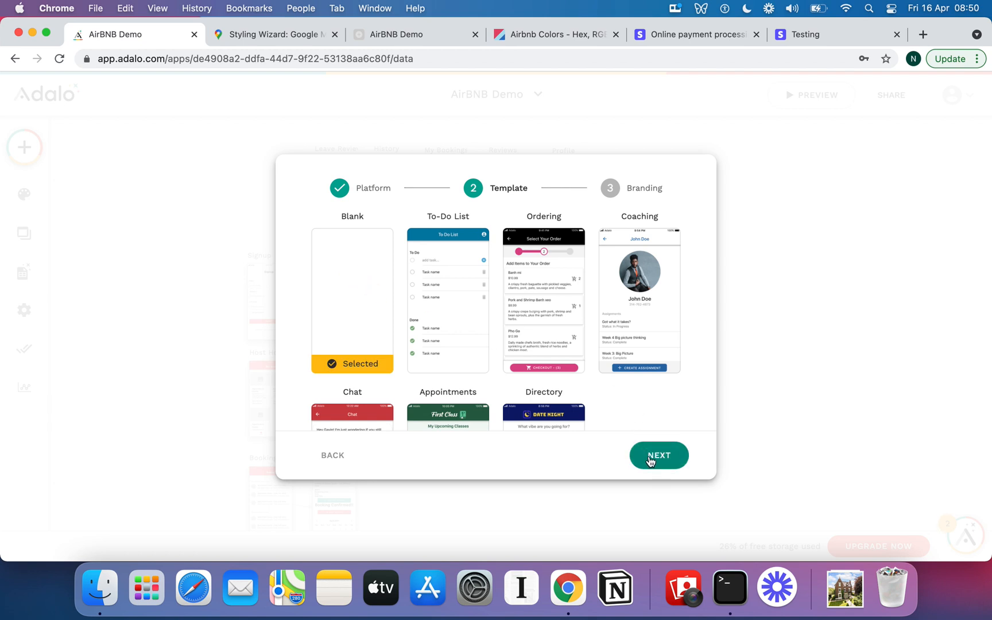
Name the app 'AirBnB' on the branding step and bring up the Airbnb colours page.
scroll("down", 3)
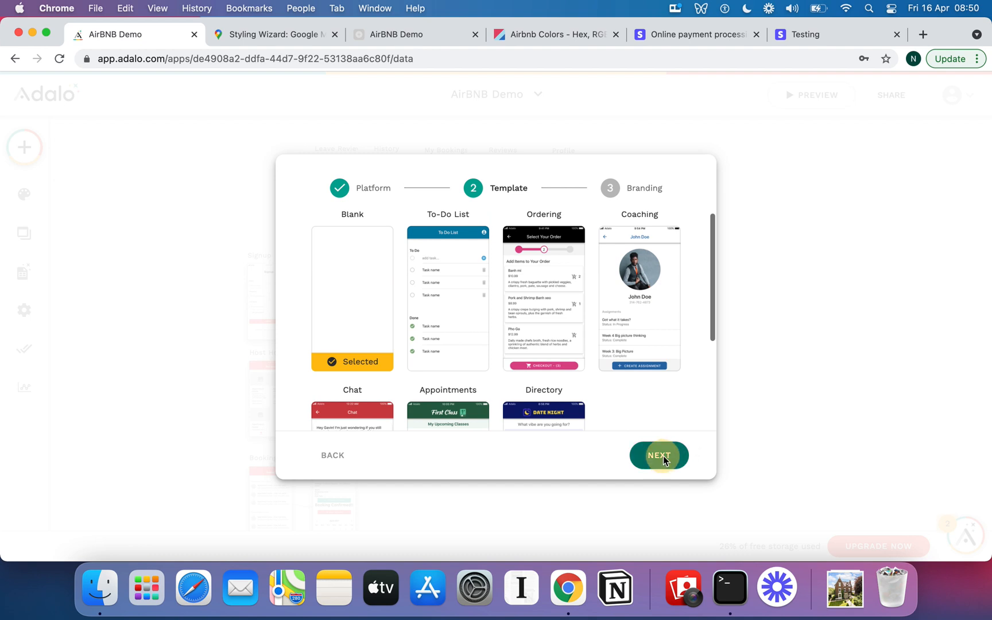
left_click(658, 454)
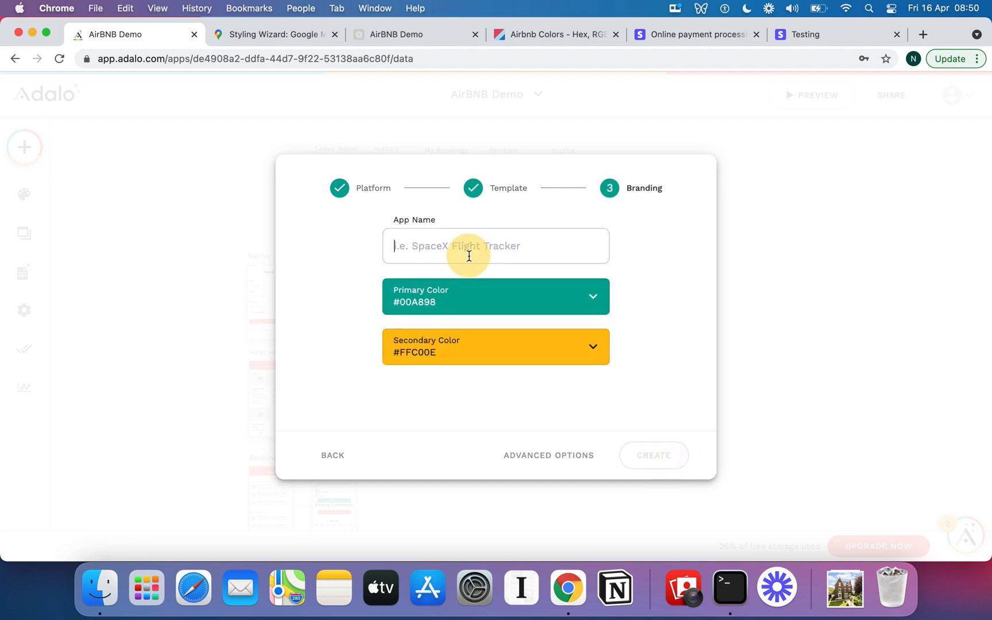
type("AirBnB")
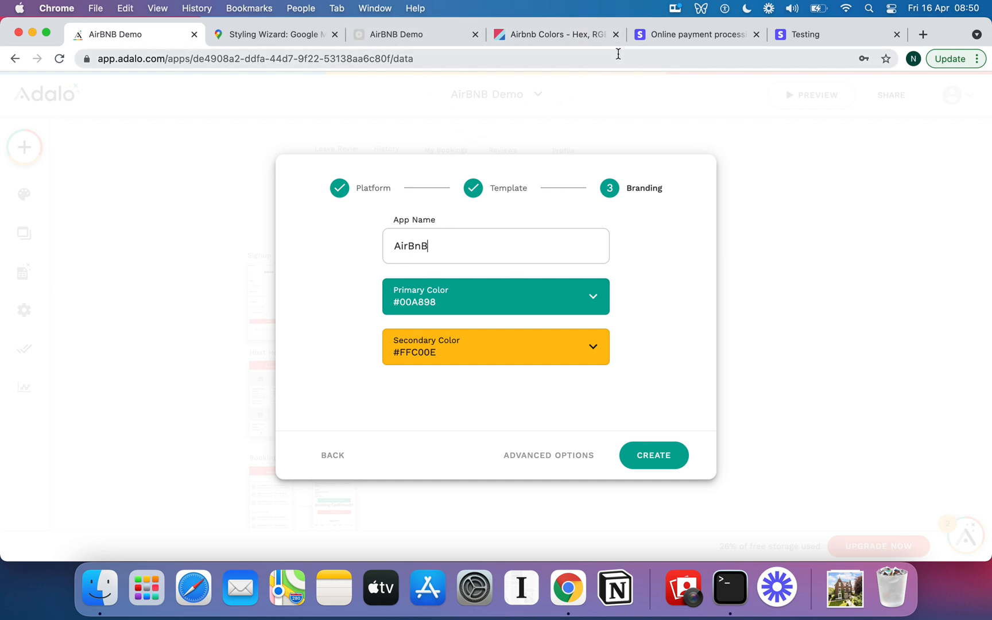
left_click(550, 35)
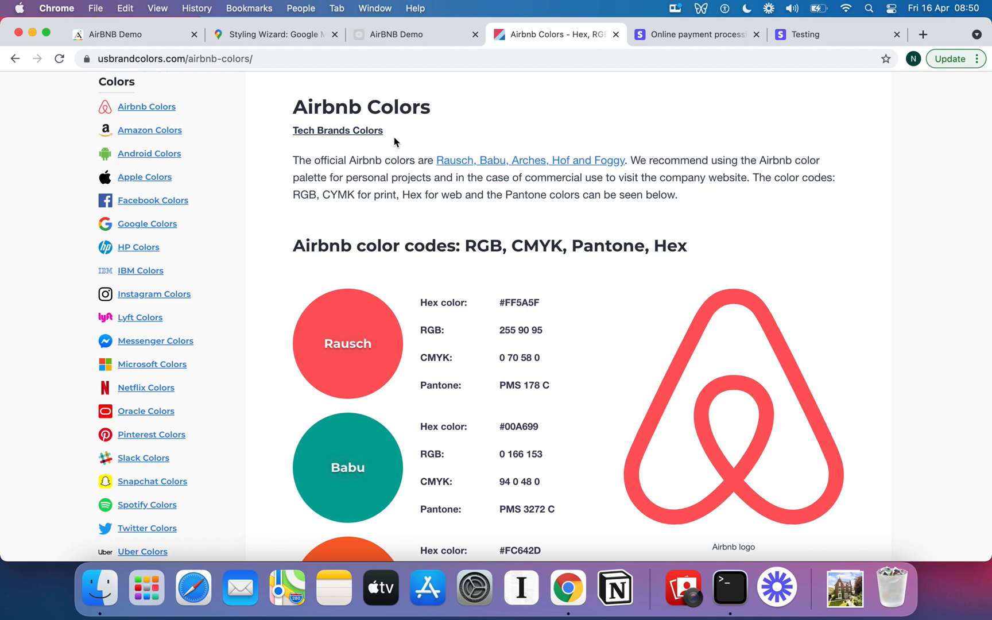
Copy Airbnb's Rausch hex FF5A5F and set it as the app's primary colour.
scroll("down", 3)
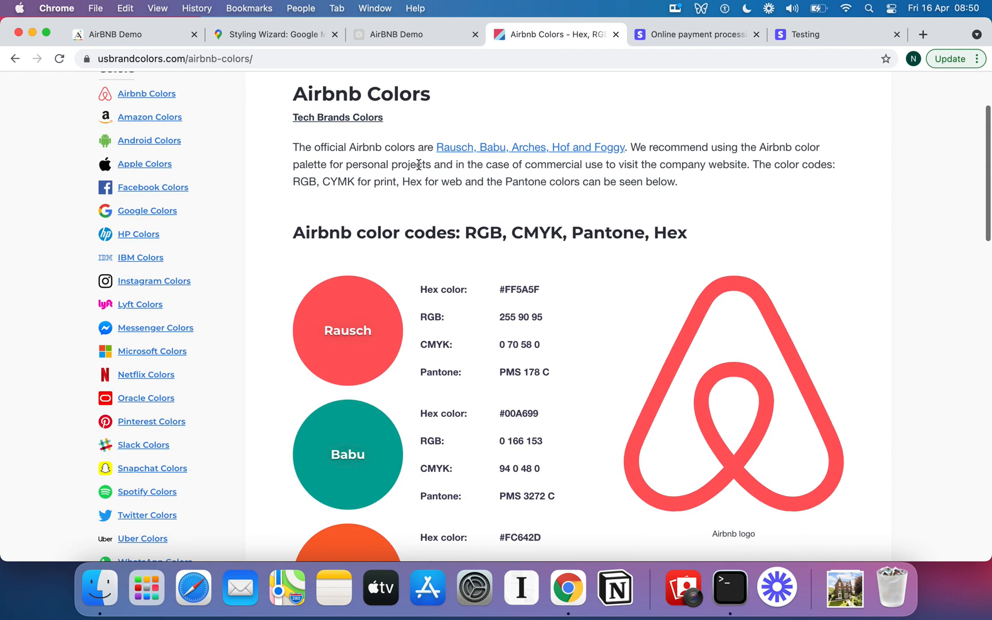
scroll("up", 3)
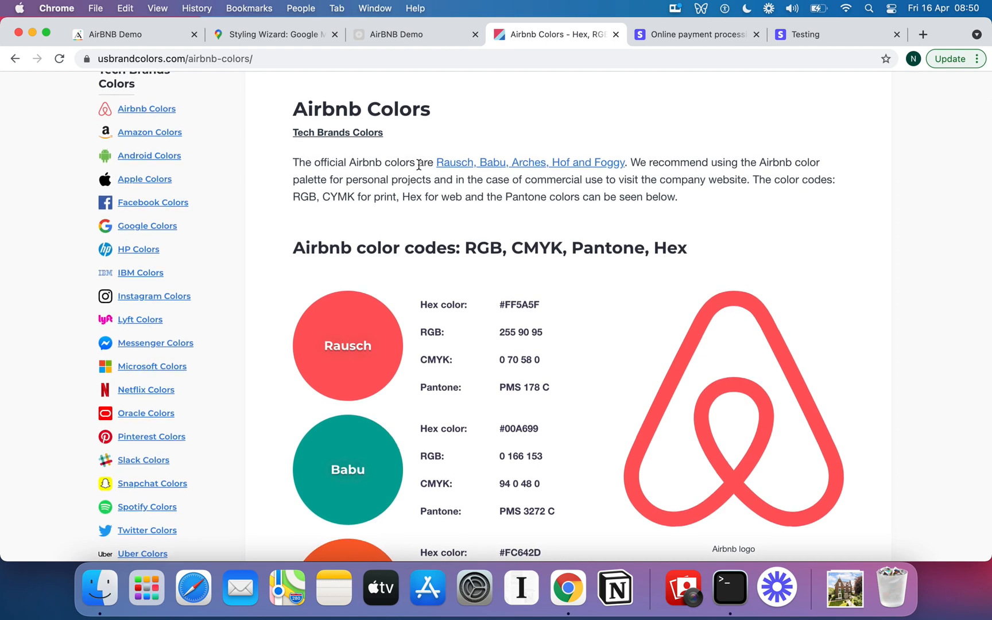
scroll("down", 3)
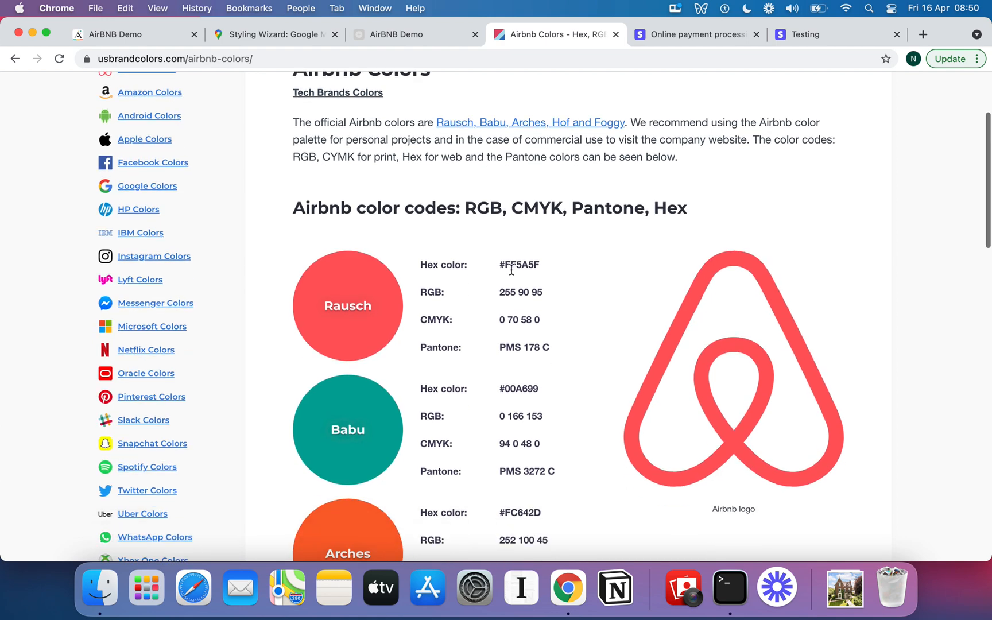
mouse_move(497, 205)
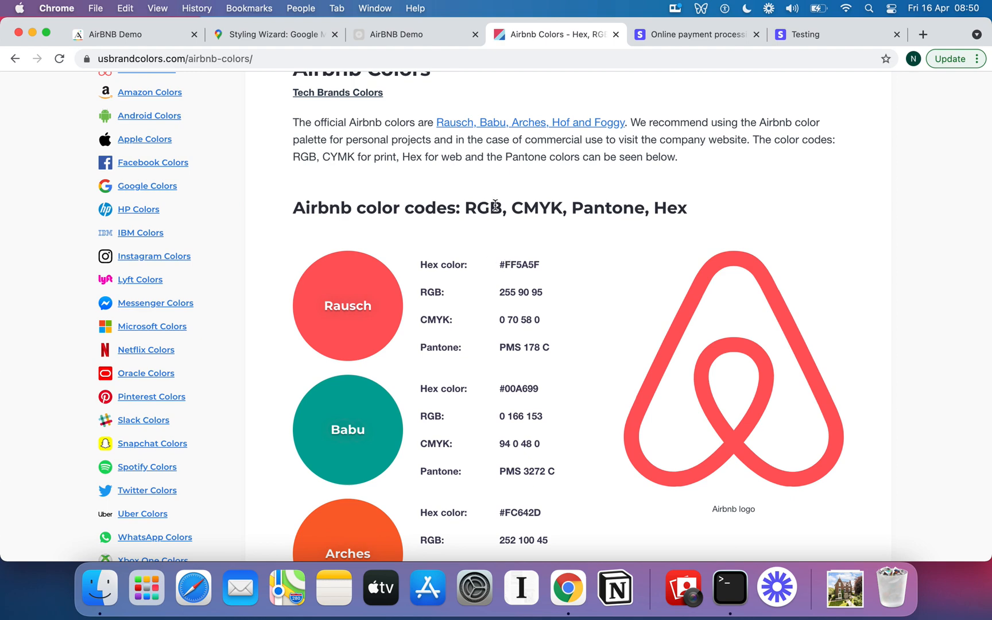
mouse_move(723, 355)
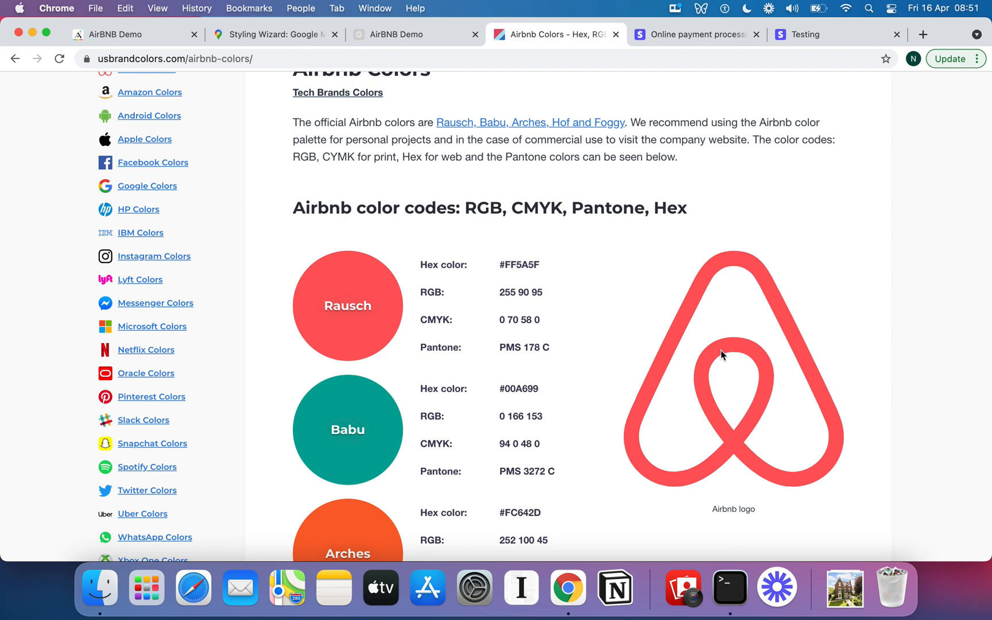
scroll("down", 3)
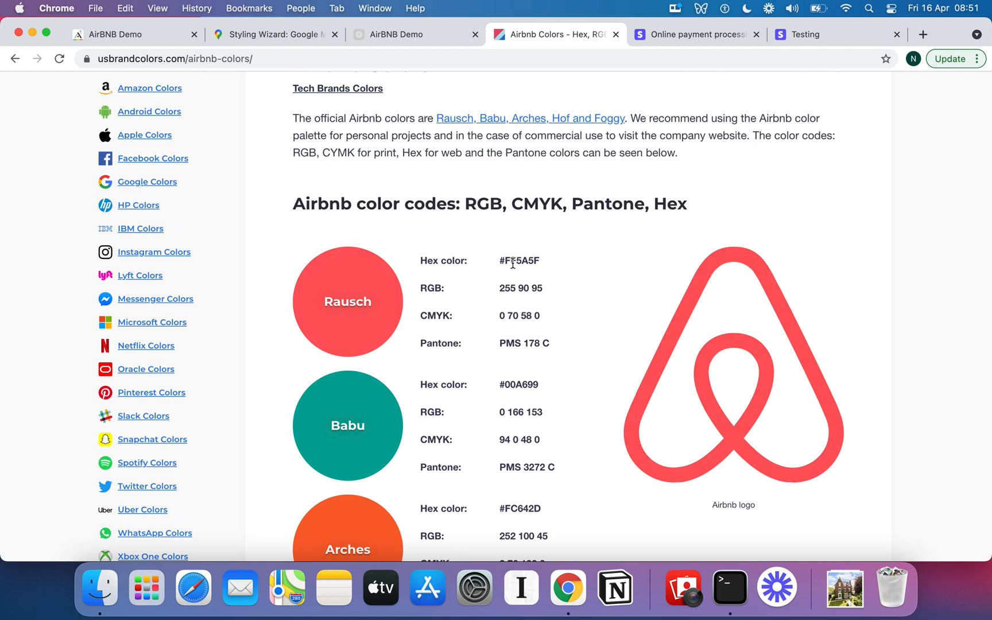
double_click(519, 261)
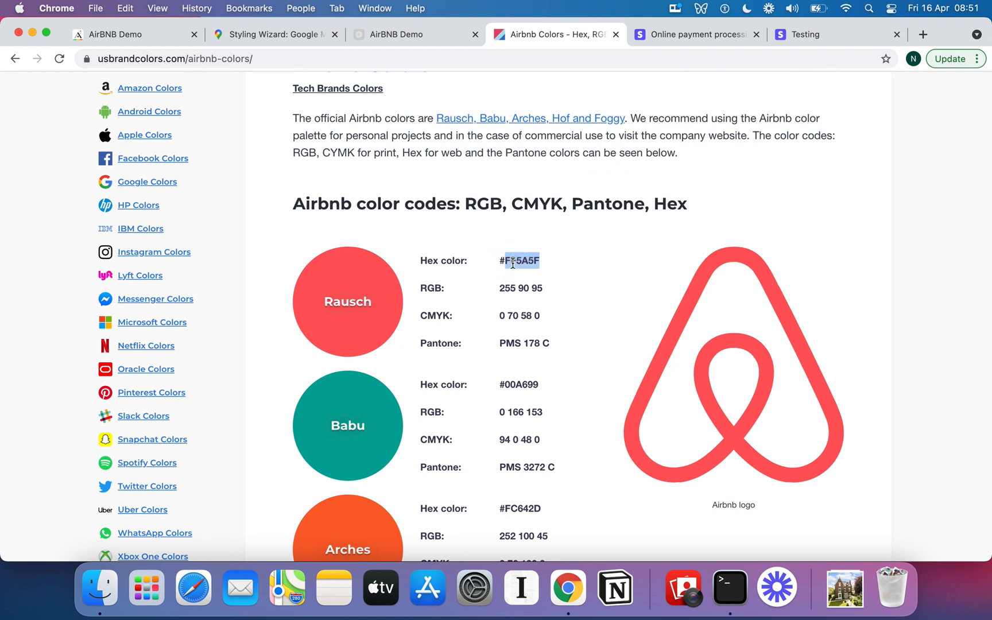
mouse_move(391, 299)
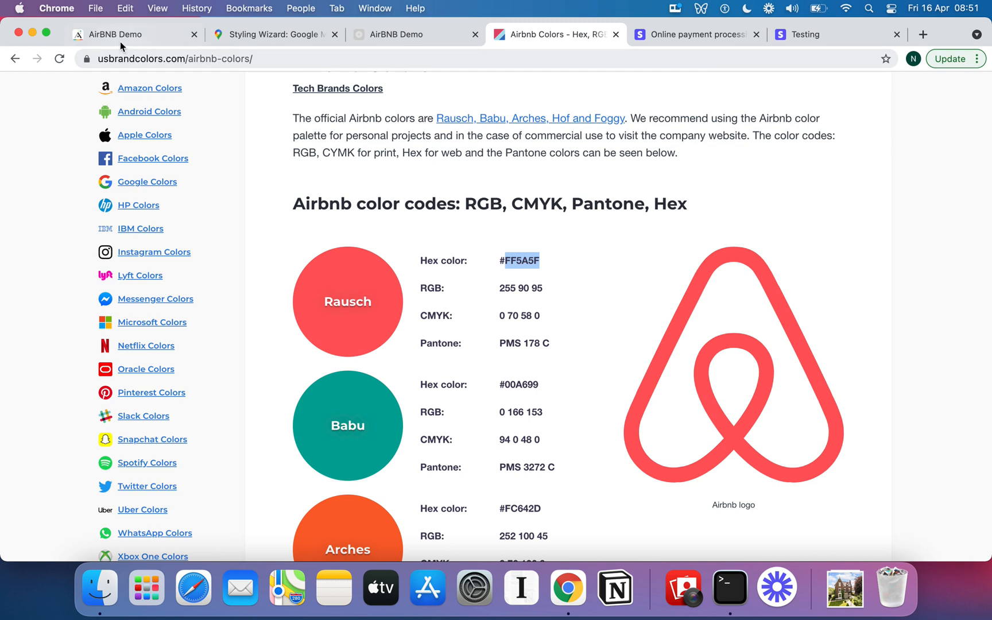
mouse_move(124, 34)
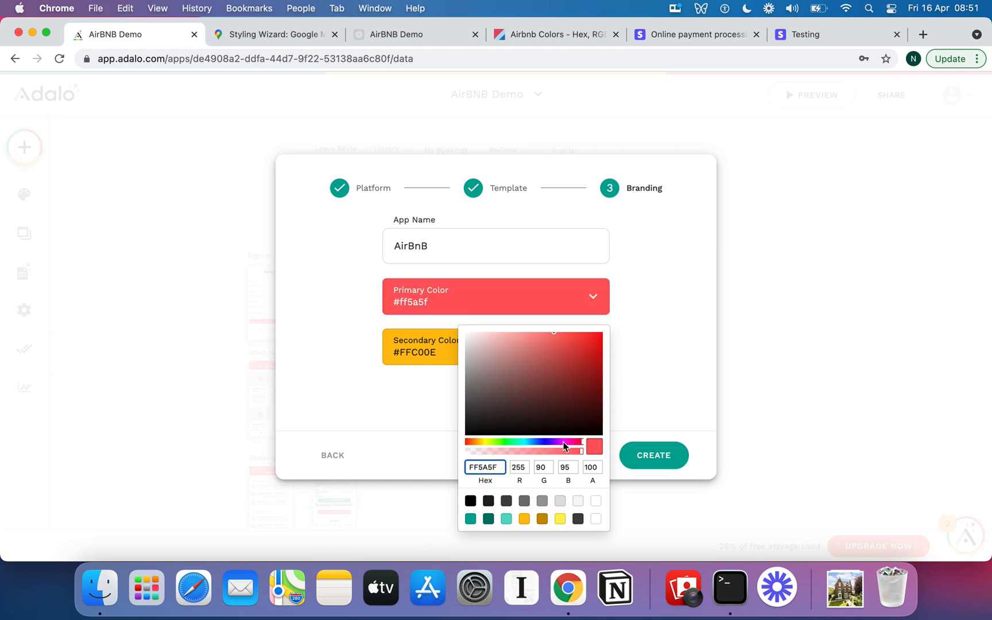
left_click(567, 286)
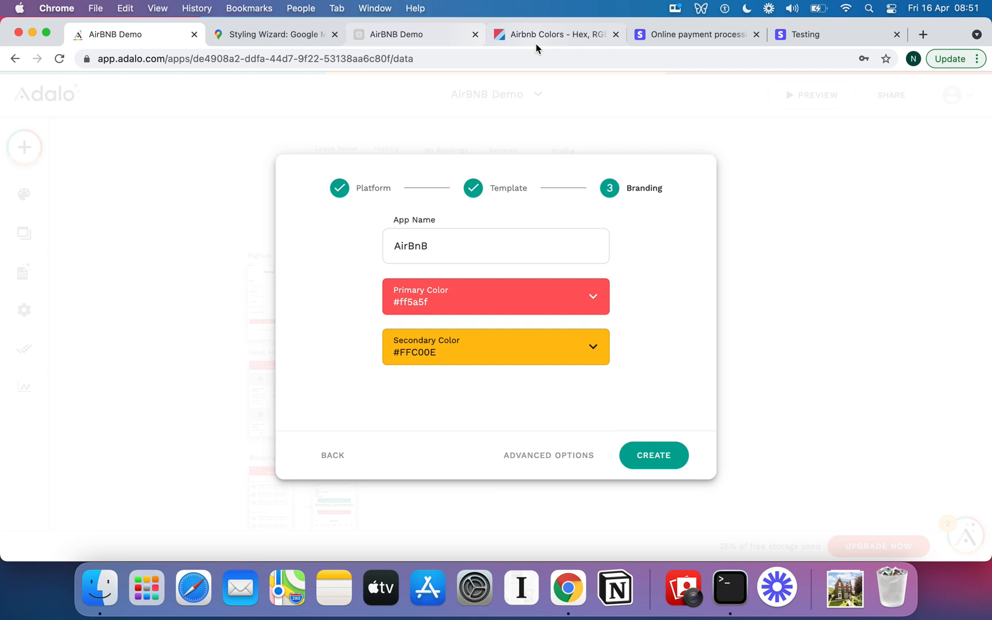
Copy Airbnb's Babu hex 00A699 and set it as the secondary colour.
left_click(554, 35)
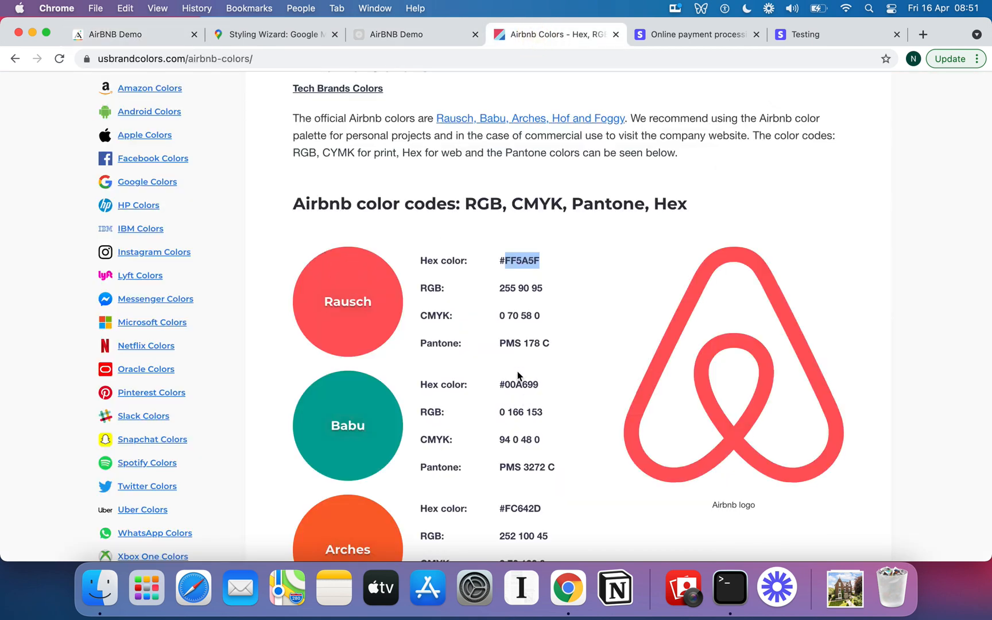
double_click(520, 385)
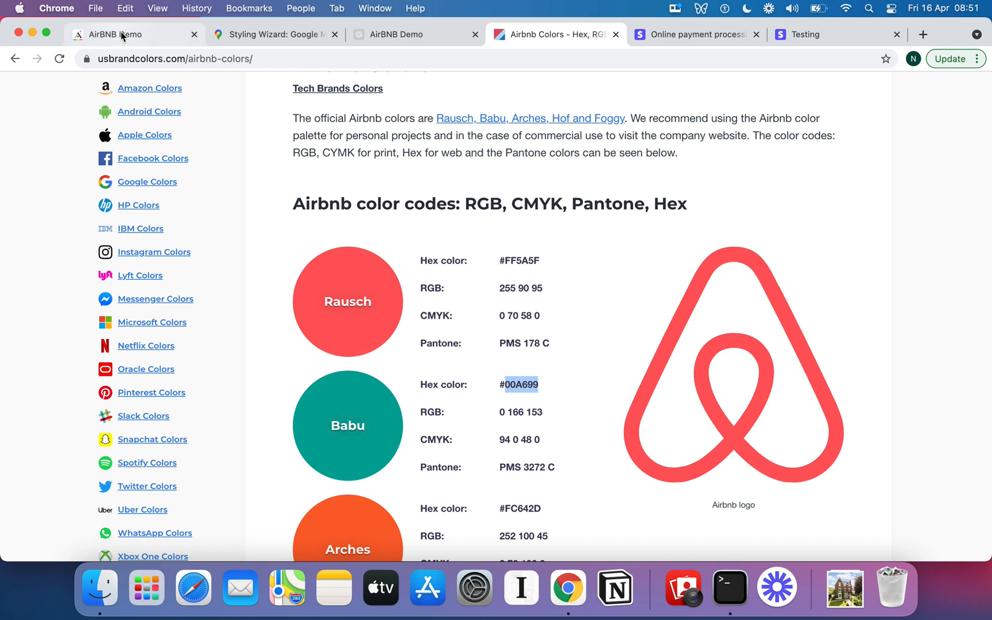
left_click(132, 35)
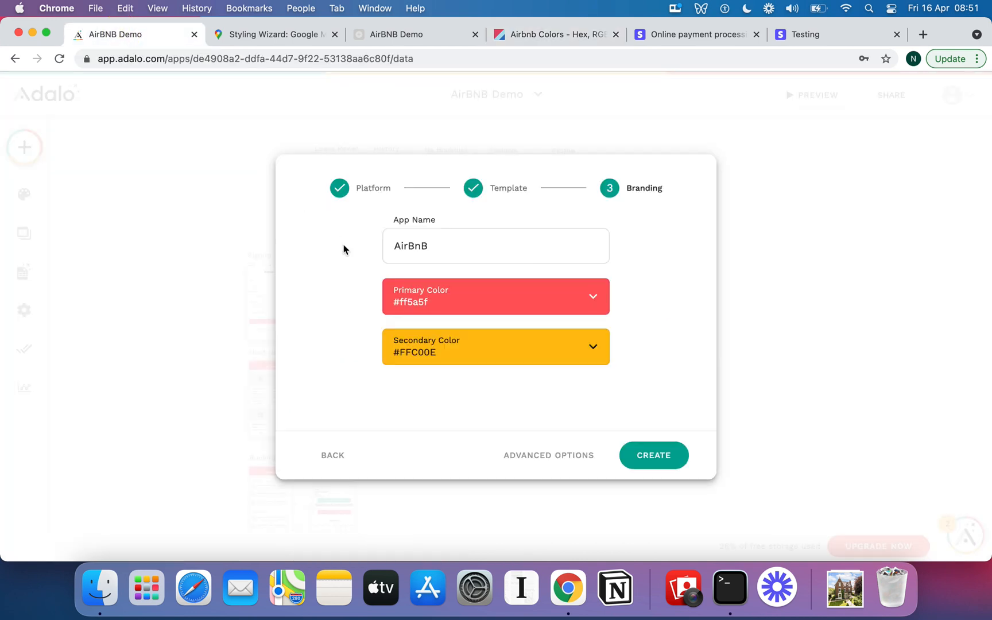
left_click(495, 346)
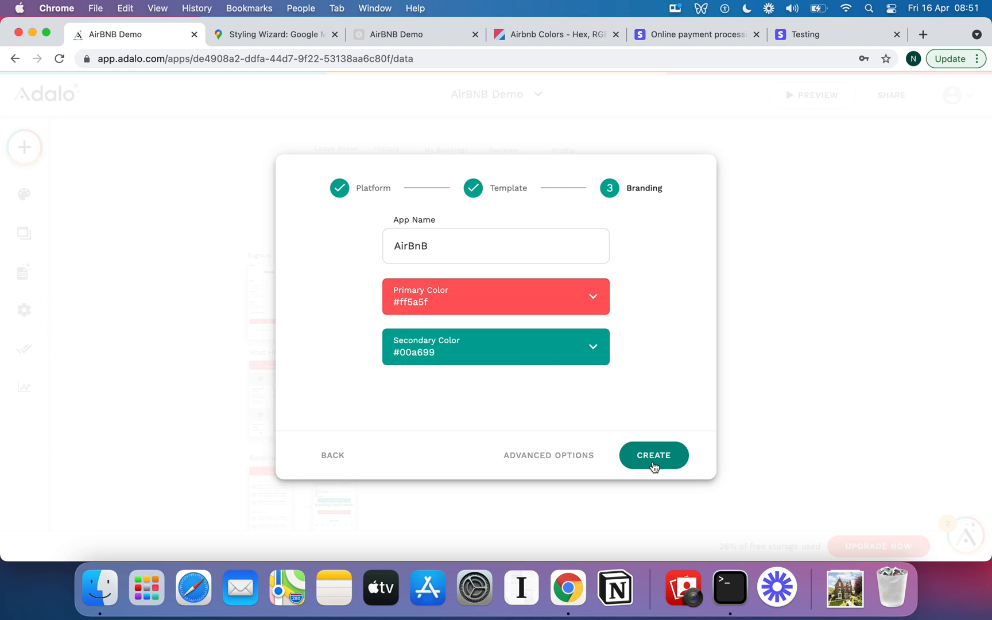
left_click(653, 455)
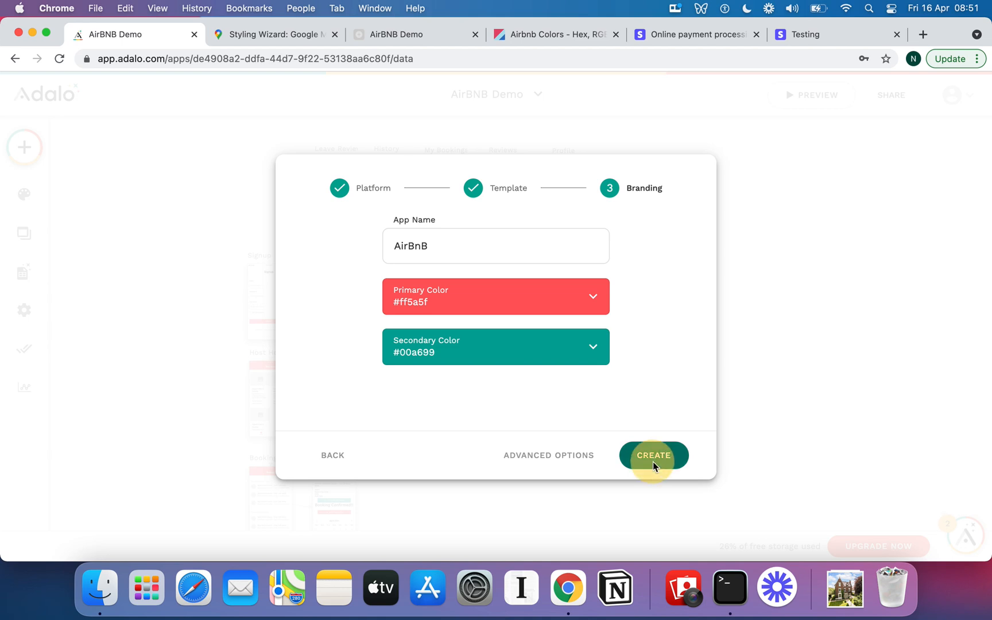
Create the AirBnB app and let its red-styled Signup, Login and Home screens load.
left_click(652, 455)
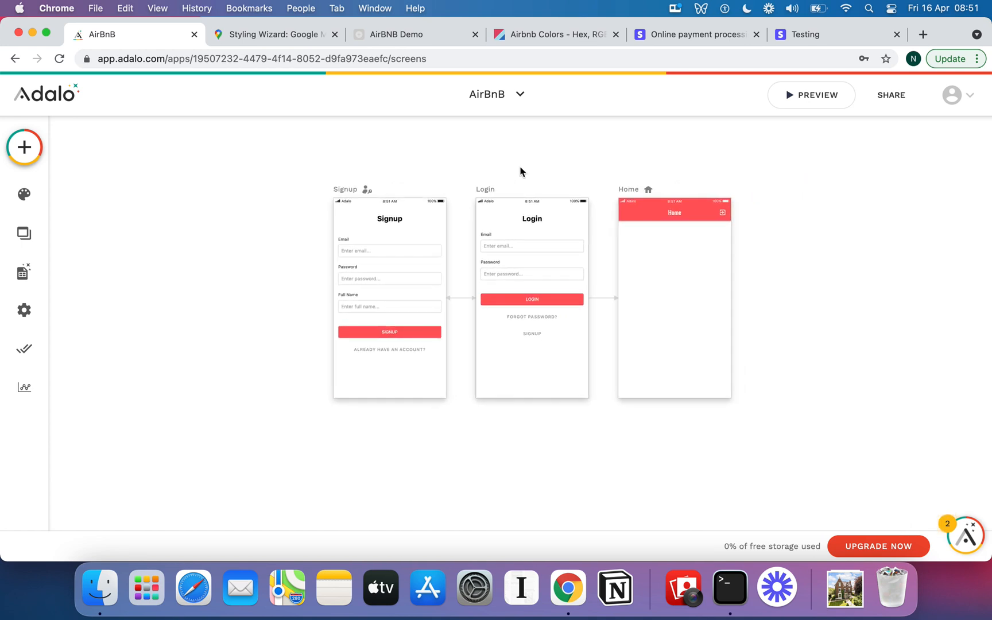
mouse_move(24, 194)
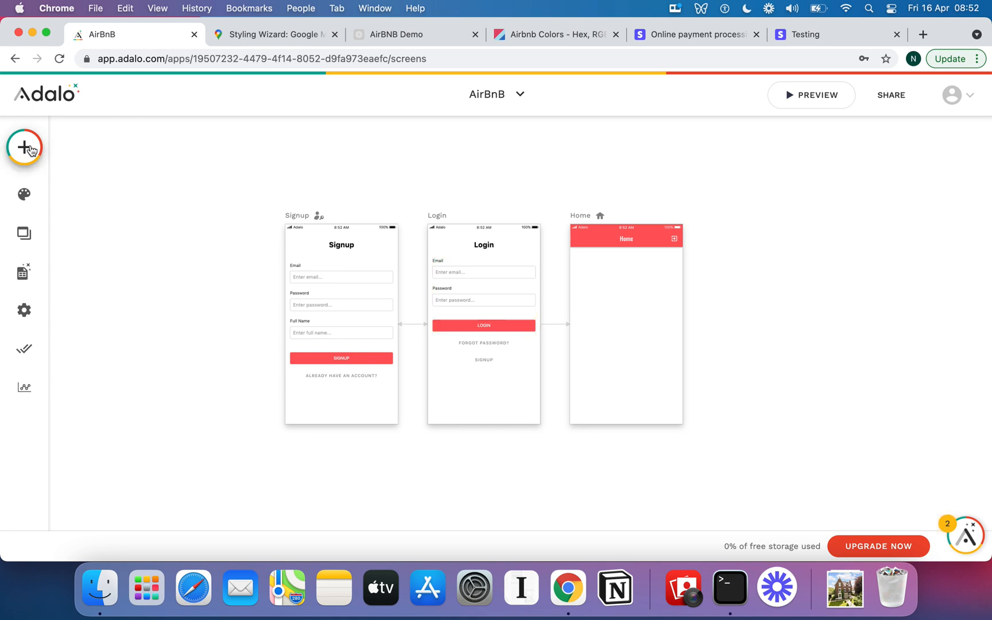
left_click(24, 147)
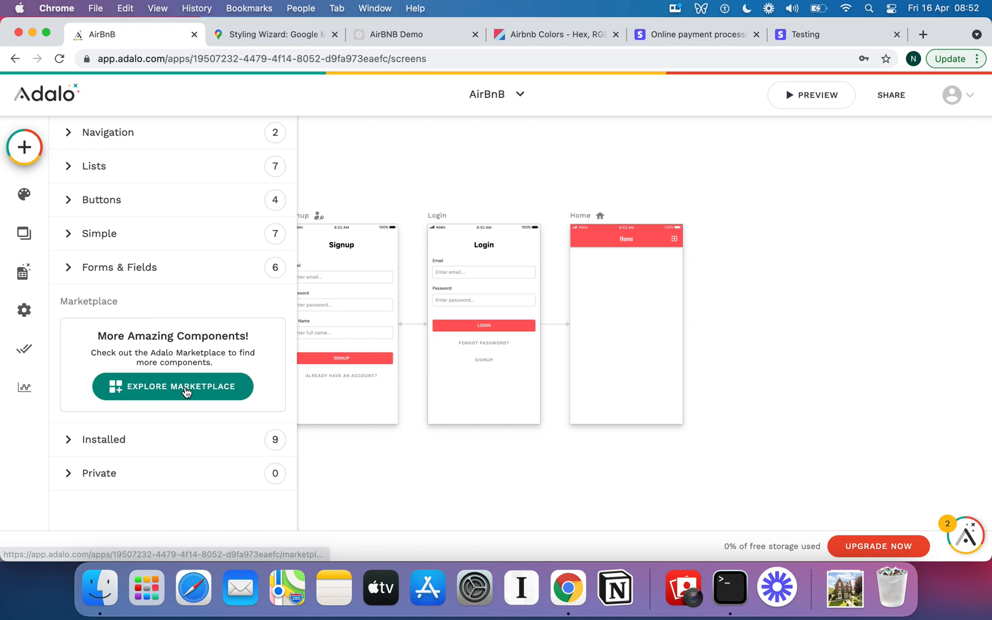
left_click(172, 386)
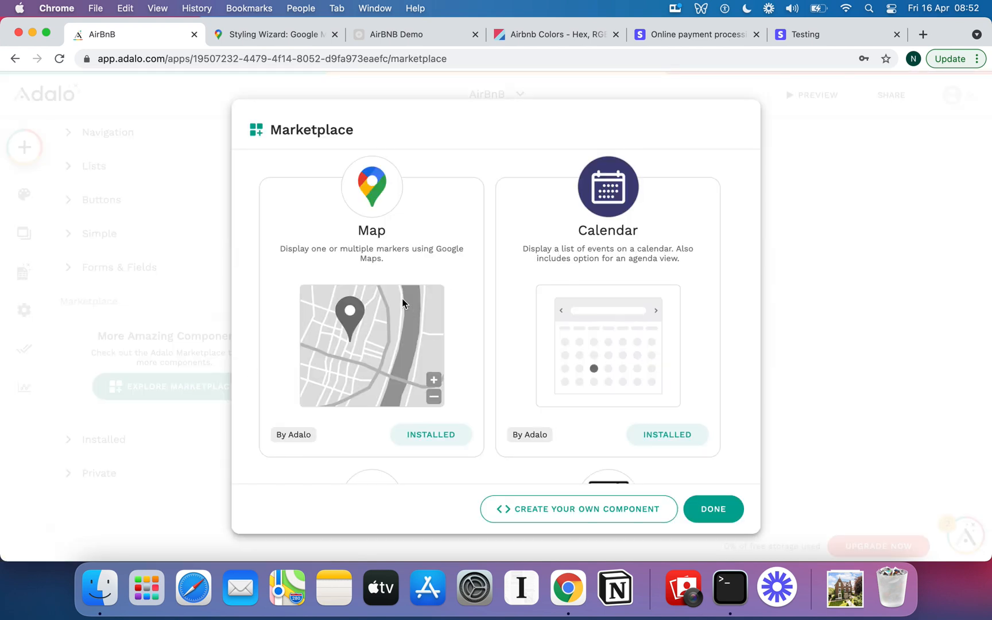
mouse_move(429, 277)
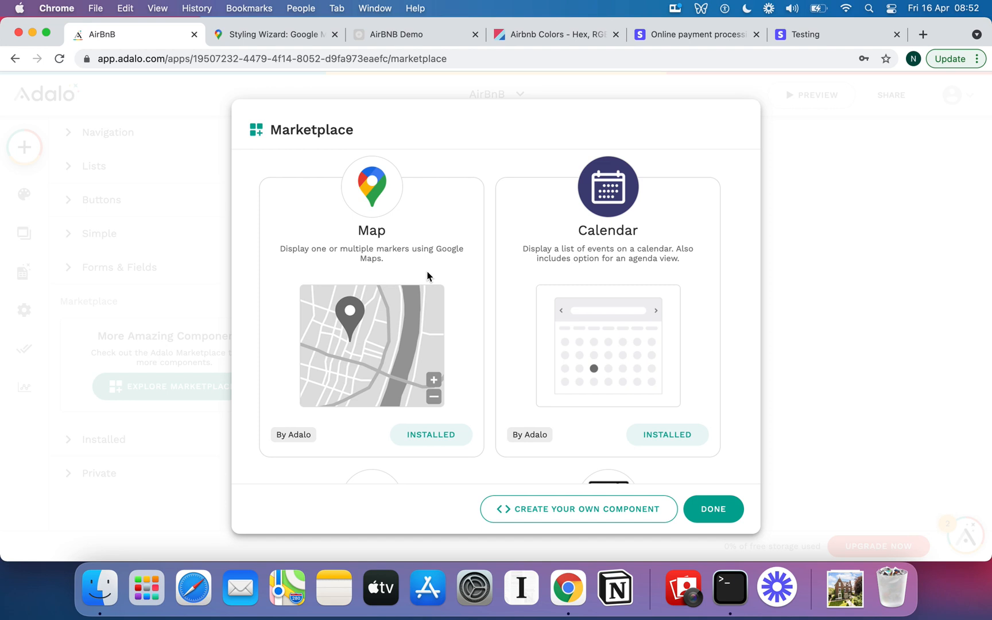
scroll("down", 3)
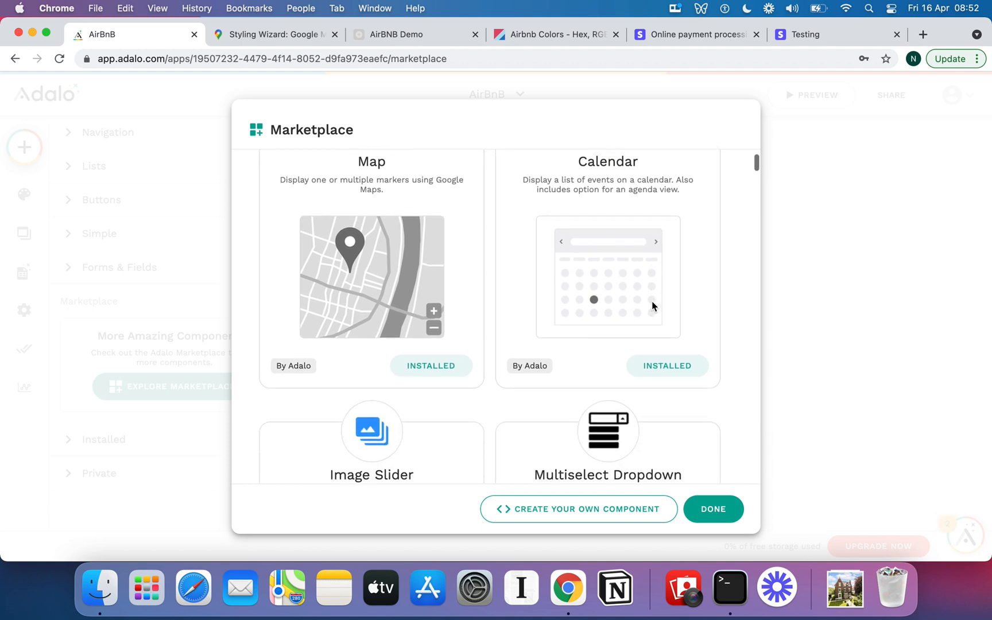
scroll("up", 3)
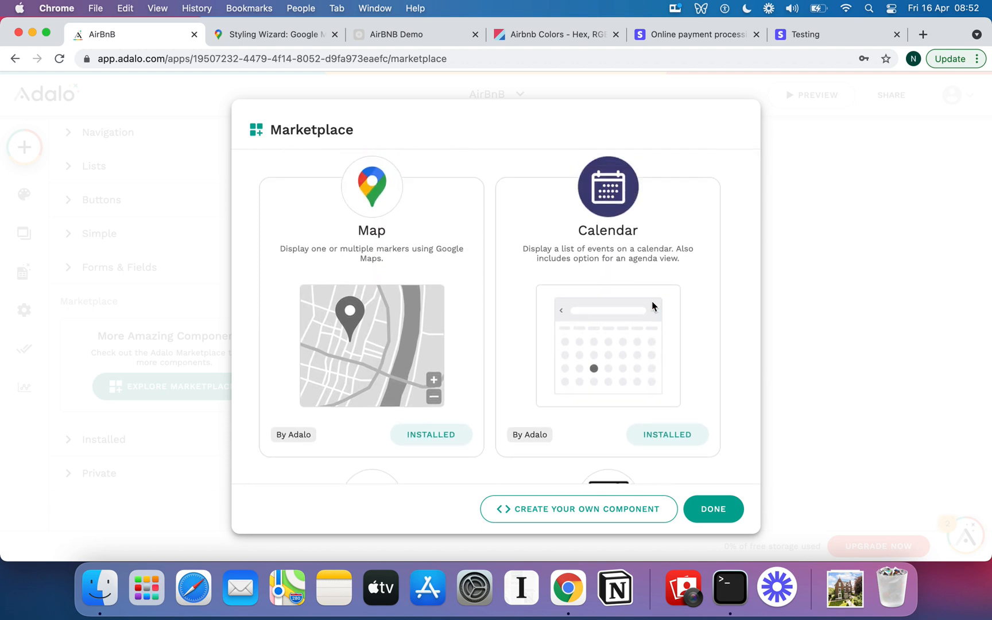
mouse_move(390, 272)
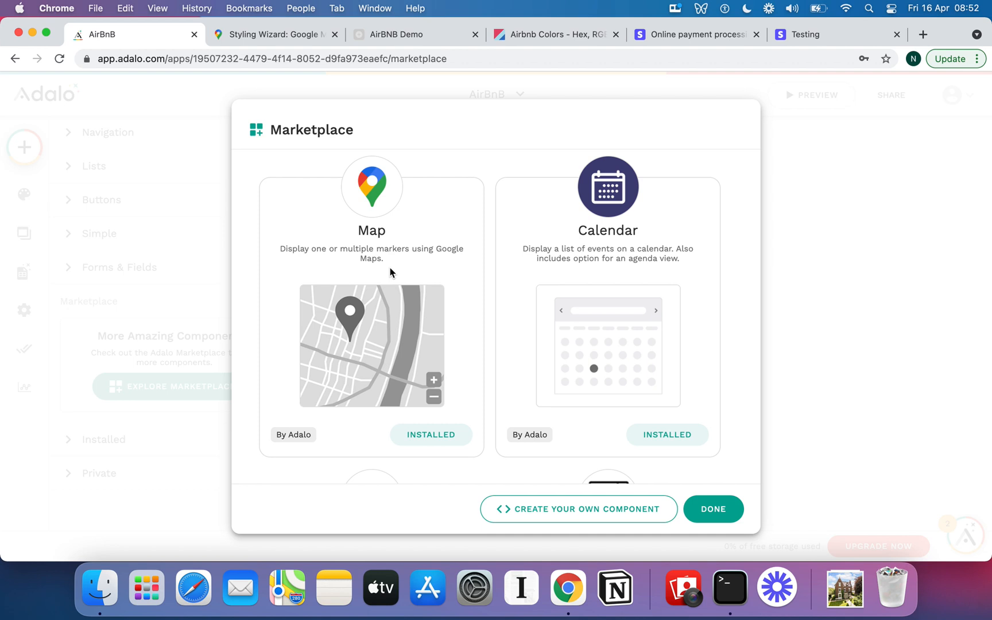
mouse_move(415, 260)
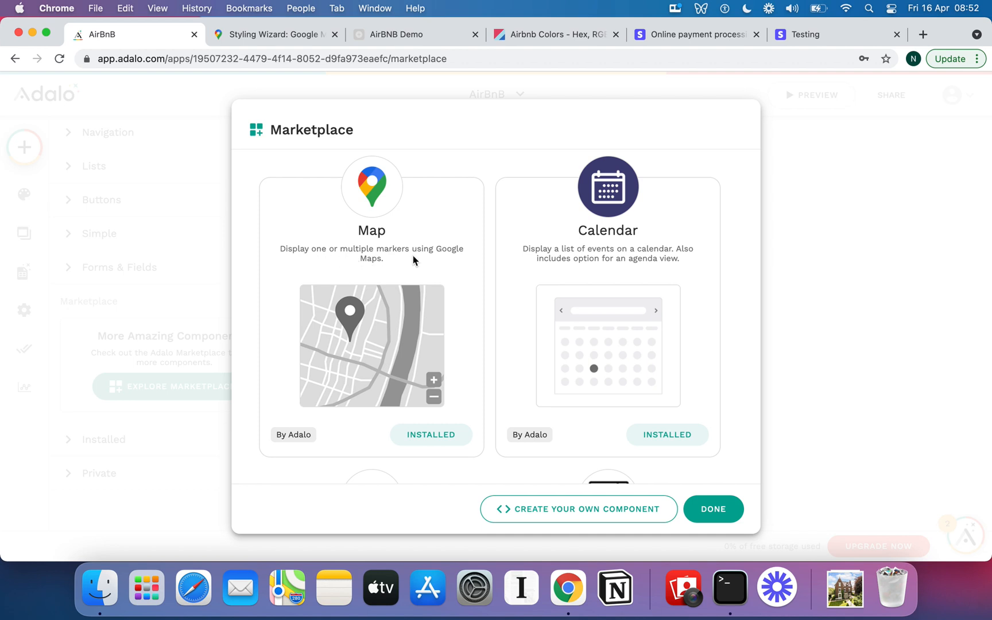
mouse_move(631, 271)
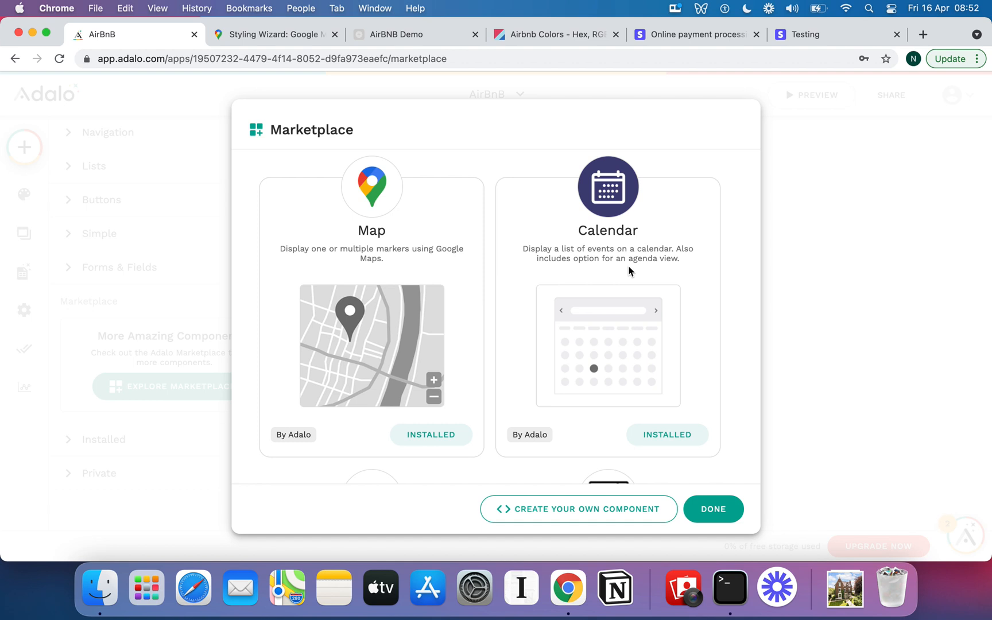
scroll("down", 3)
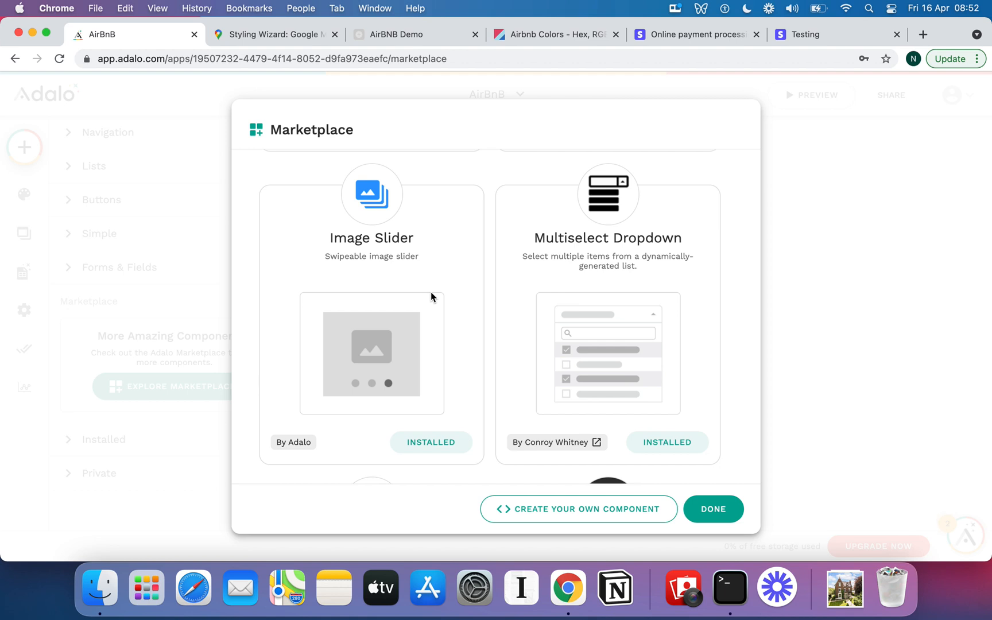
scroll("down", 3)
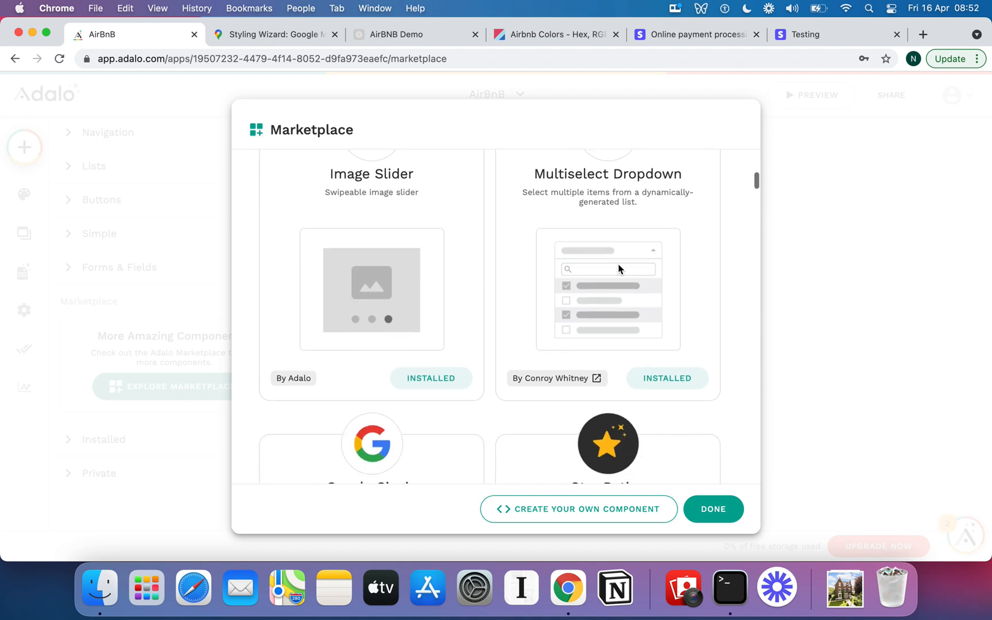
mouse_move(621, 258)
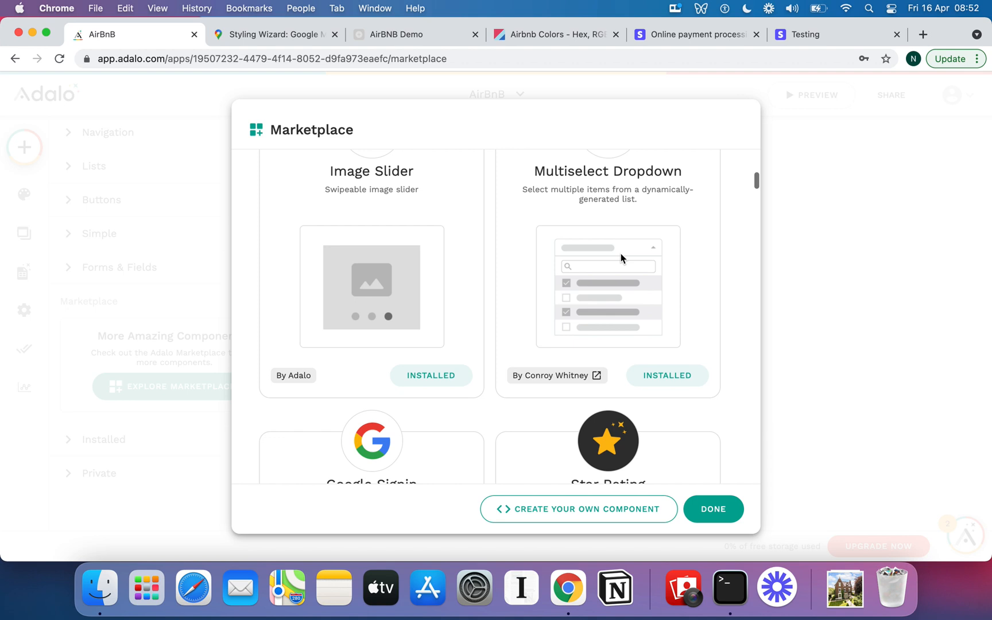
scroll("down", 3)
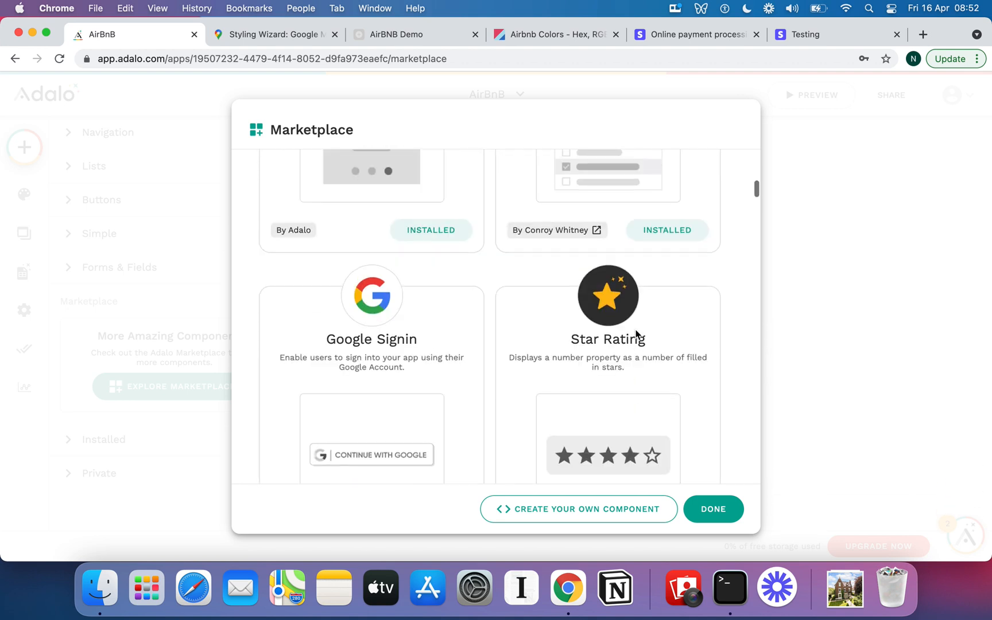
Browse the Marketplace, then install and immediately uninstall the Stopwatch component.
scroll("down", 3)
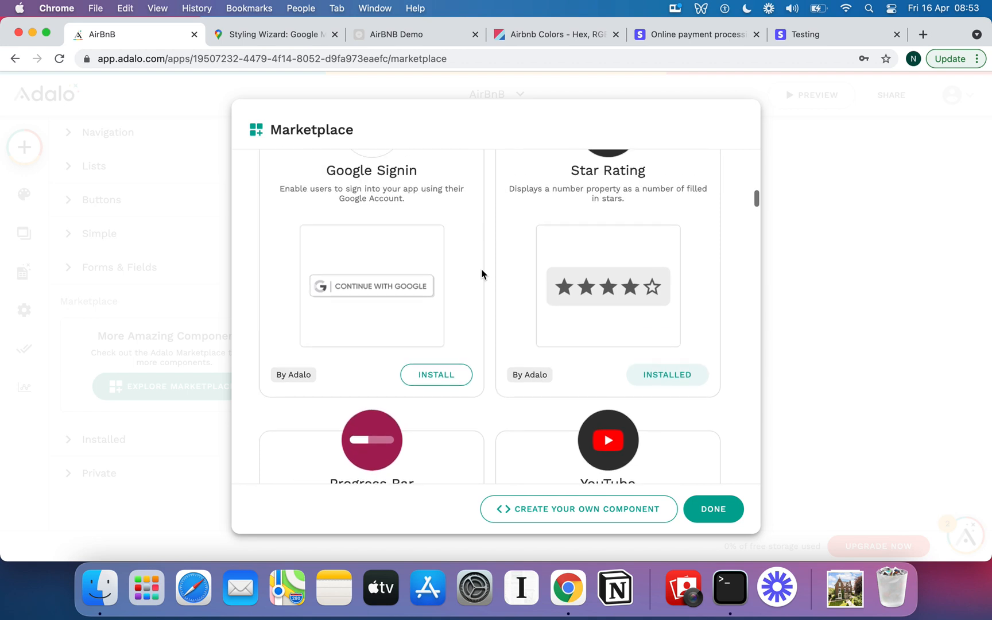
scroll("down", 3)
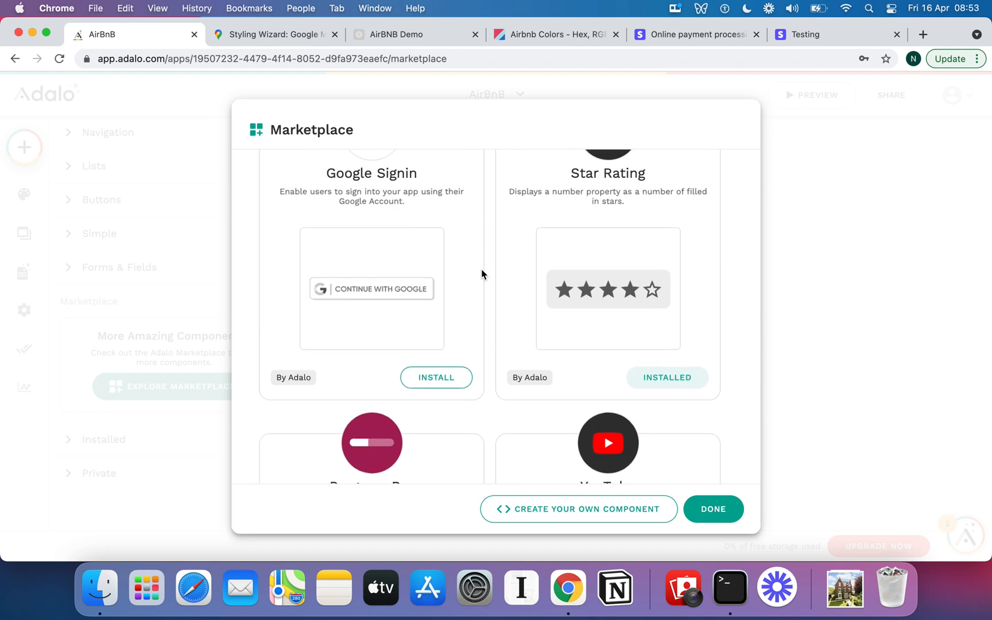
scroll("down", 3)
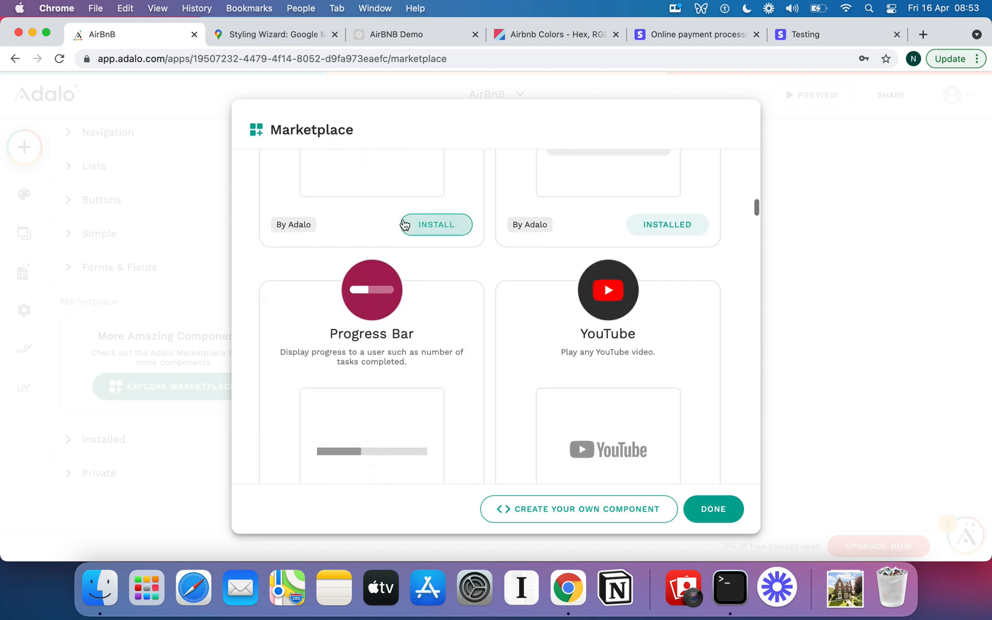
scroll("up", 3)
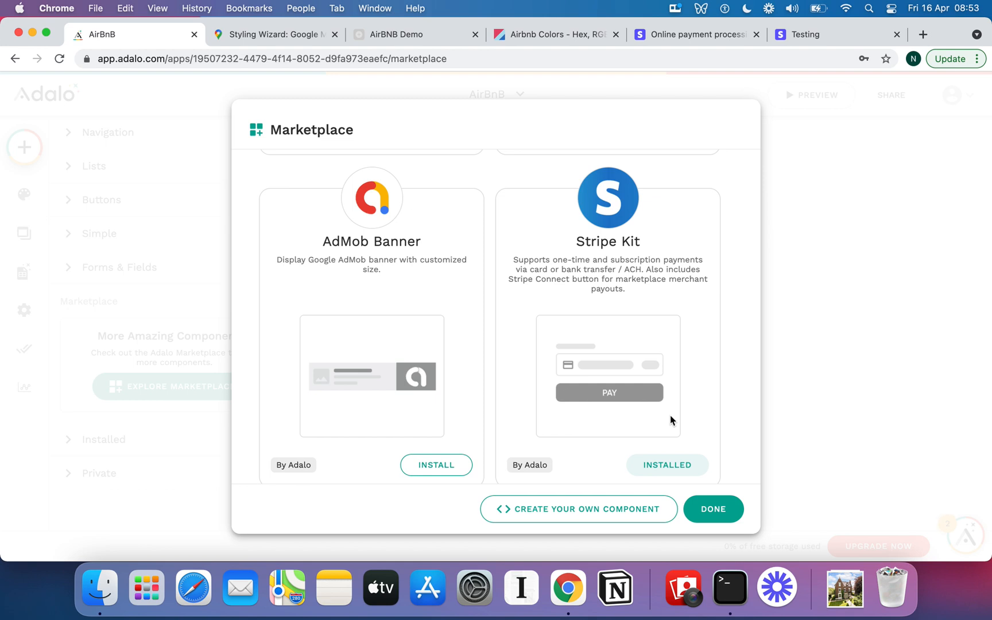
scroll("down", 3)
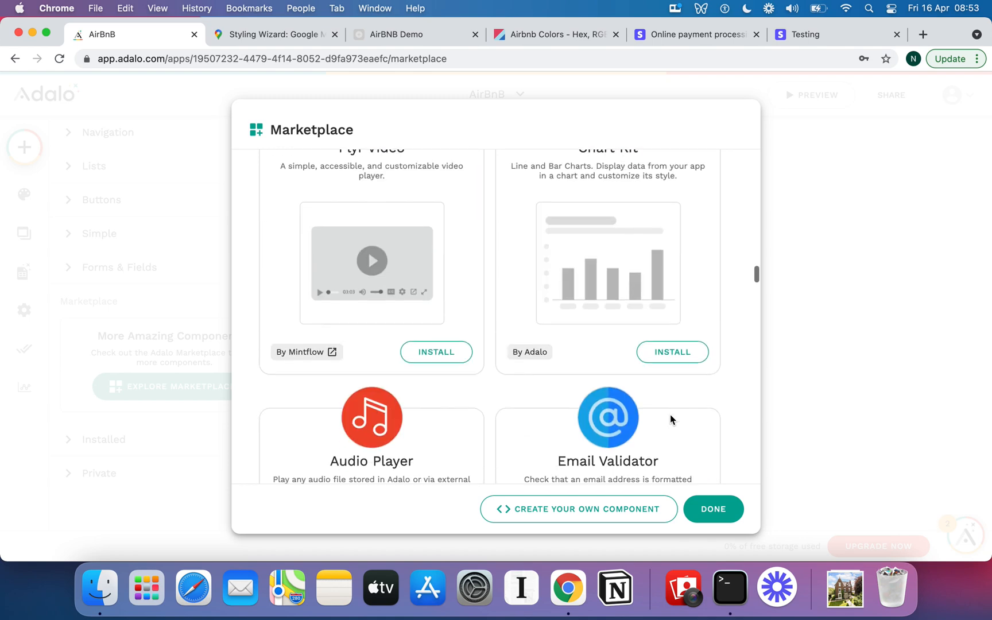
scroll("down", 3)
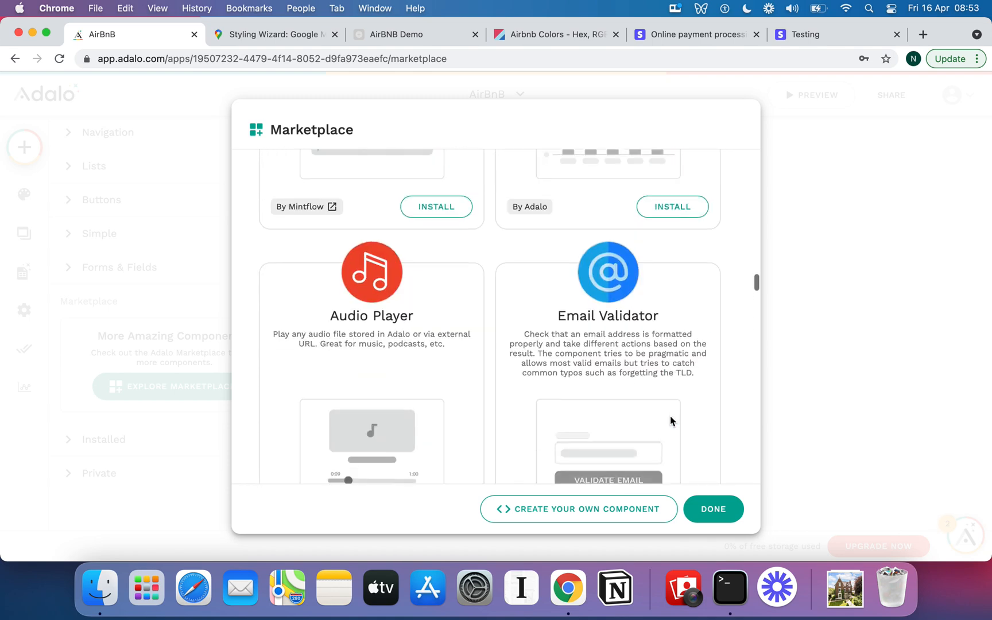
scroll("down", 3)
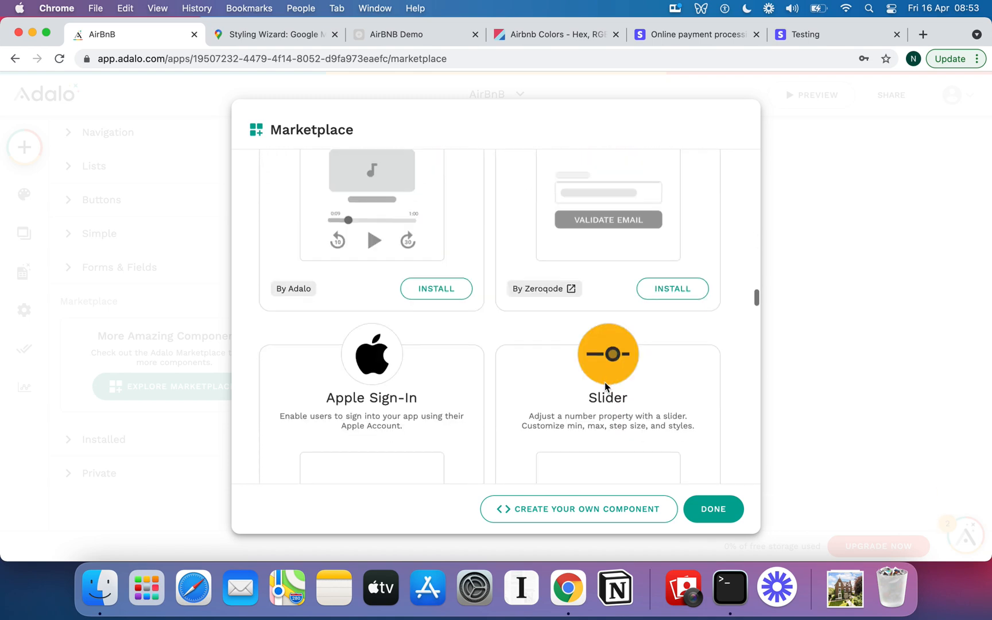
scroll("down", 3)
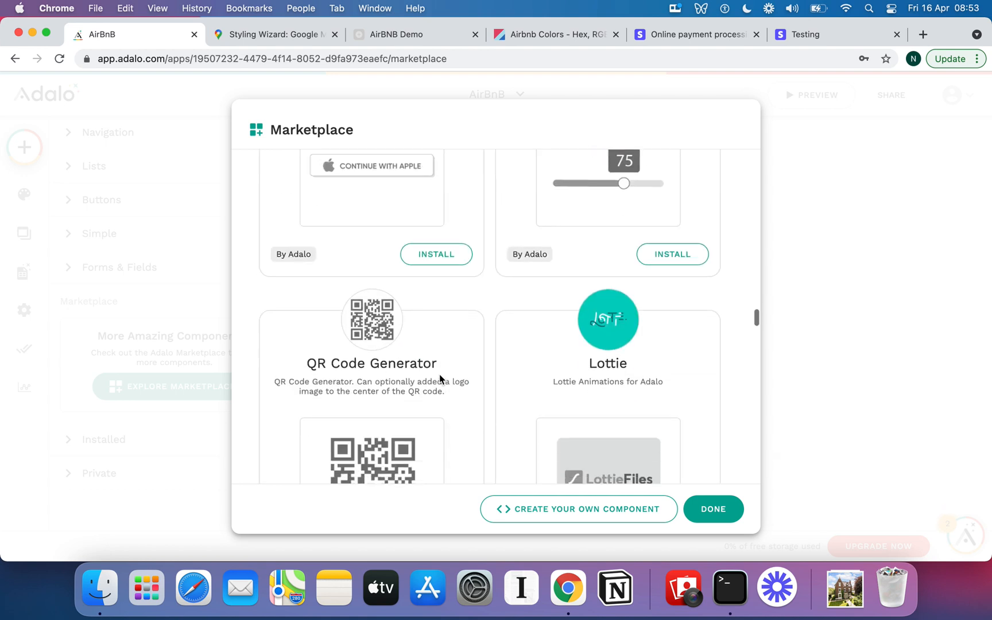
scroll("down", 3)
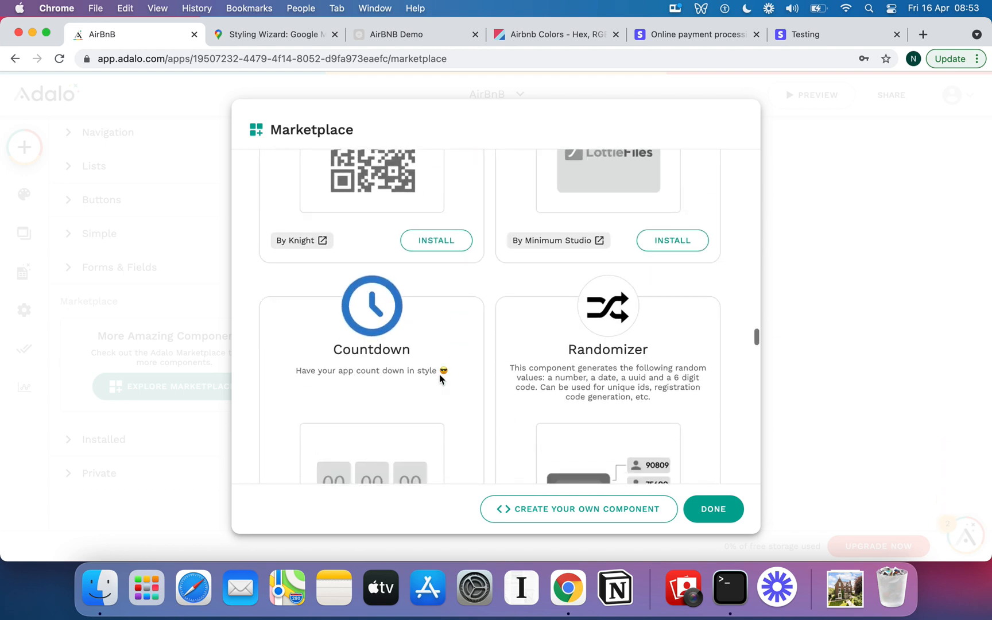
scroll("down", 3)
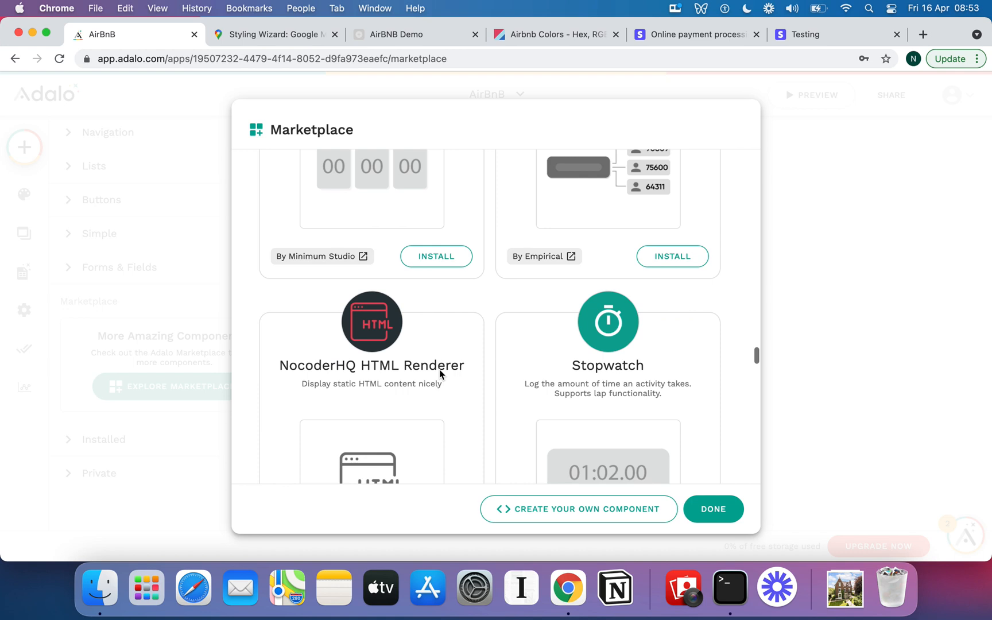
scroll("down", 3)
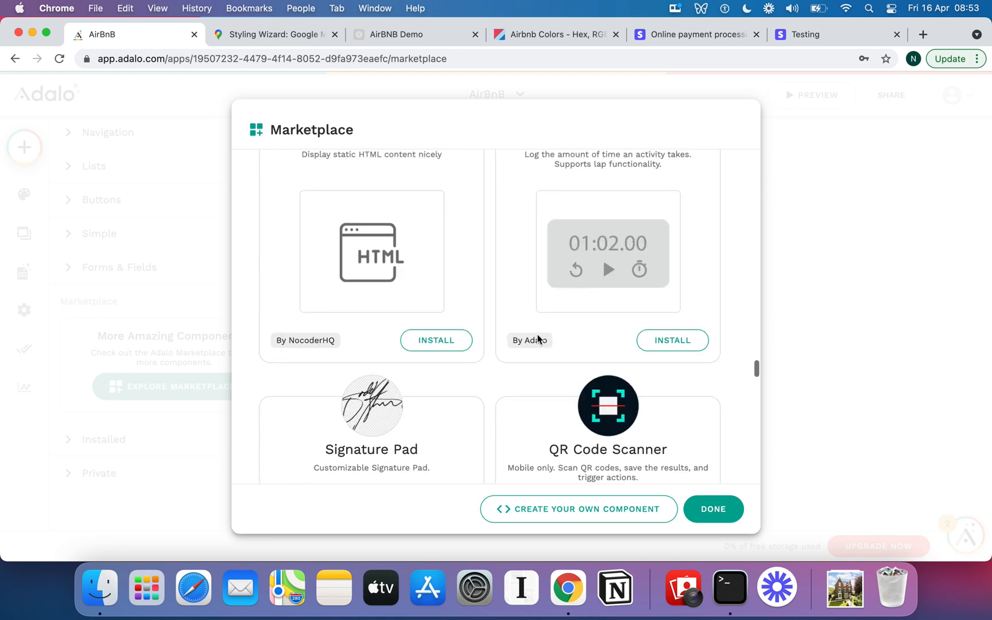
scroll("up", 3)
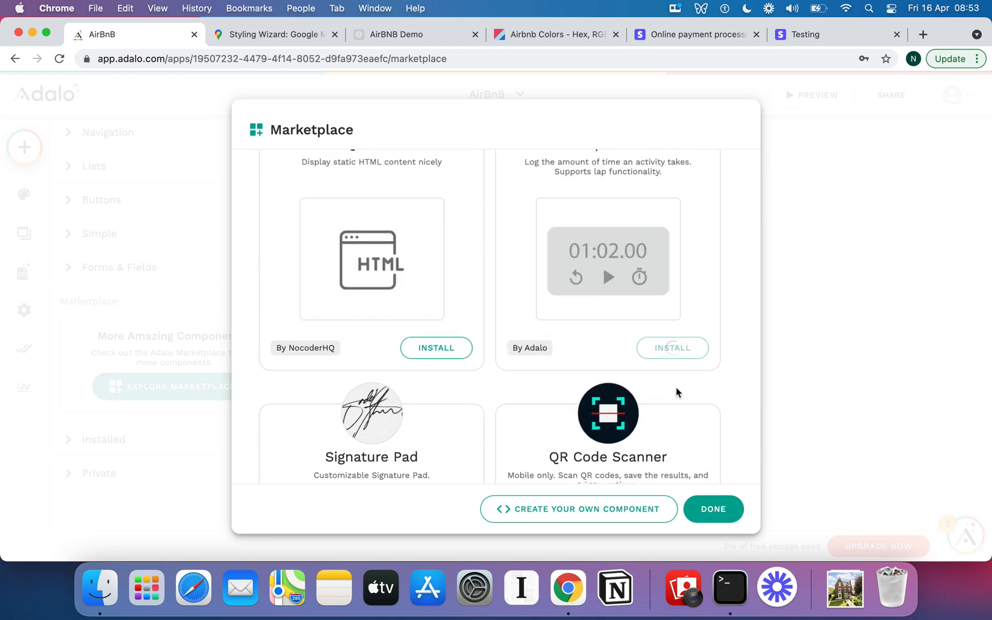
left_click(672, 347)
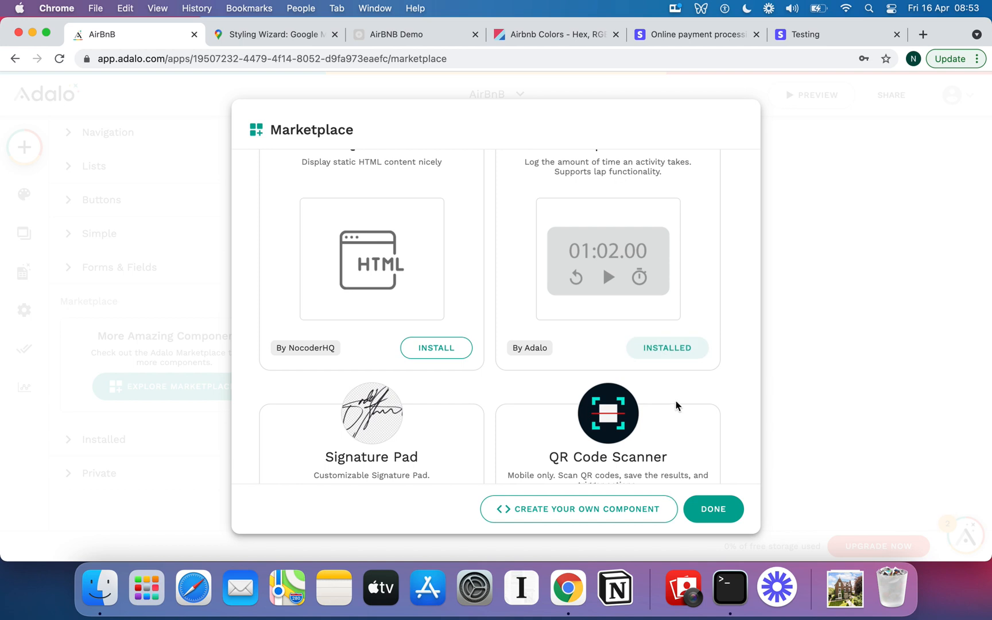
left_click(667, 347)
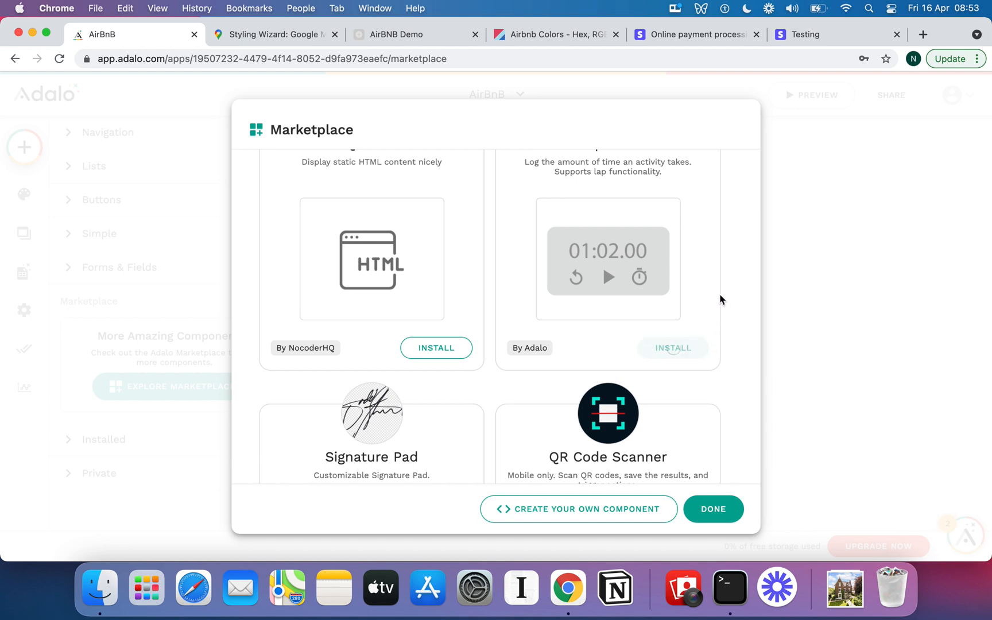
Close the Marketplace with Done to get back to the app's screens.
scroll("up", 3)
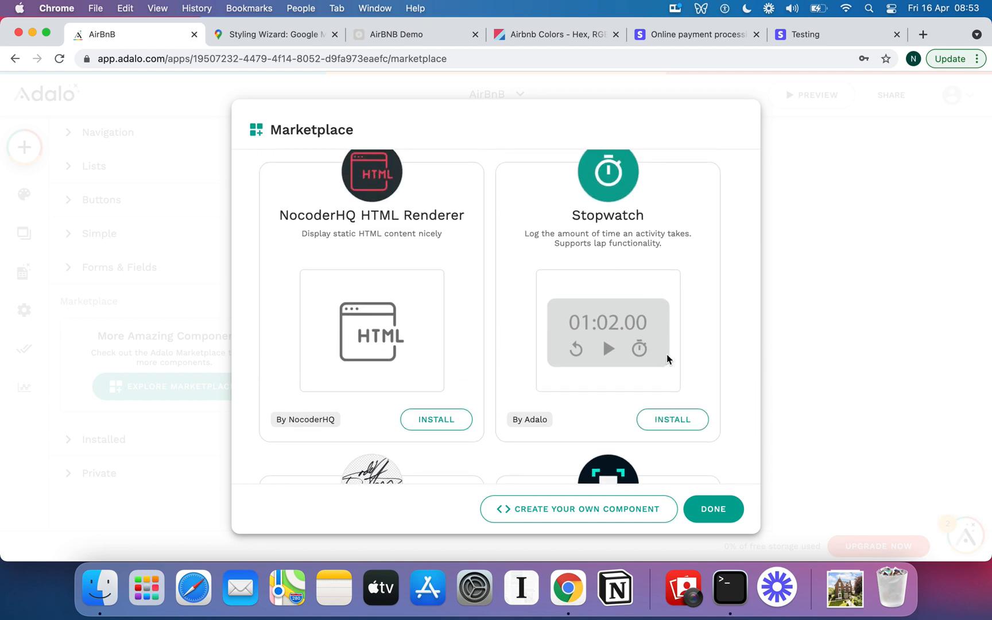
scroll("down", 3)
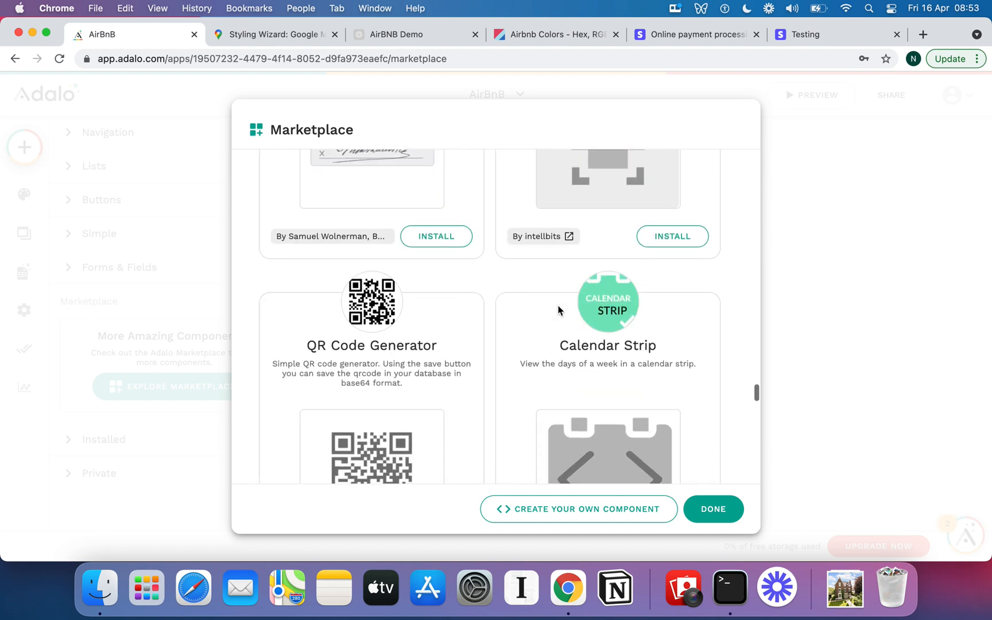
scroll("down", 3)
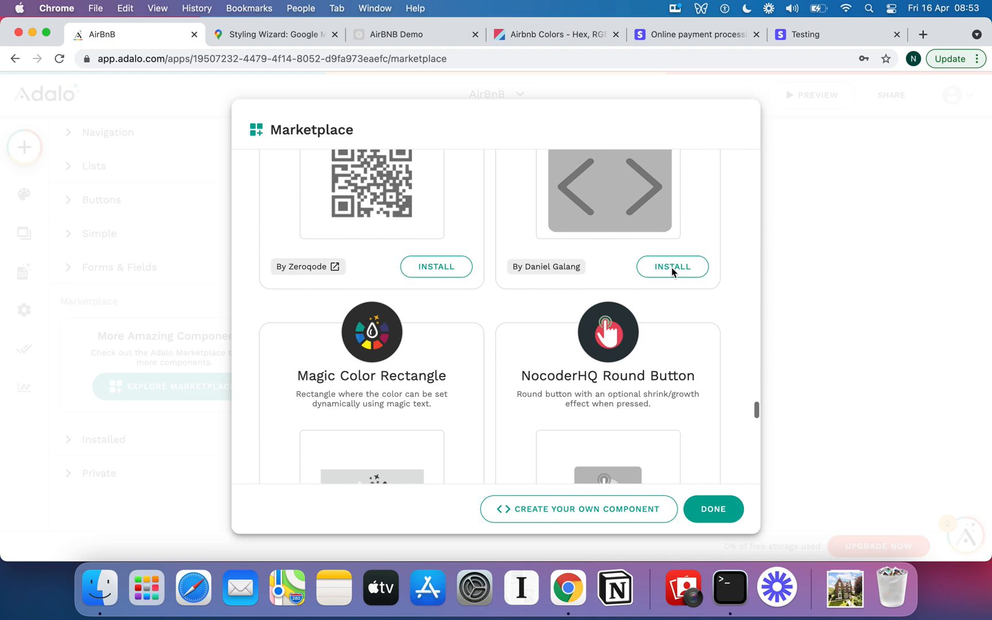
scroll("down", 3)
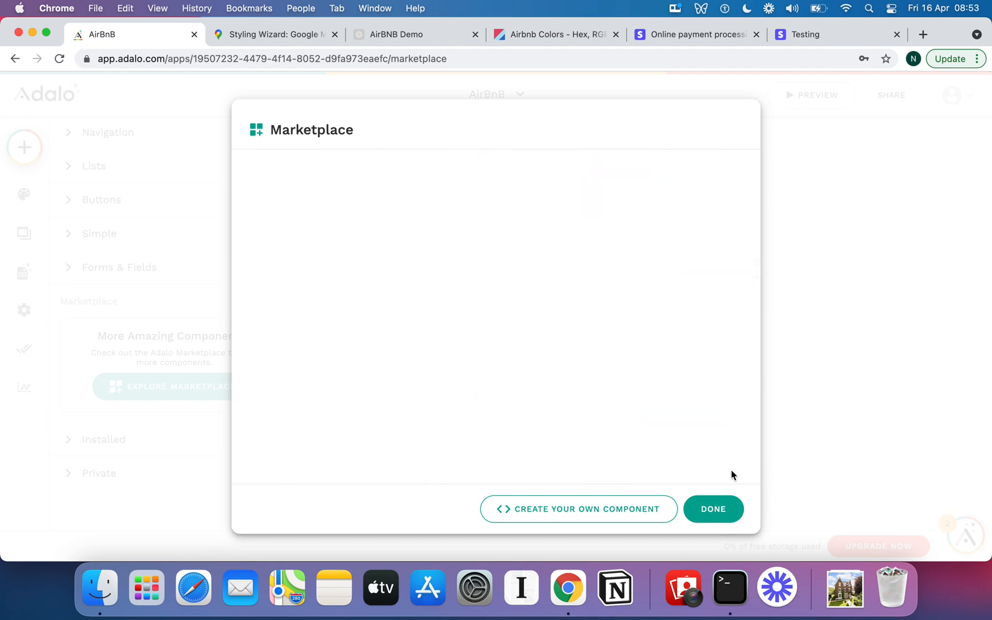
left_click(712, 509)
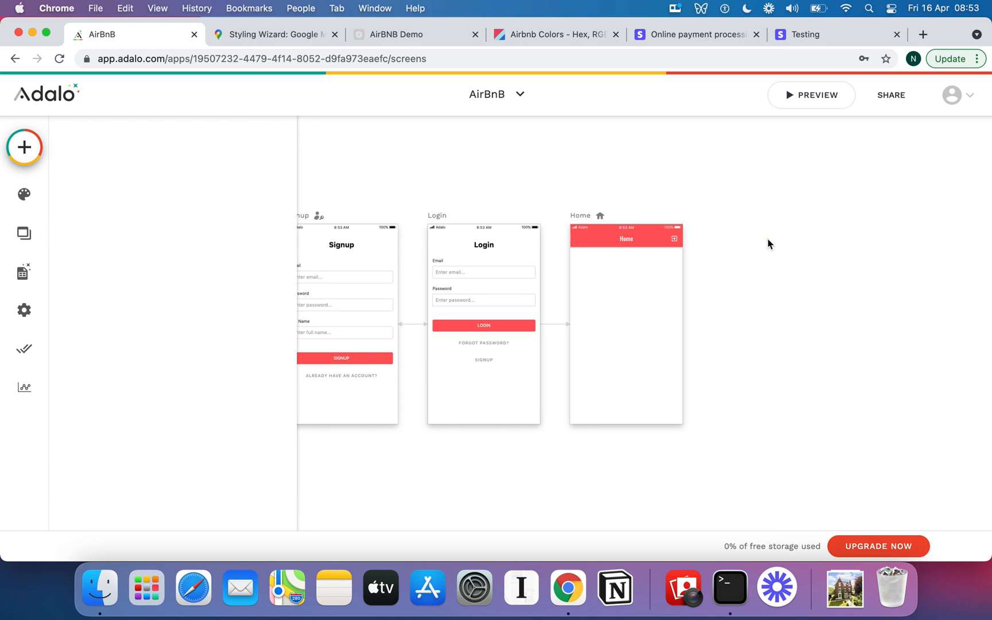